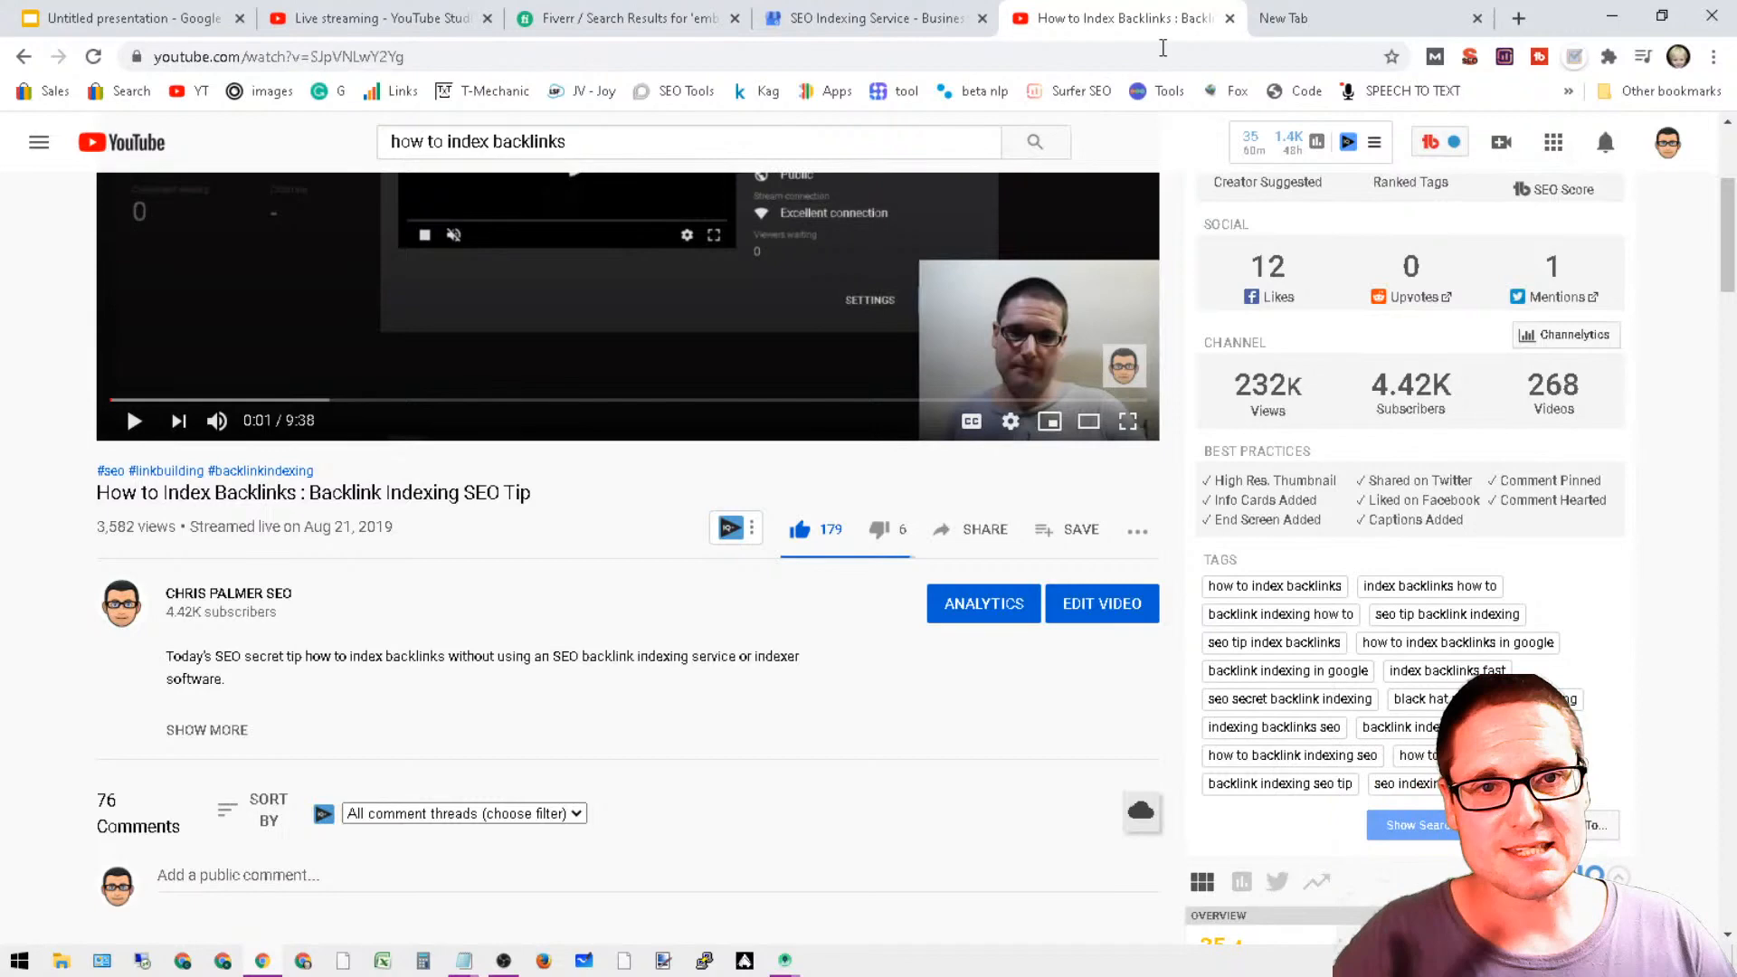
- Leave the YouTube video for the blank new tab with the Notepad backlink list showing
click(892, 18)
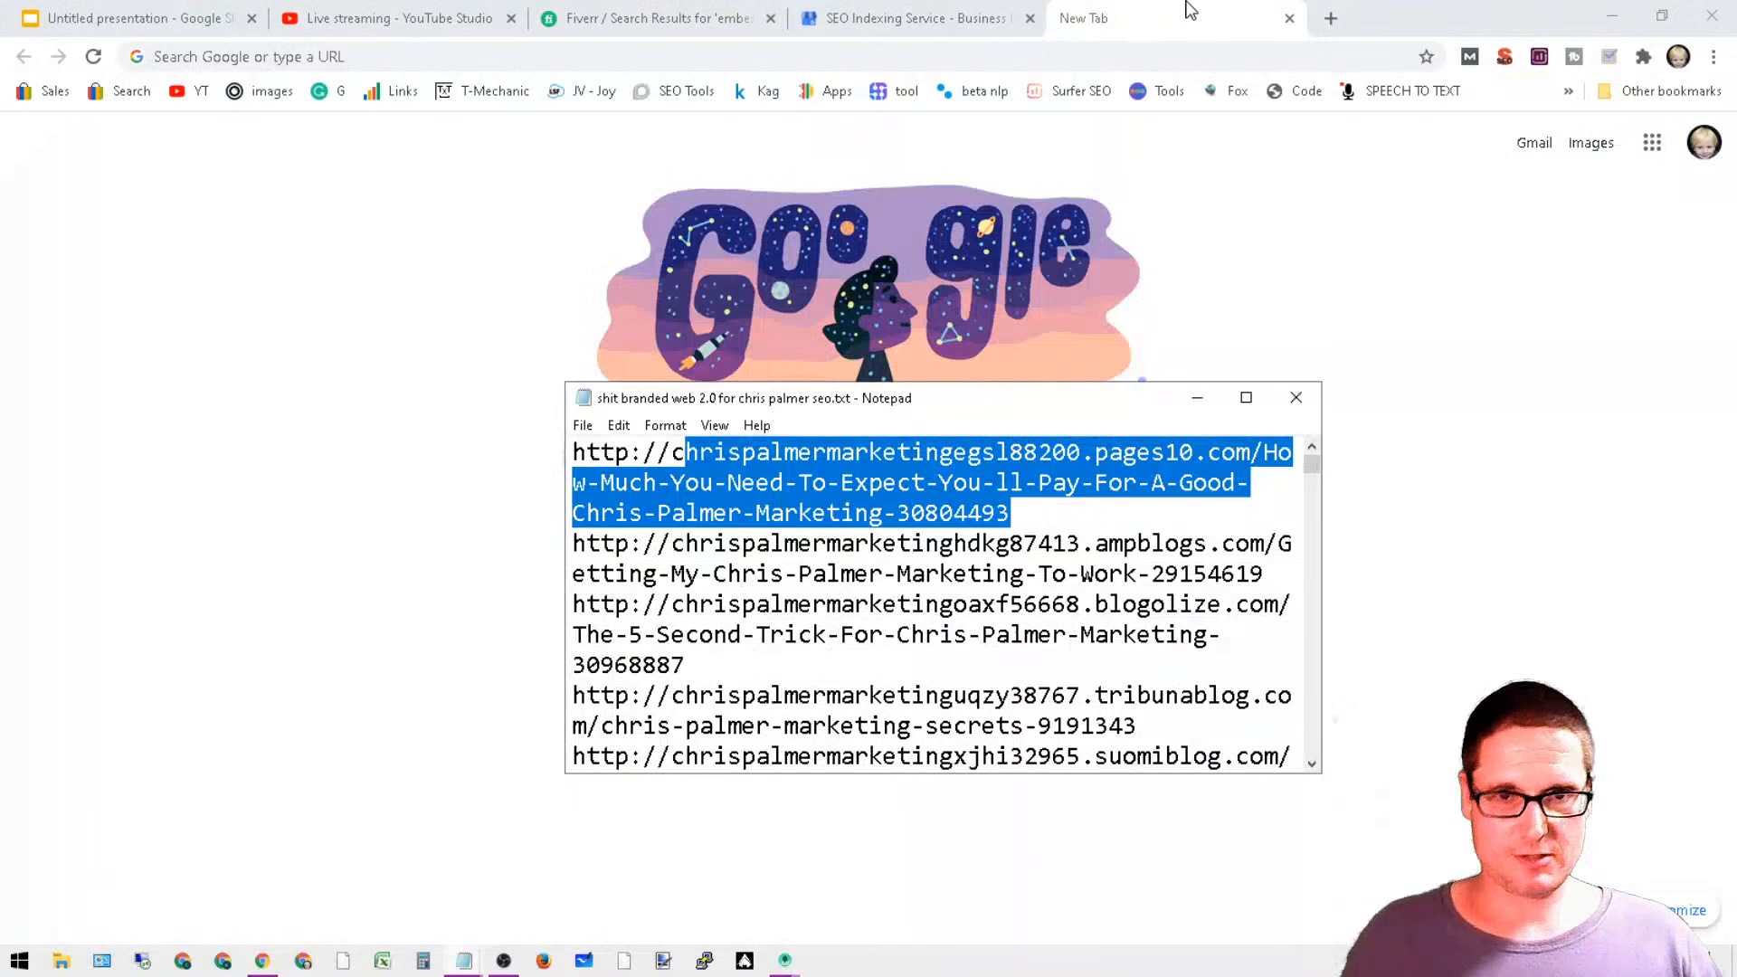
- Reach My Drive via the Google apps launcher, listing the TRAINING folder and Untitled presentation
click(1650, 143)
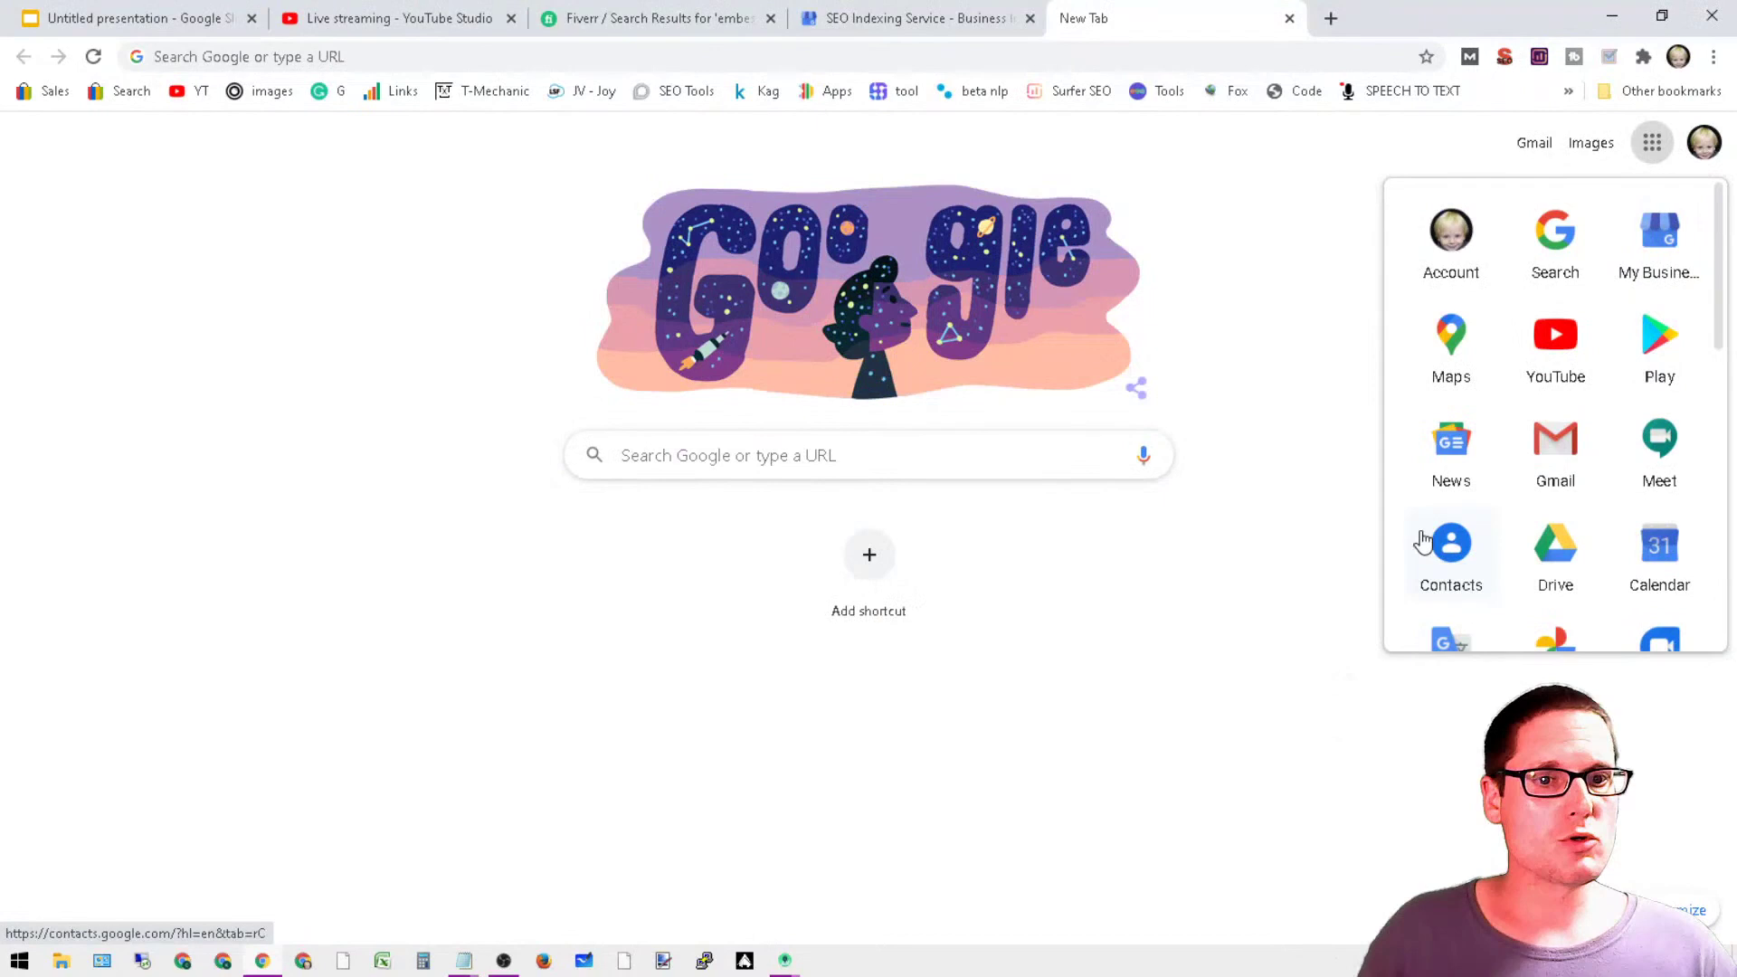
click(1556, 540)
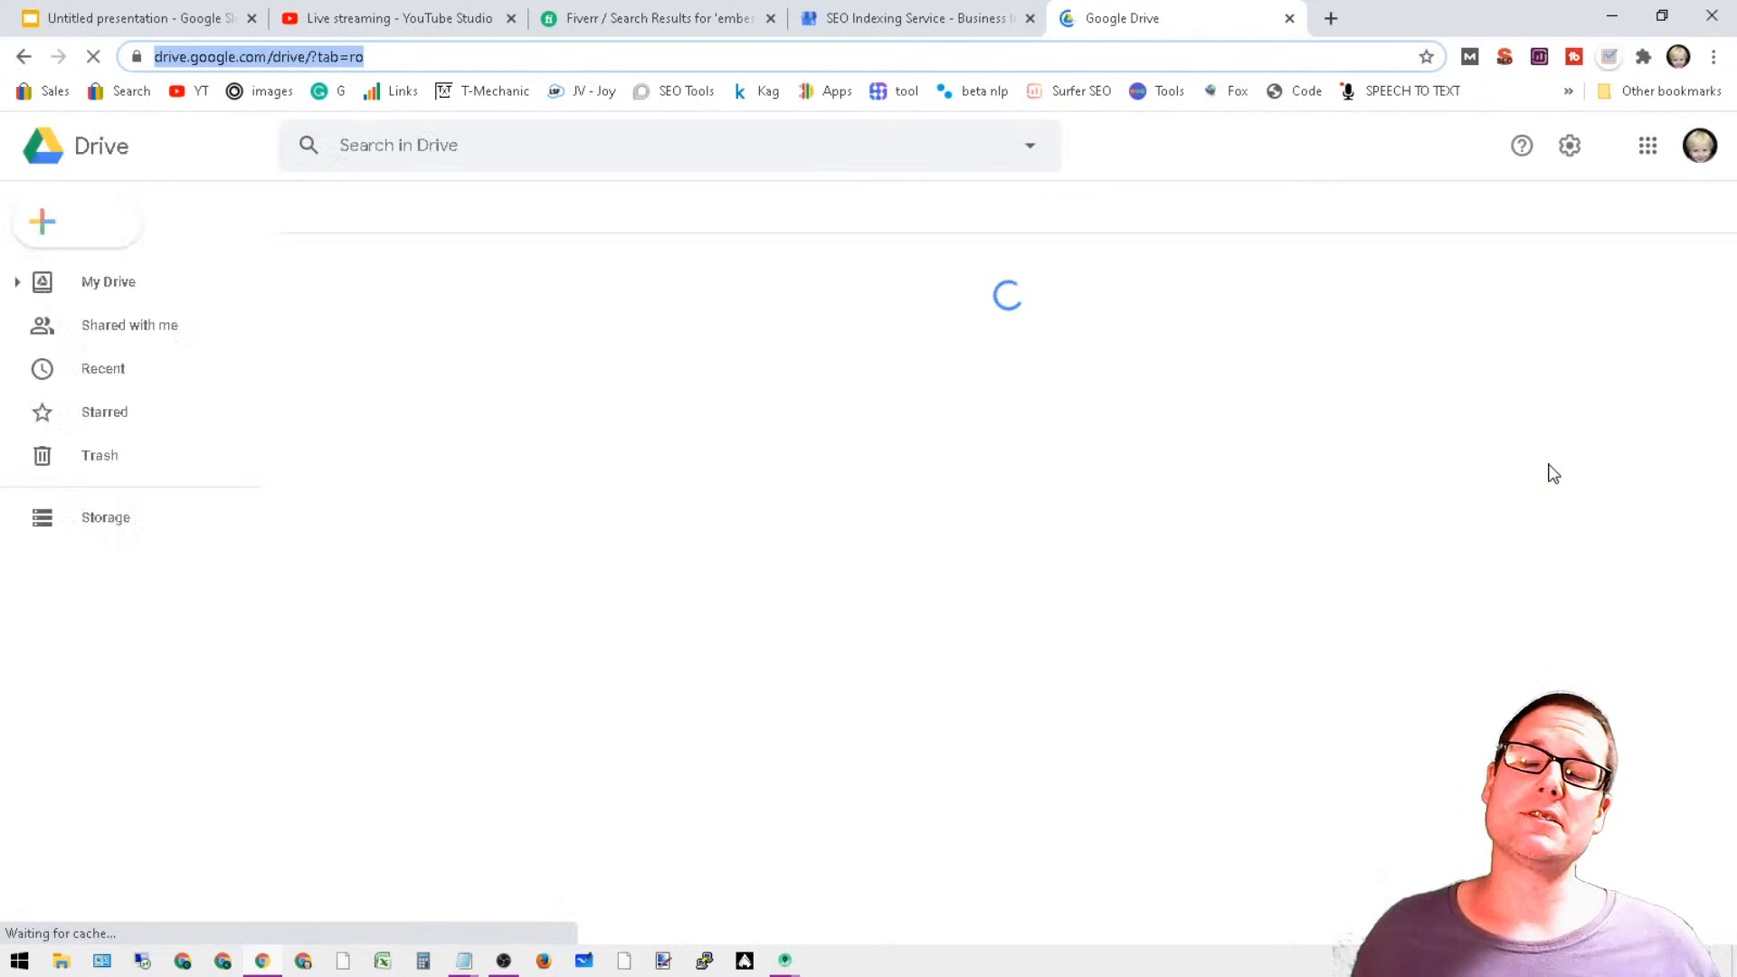
click(40, 217)
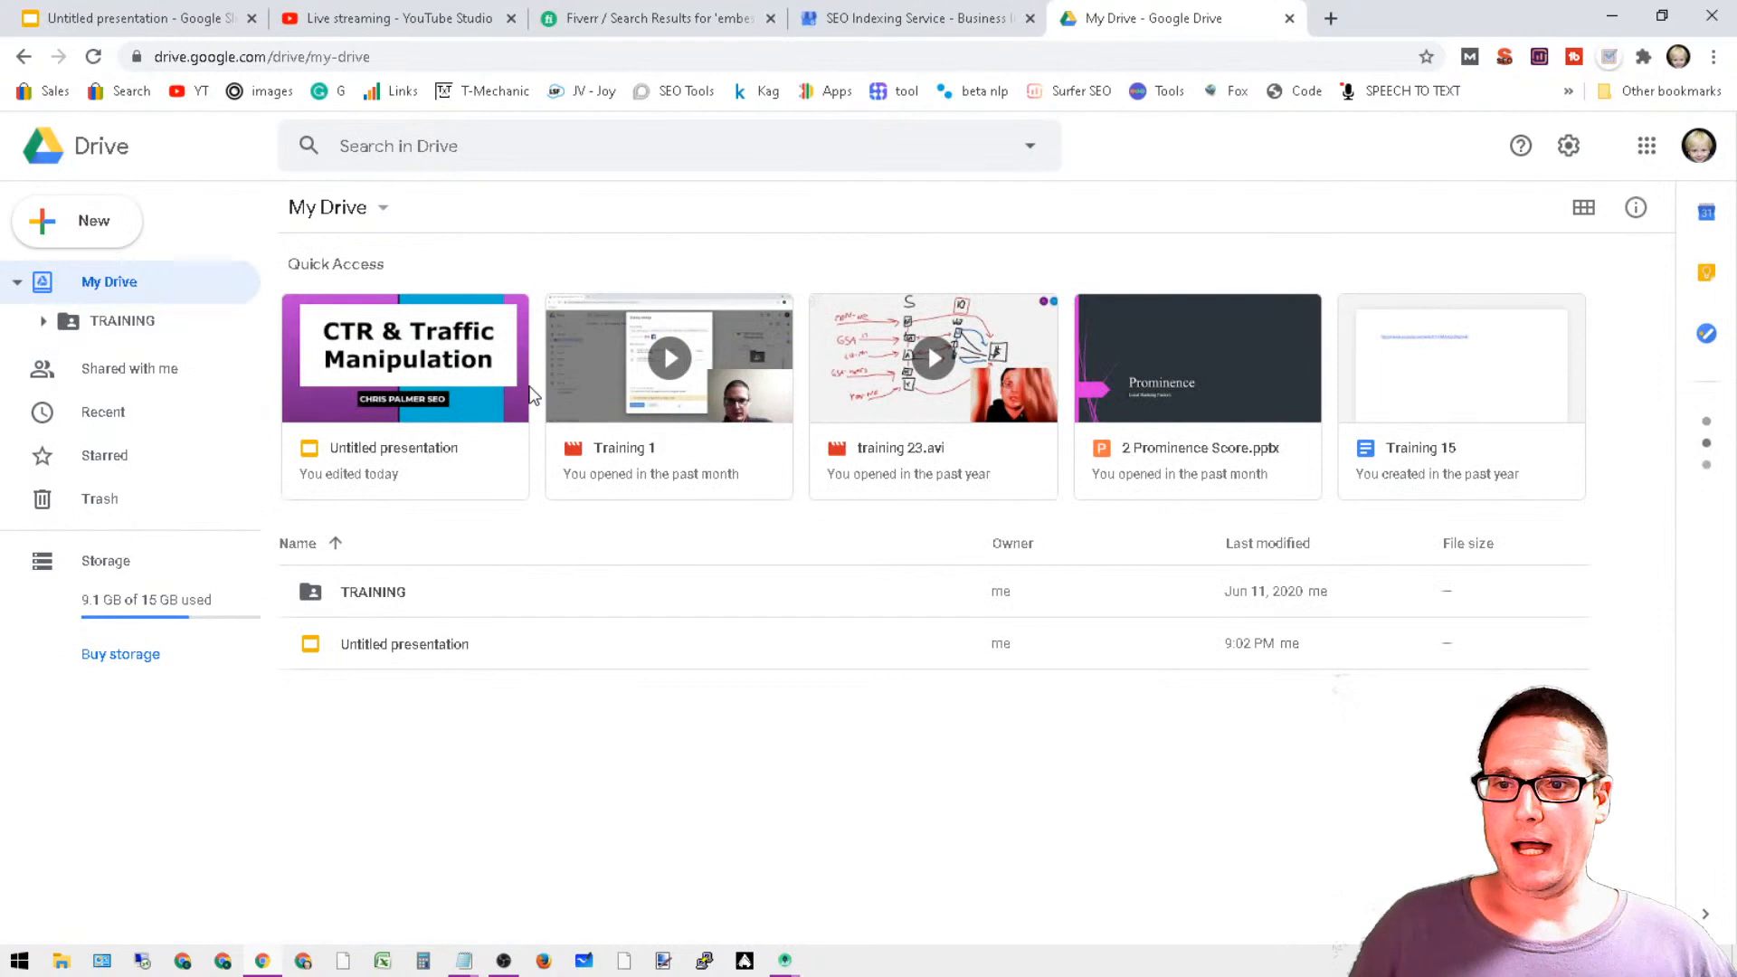
- Create a new blank Google Doc from Drive and rename it 'Title'
click(76, 221)
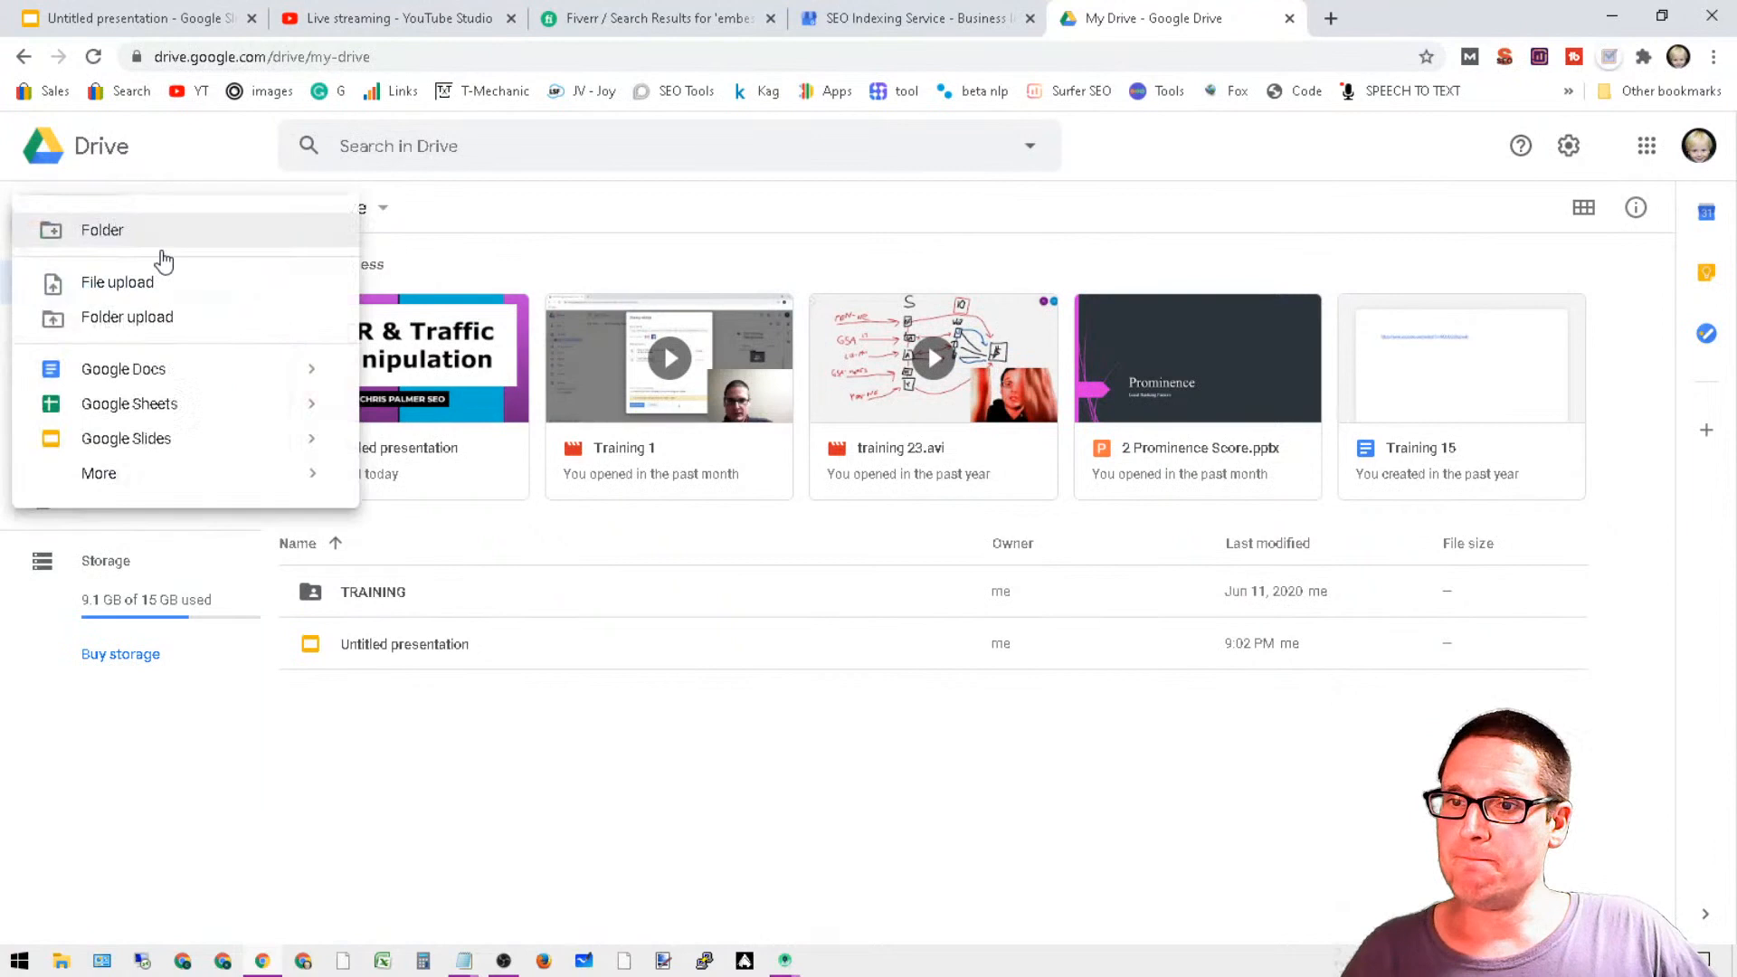
click(123, 369)
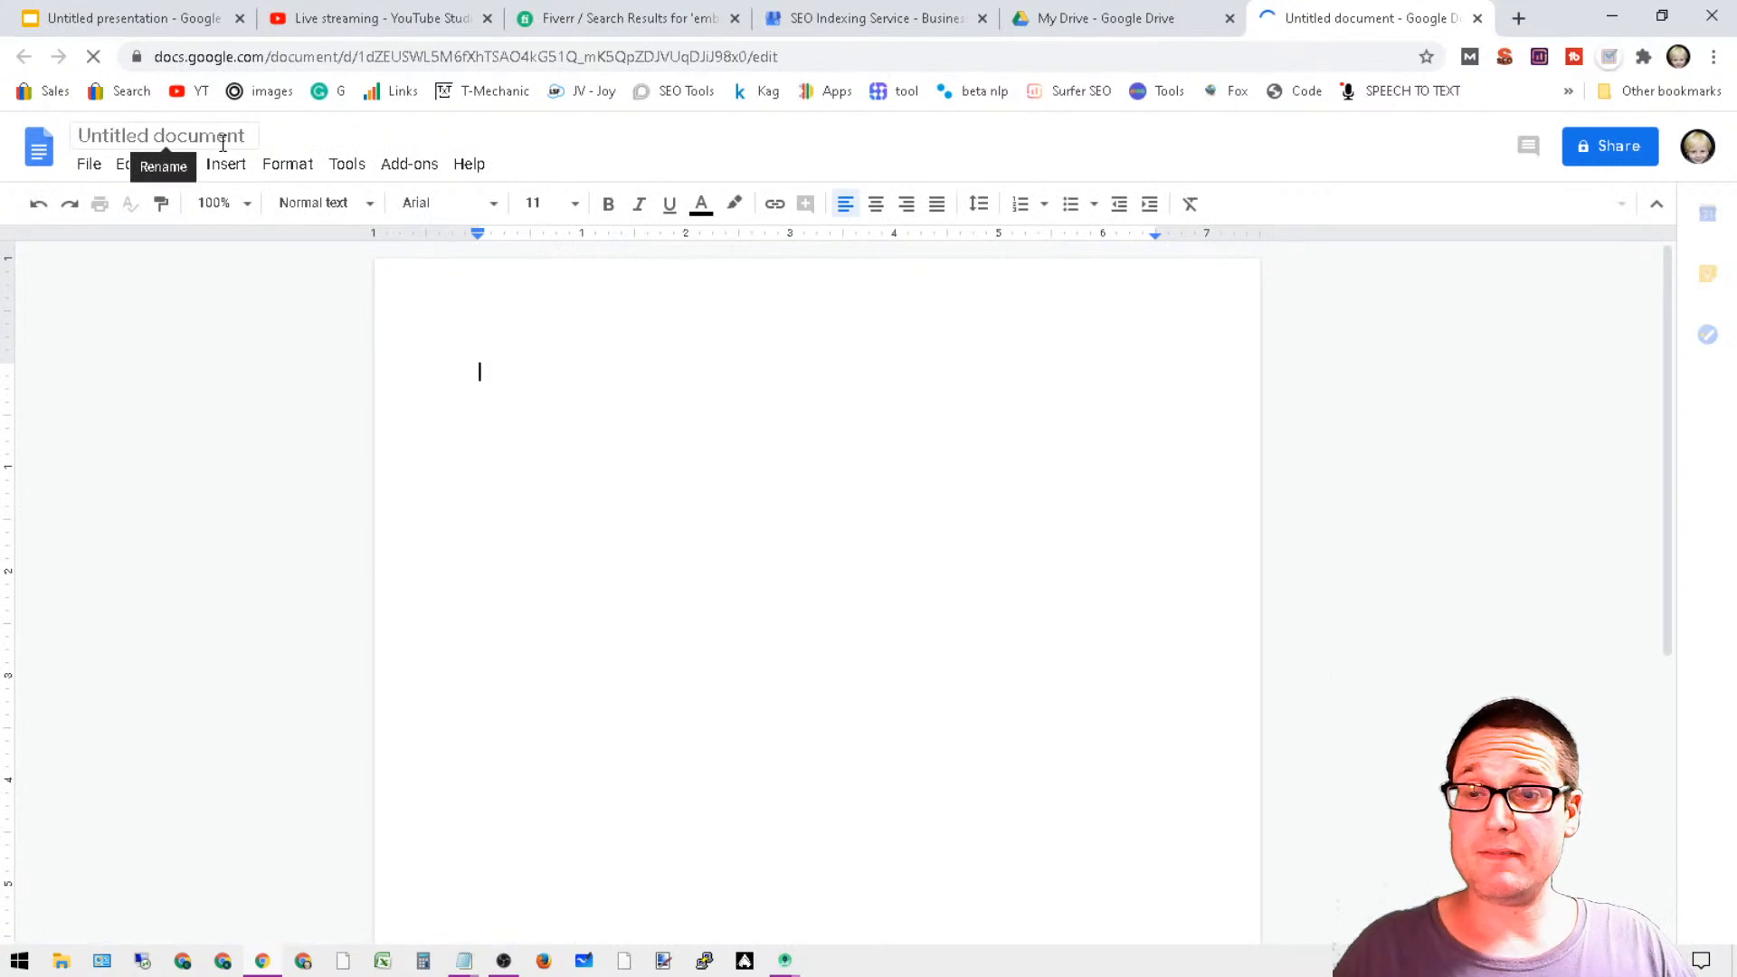
click(159, 135)
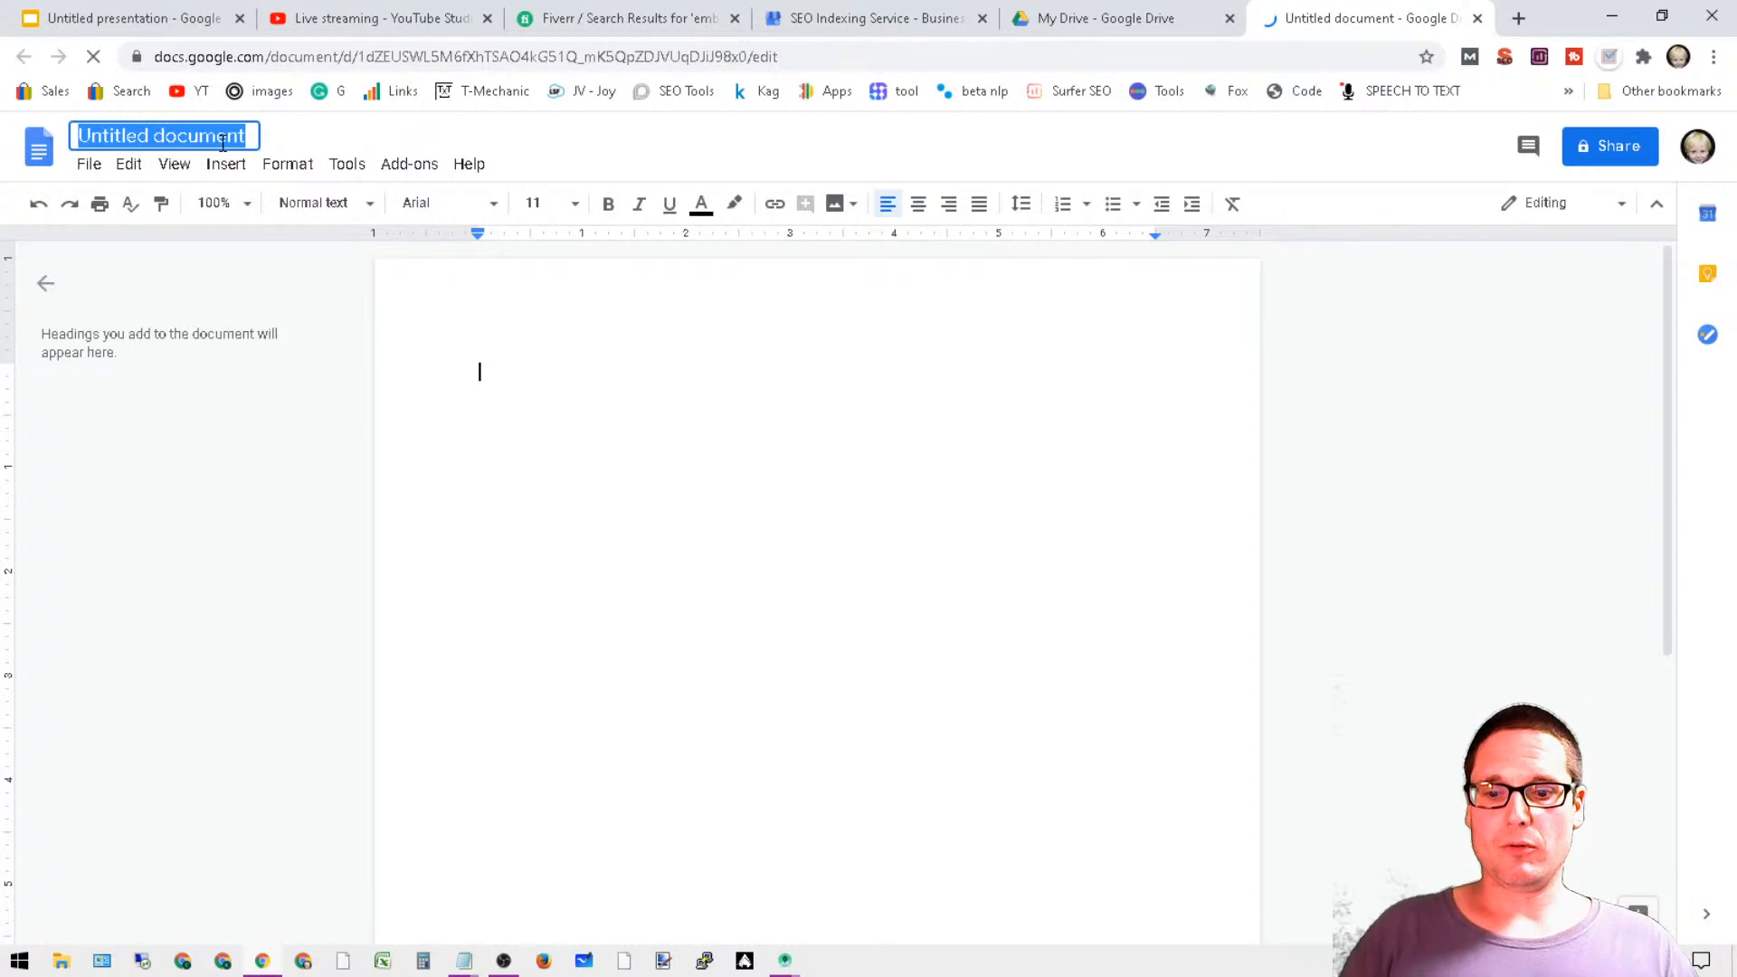
text(Title)
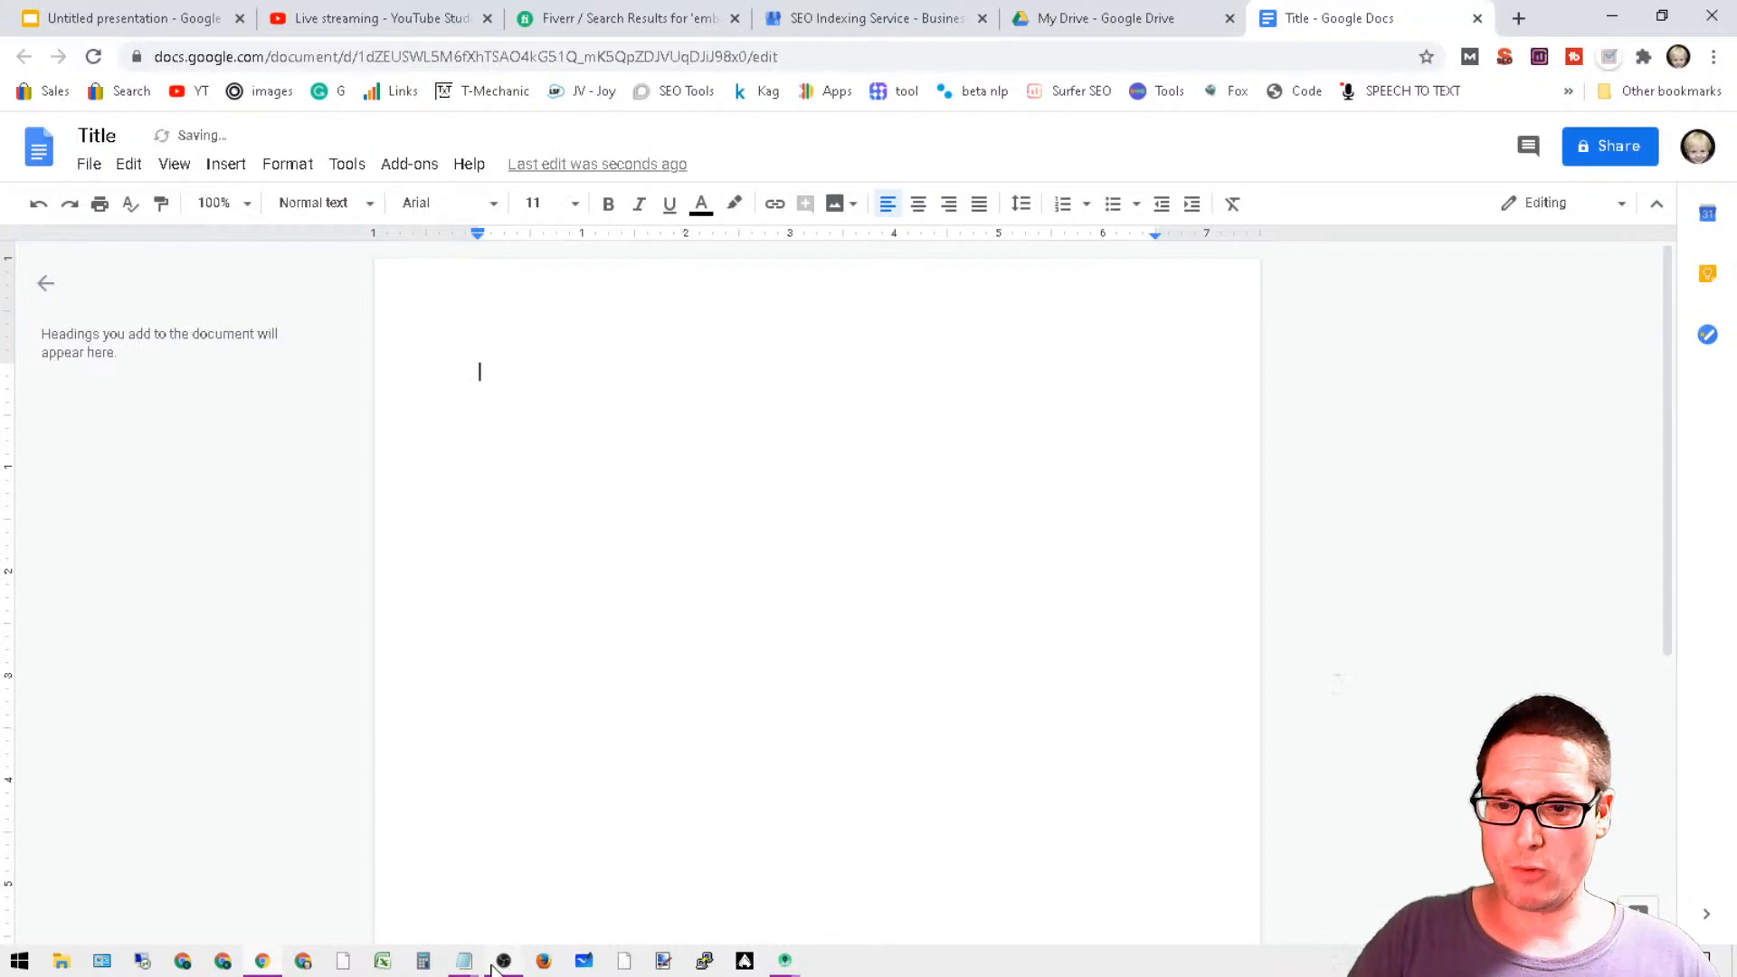
- Copy the backlink URLs from Notepad and paste them into the Title document as links
click(460, 959)
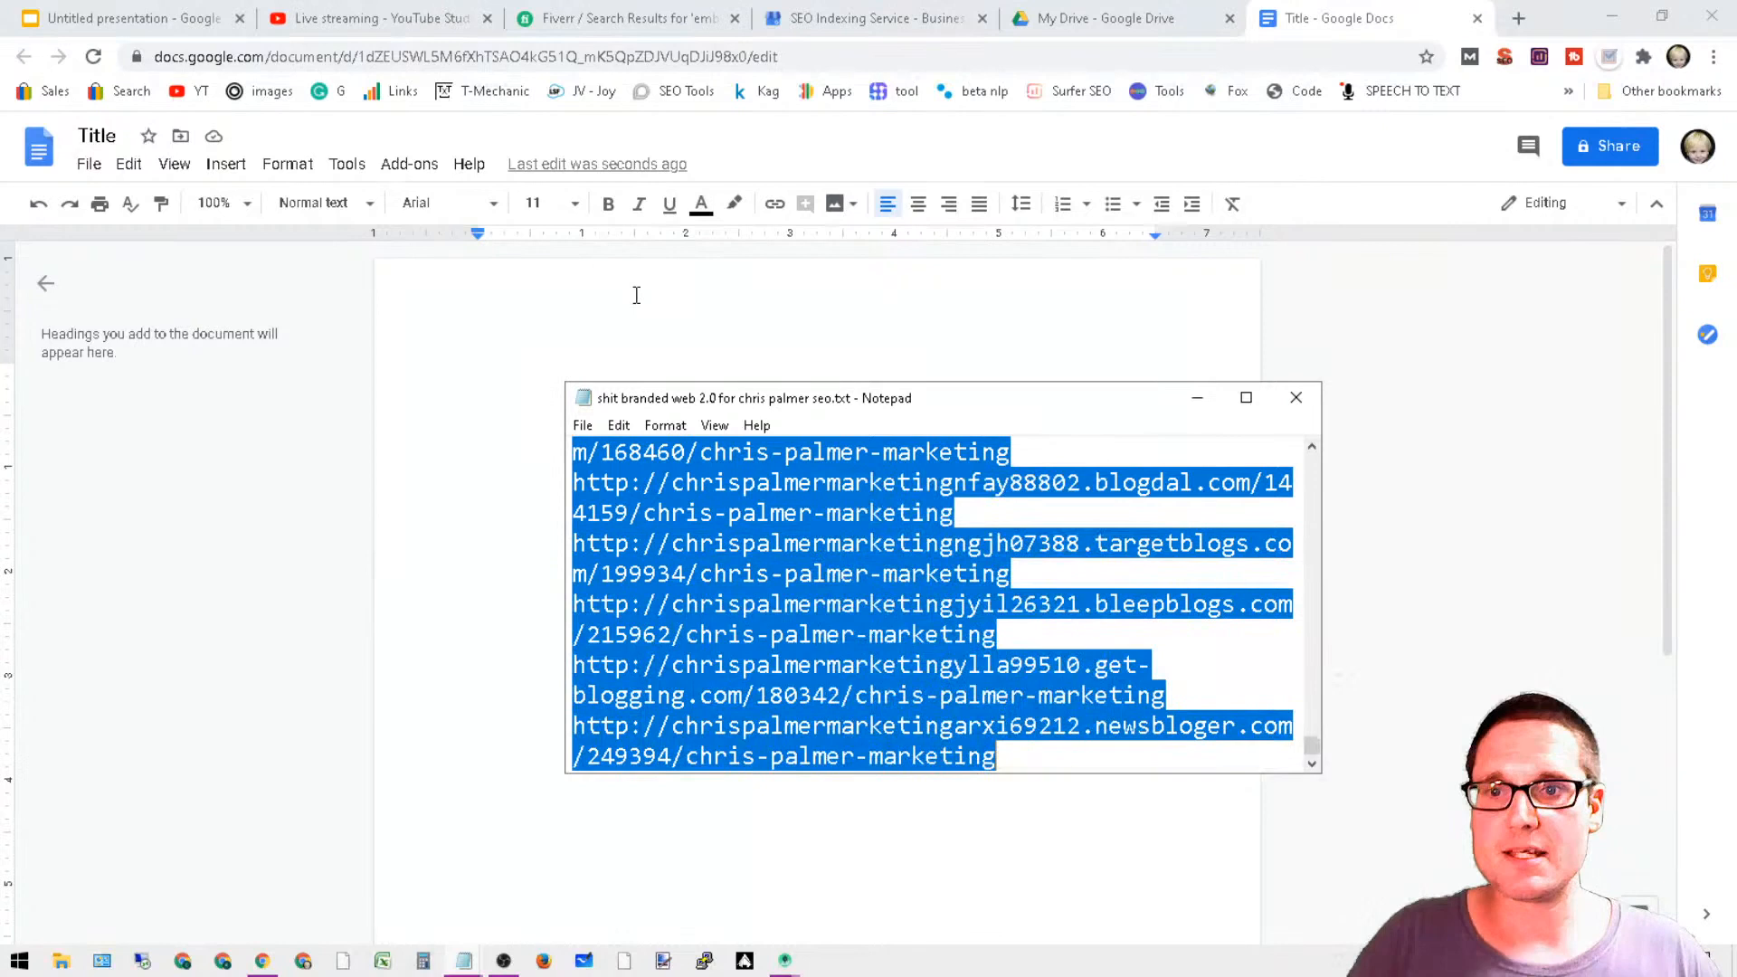
click(1296, 396)
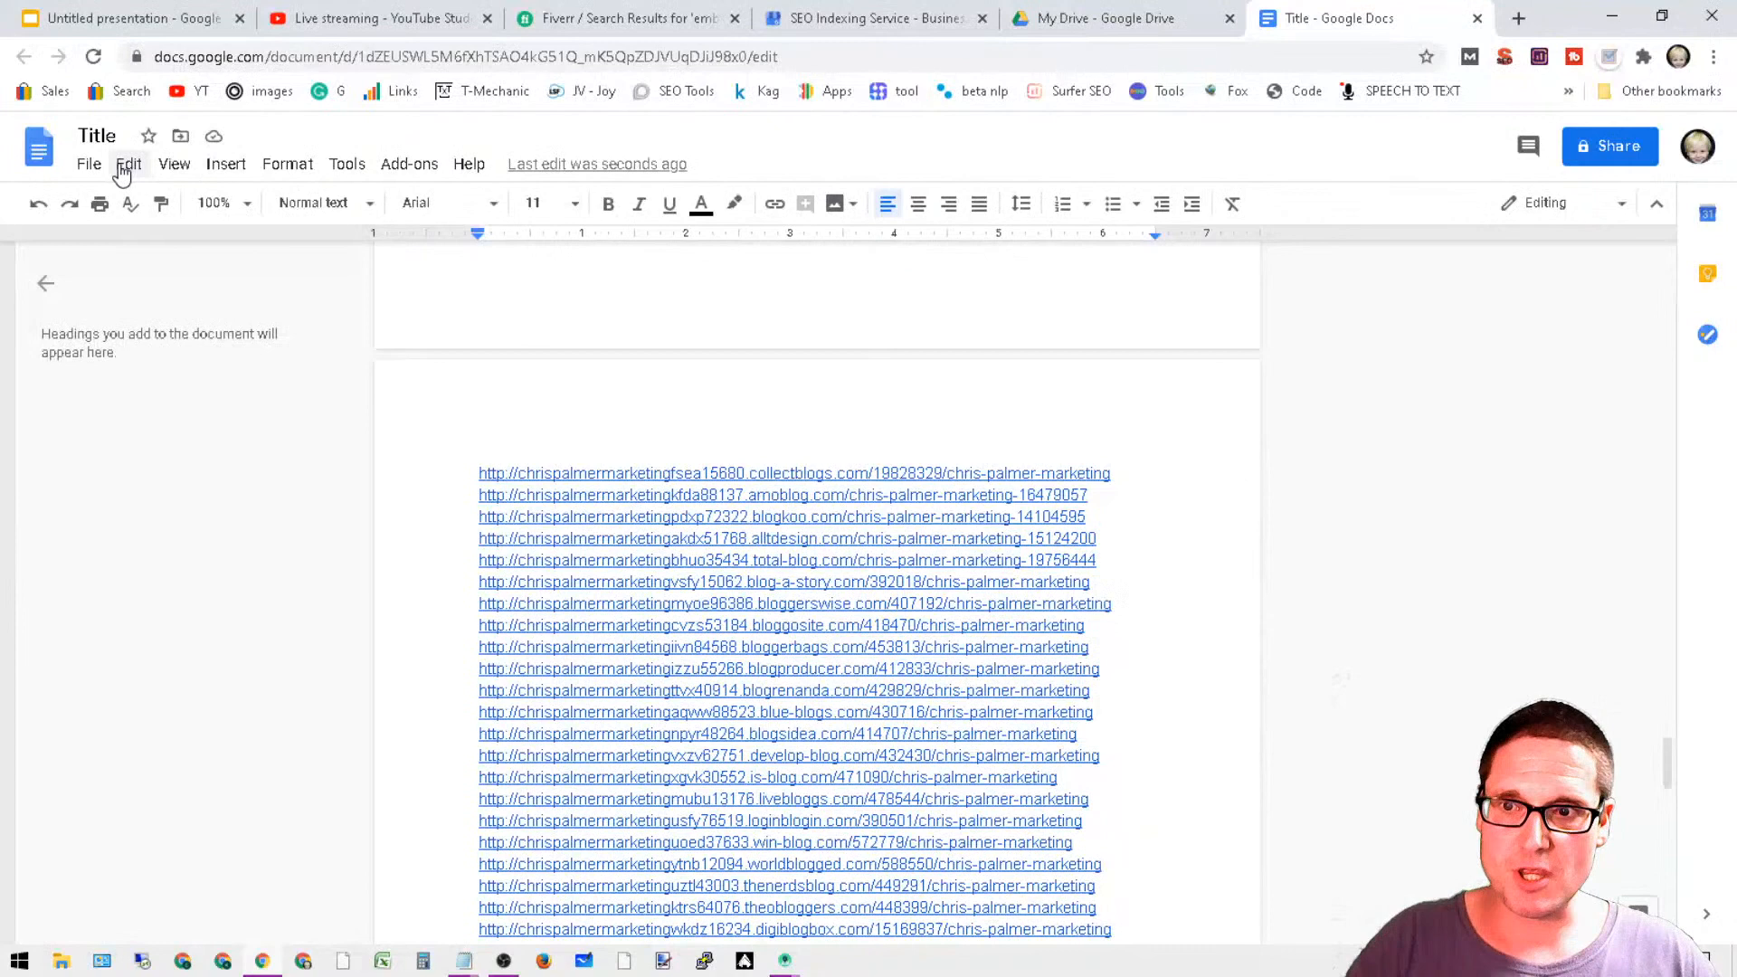
- Bring up Publish to the web from the File menu for the Title document
click(87, 162)
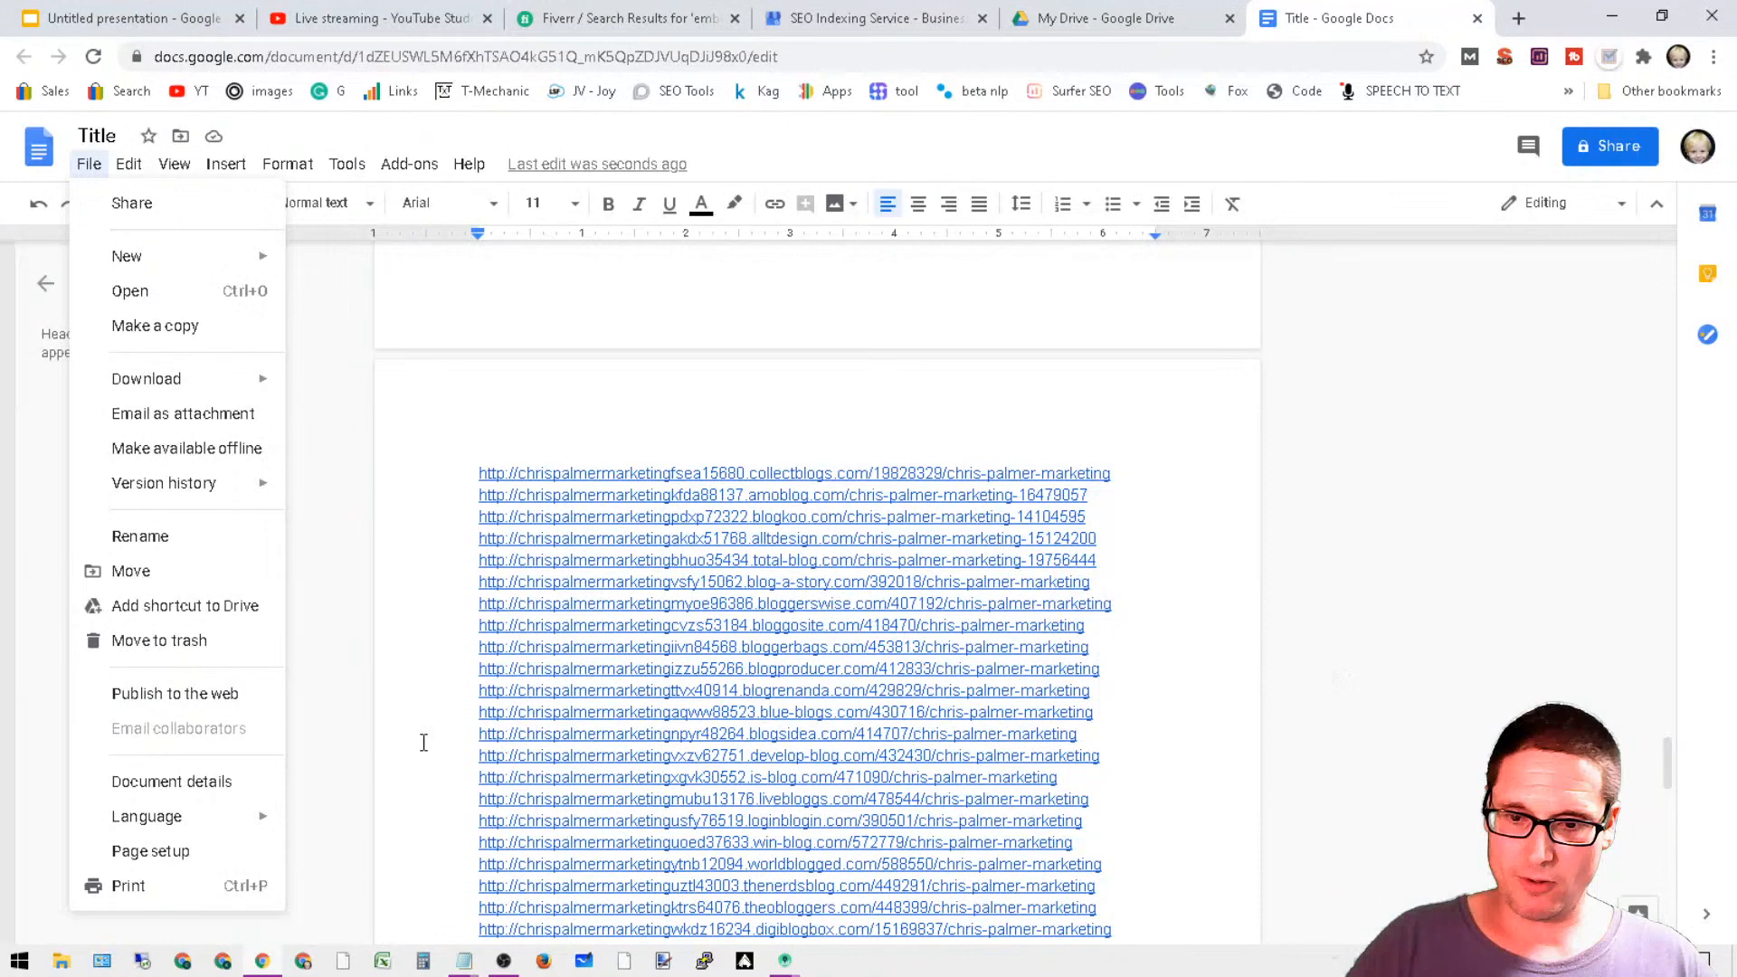
mouse_move(217, 693)
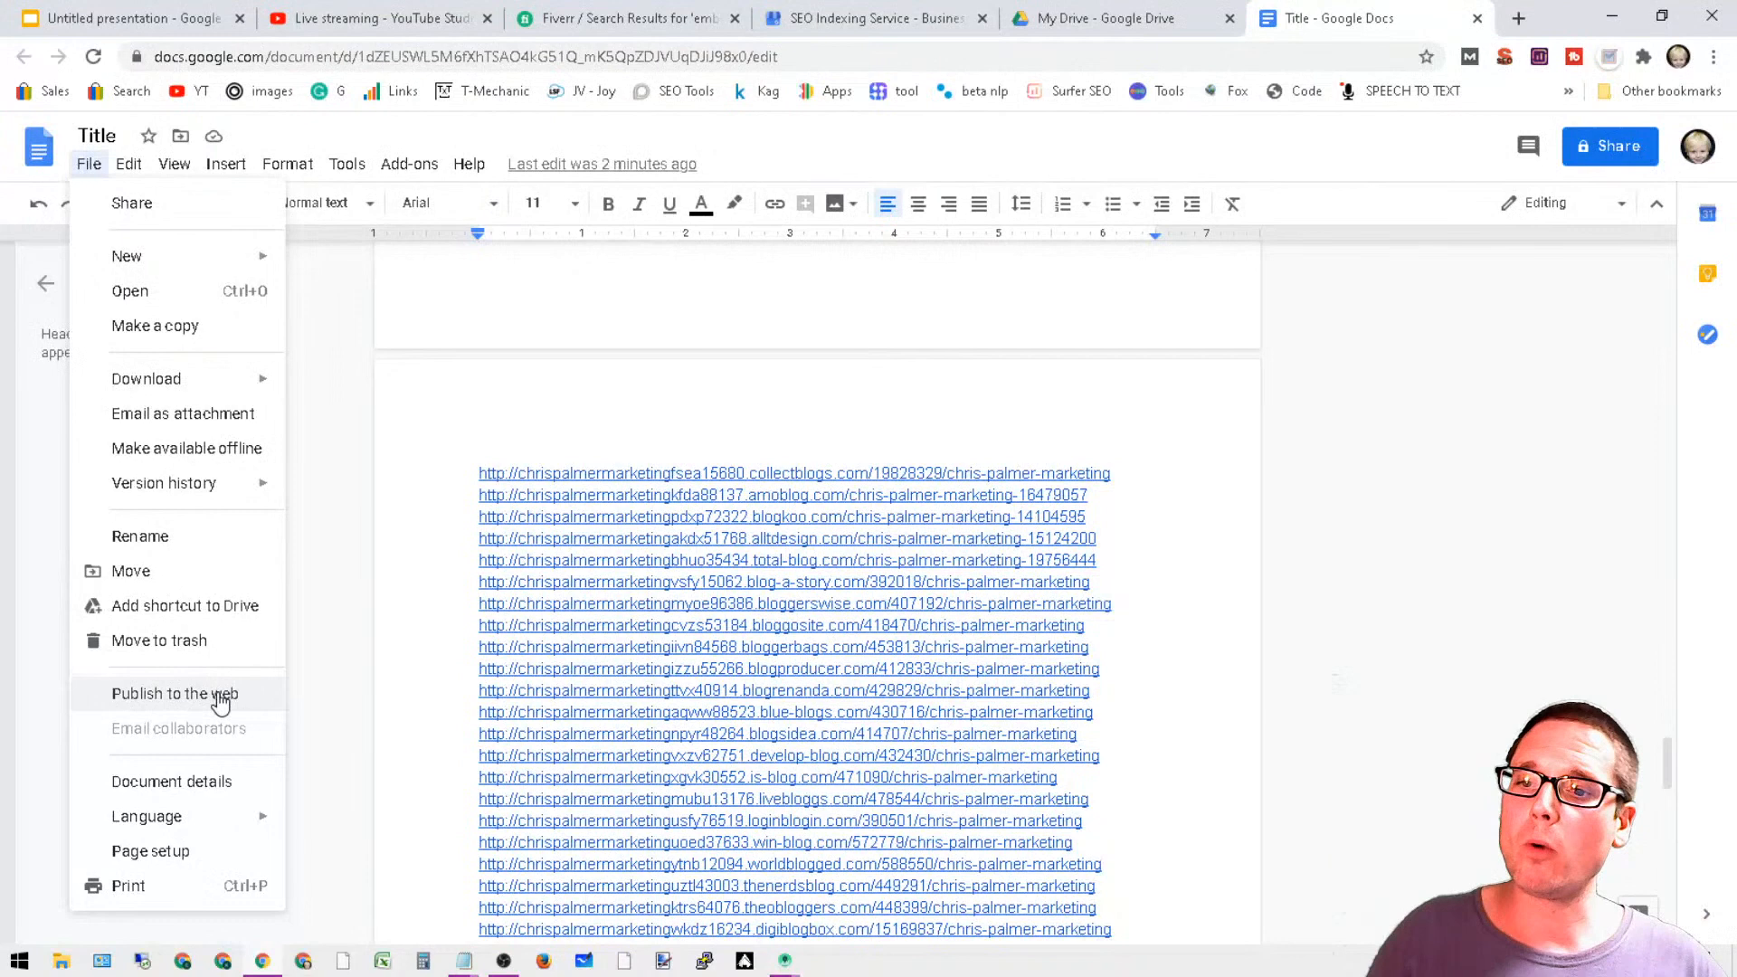
click(188, 694)
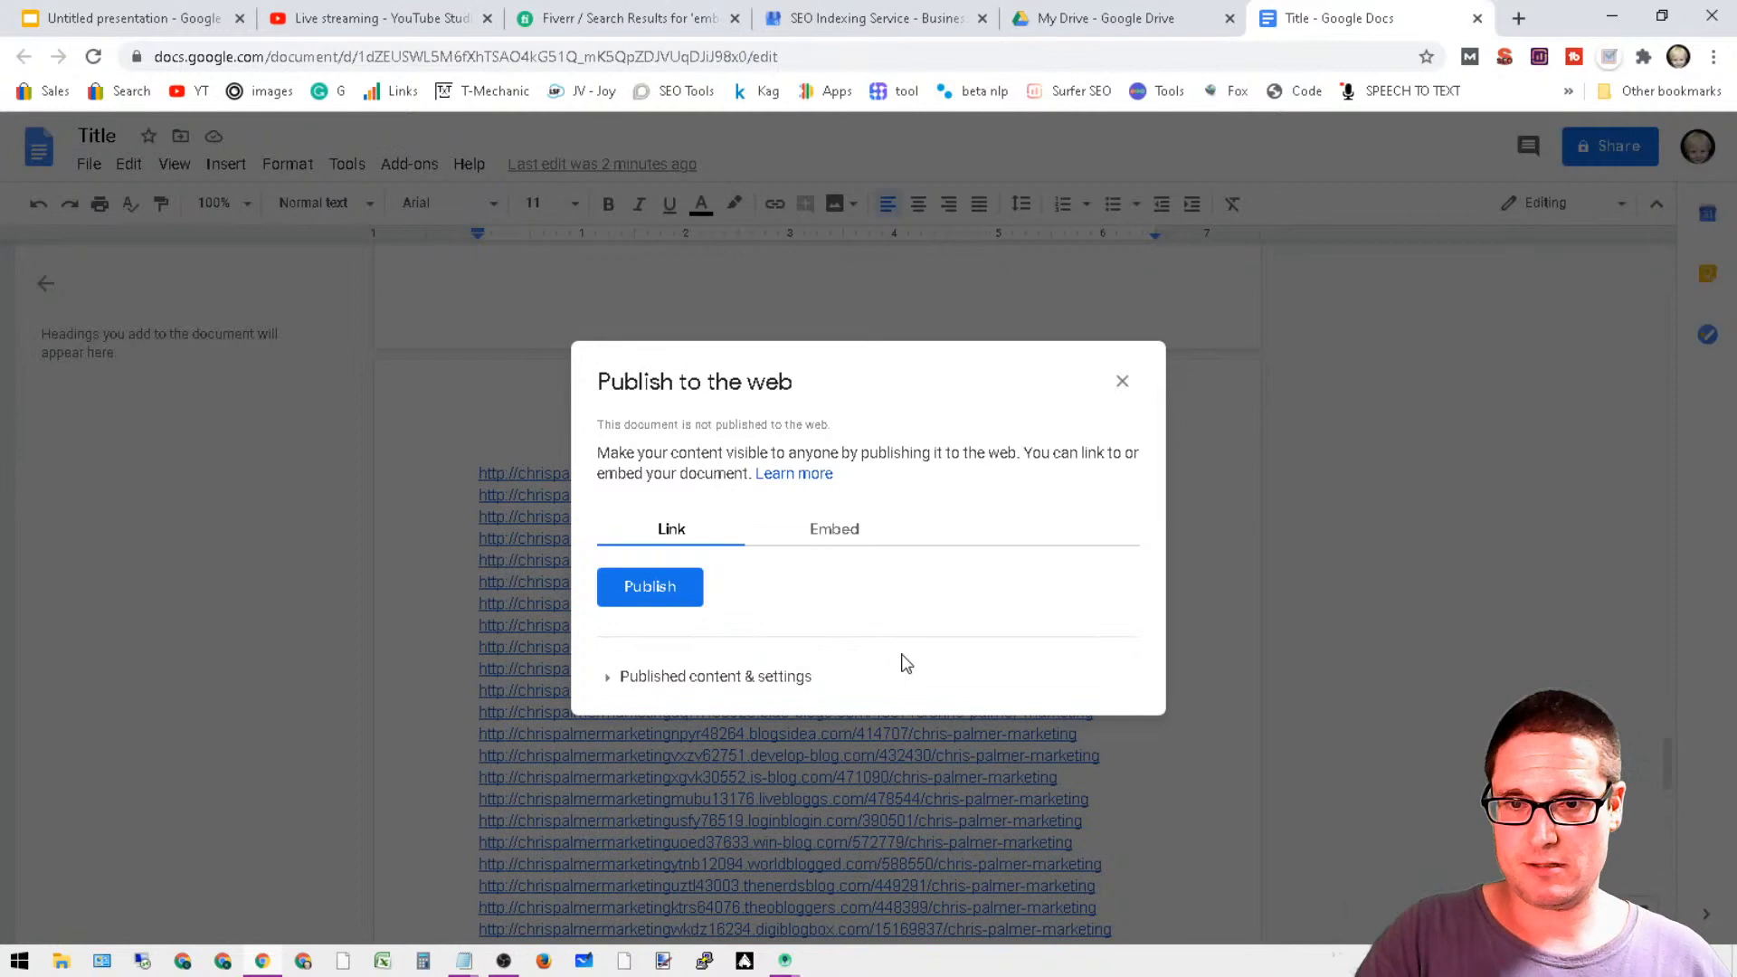
- View the Embed option in the Publish dialog, then switch to the Fiverr search results
click(834, 528)
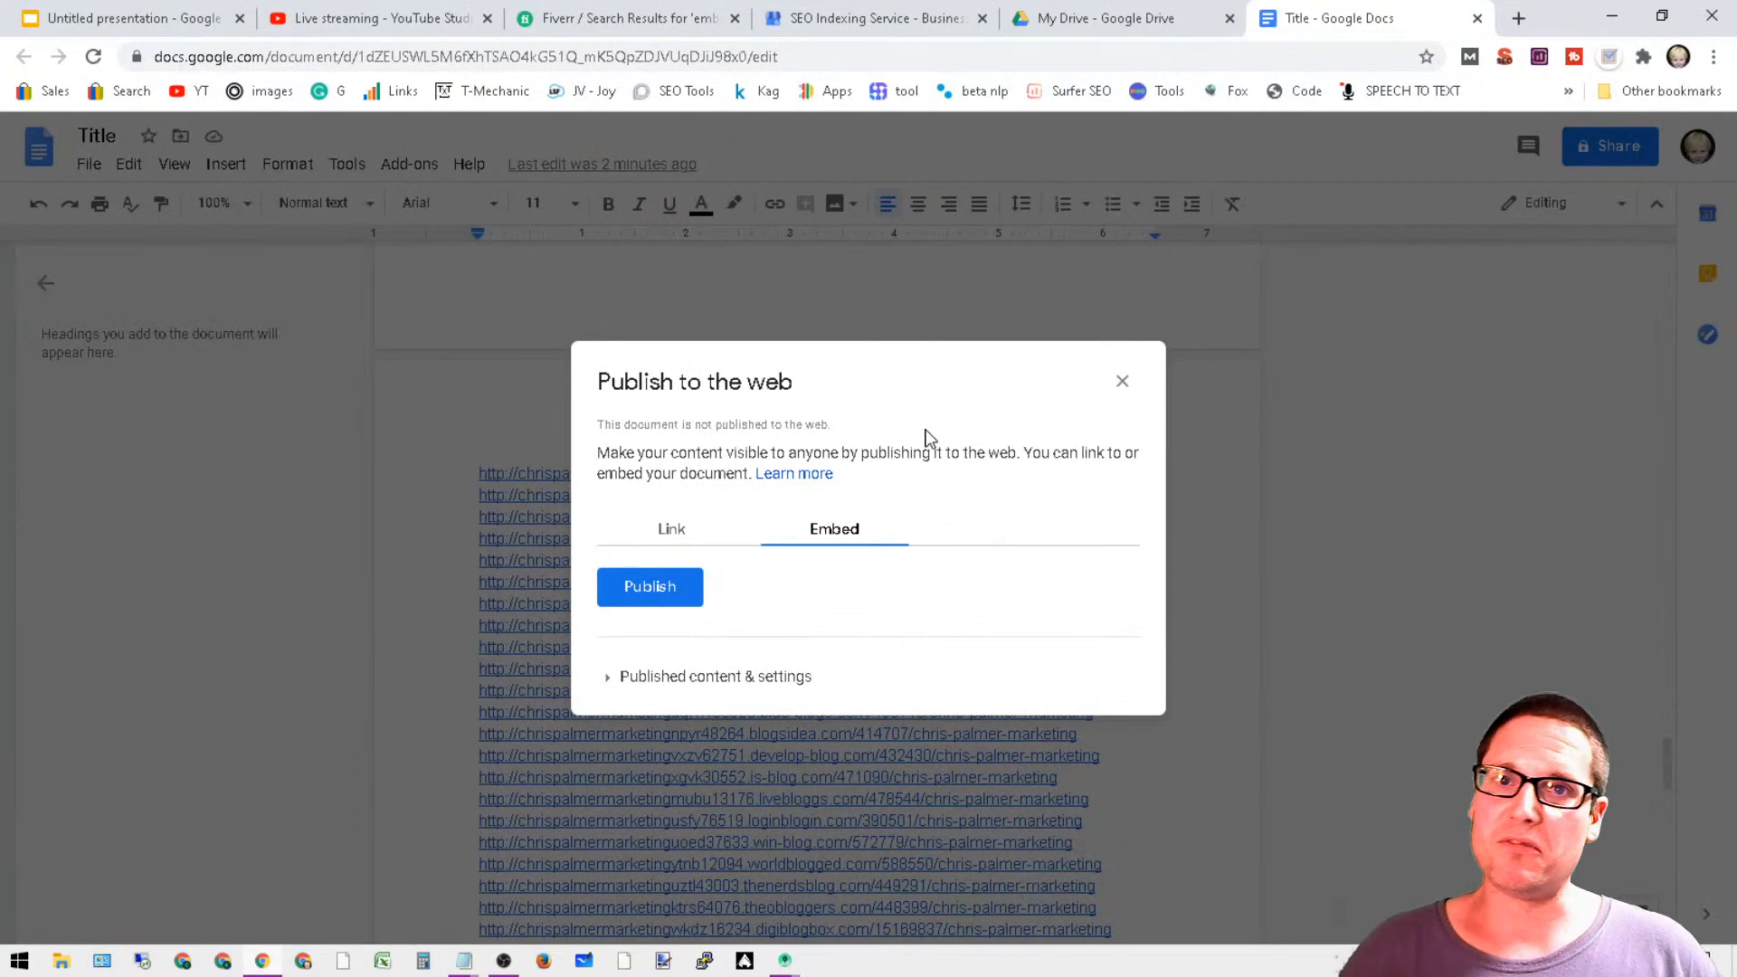
click(628, 18)
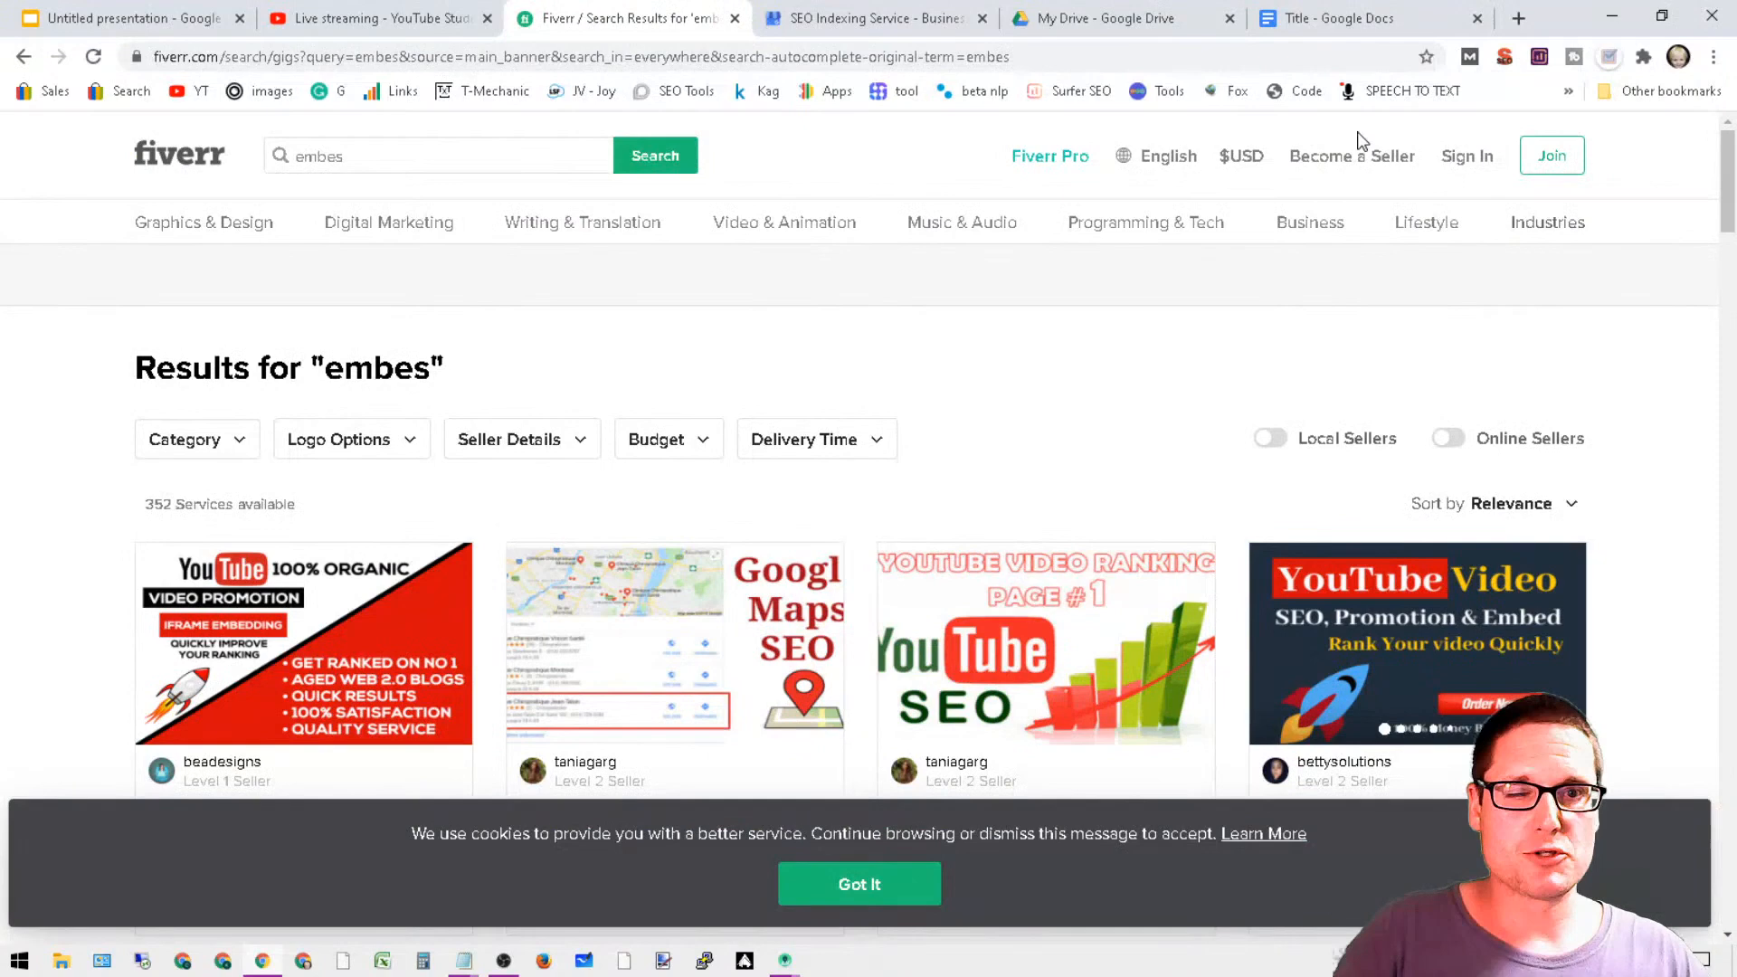
- Browse the Fiverr embed gig listings, then move to the New York SEO Google results
scroll(down, 3)
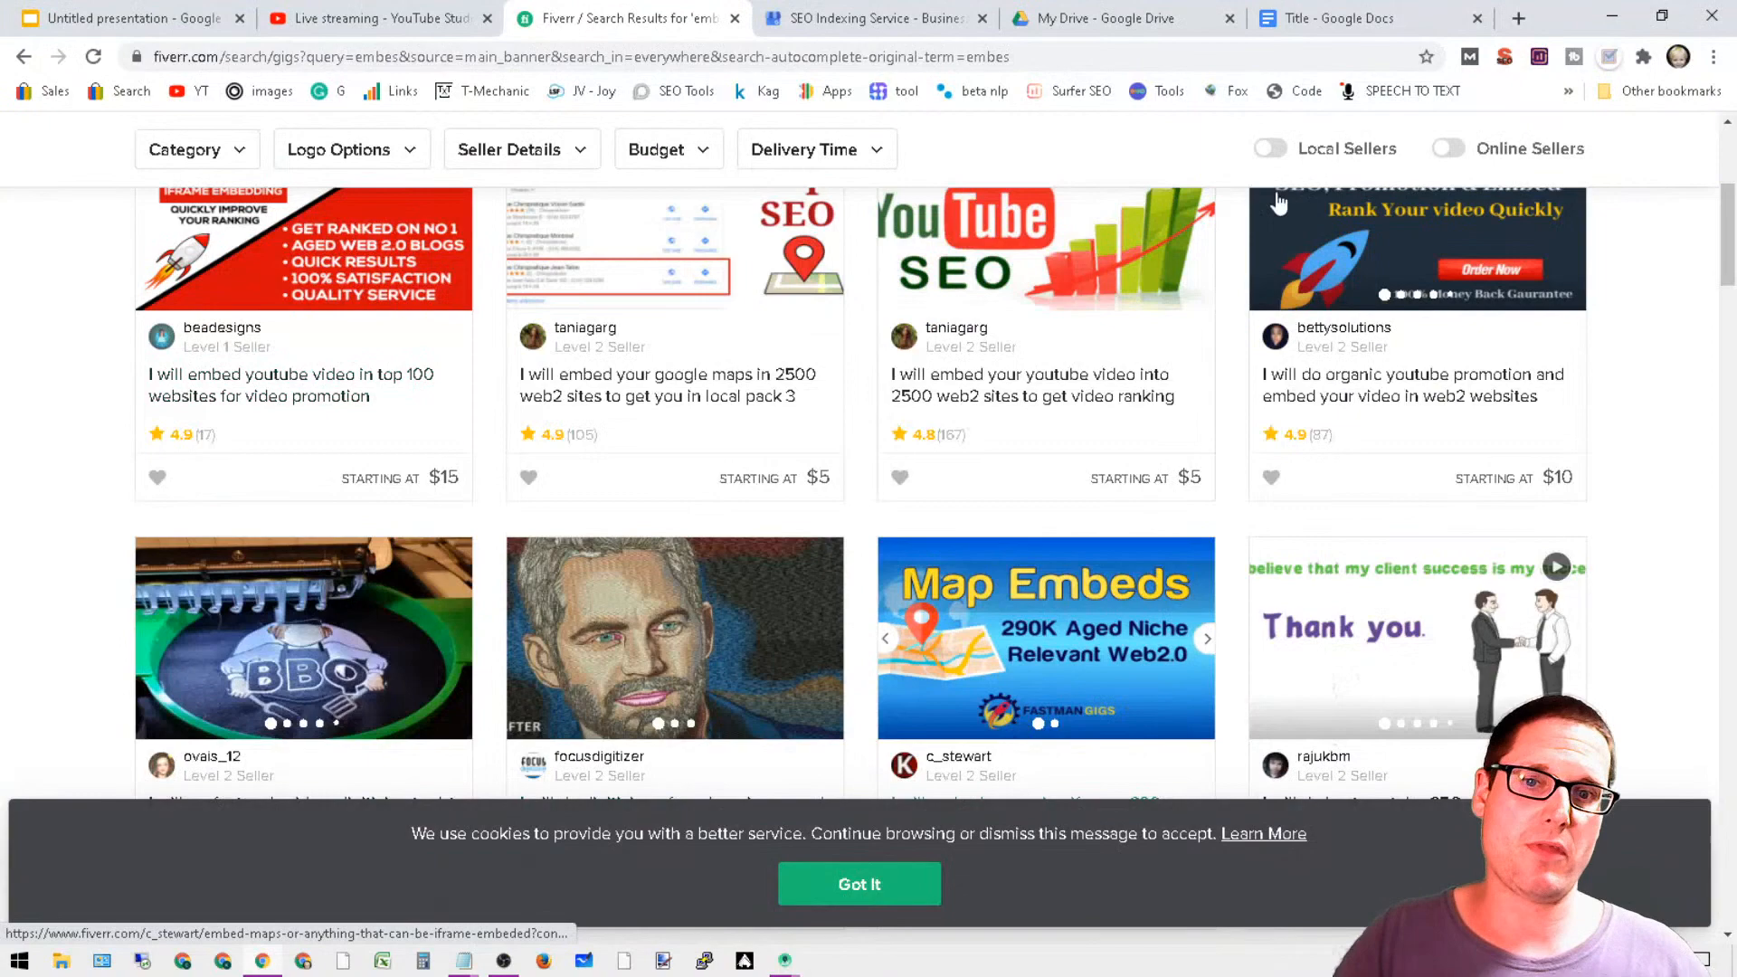
scroll(down, 3)
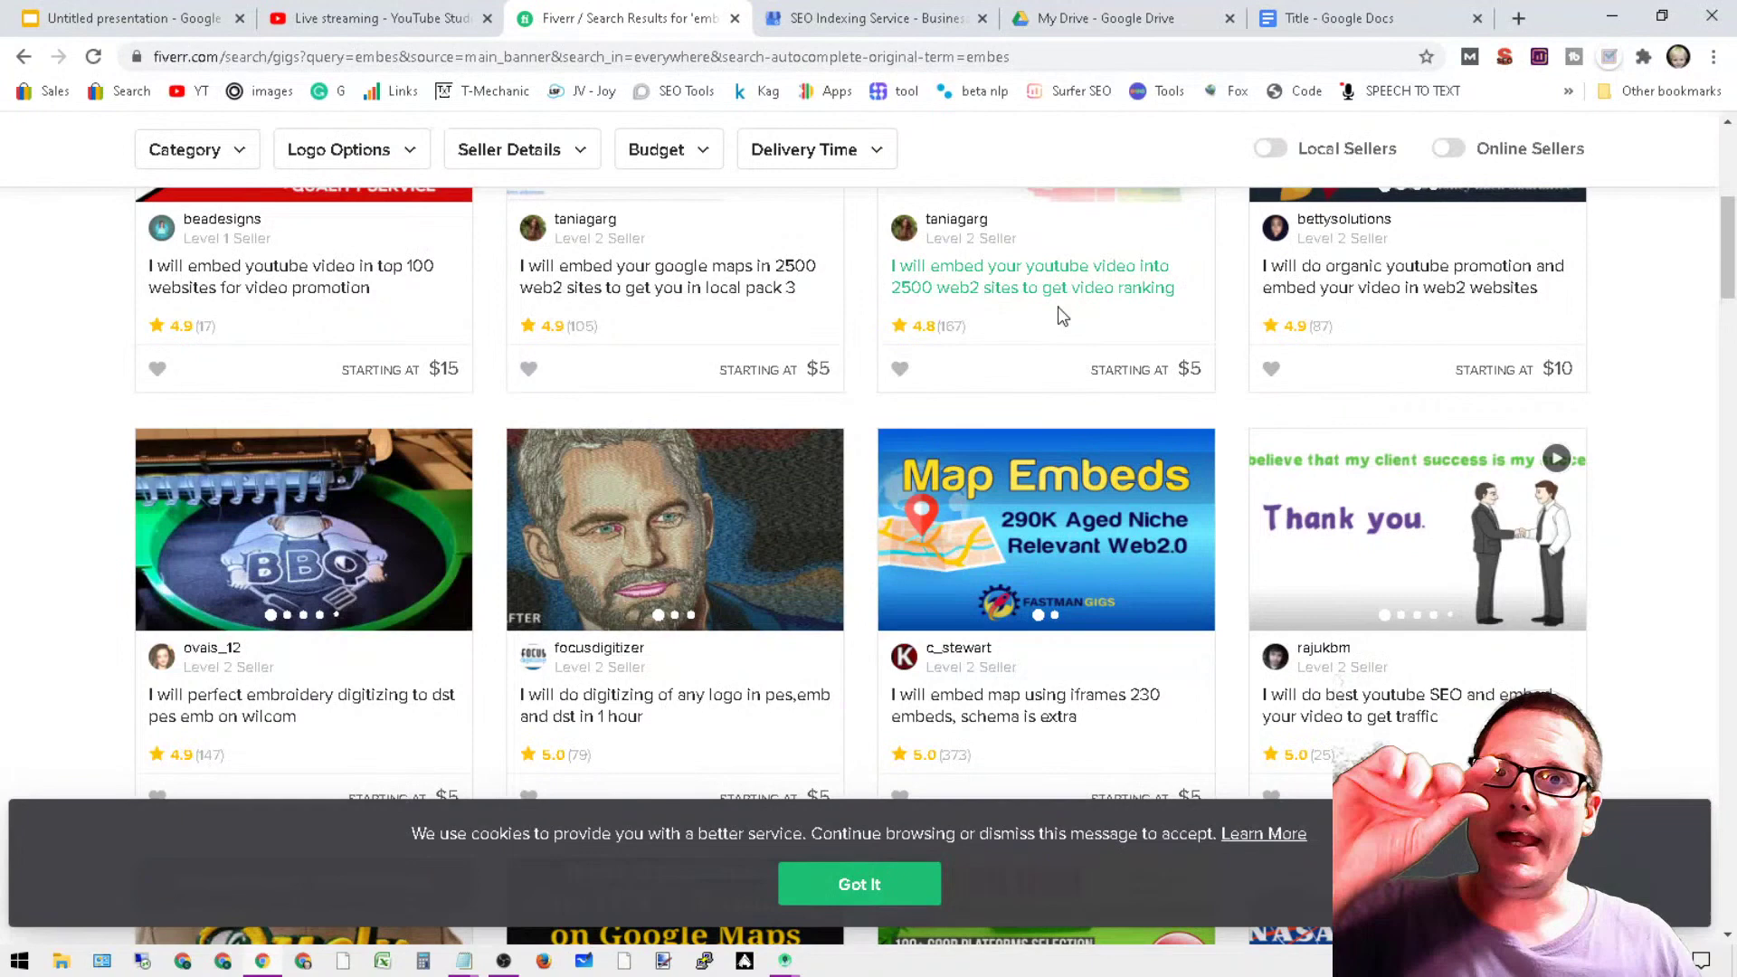
click(1521, 16)
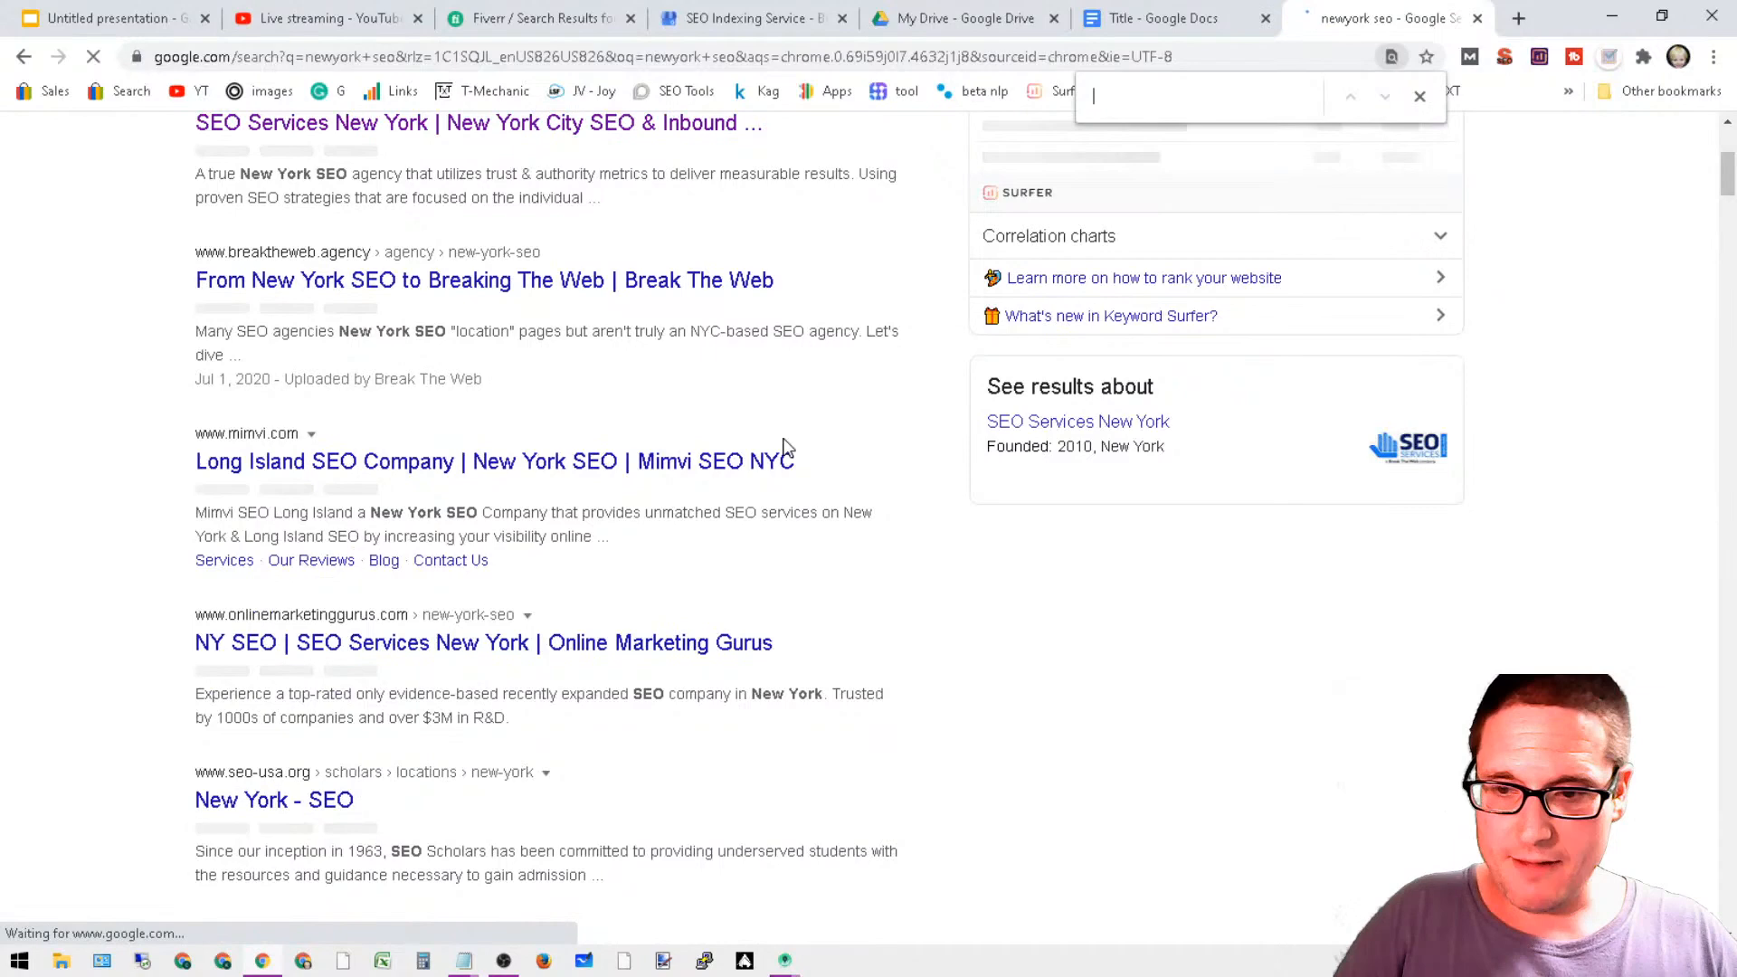
- Search 'google site' and pick the docs.google.com presentation result from the New York SEO results
text(google site)
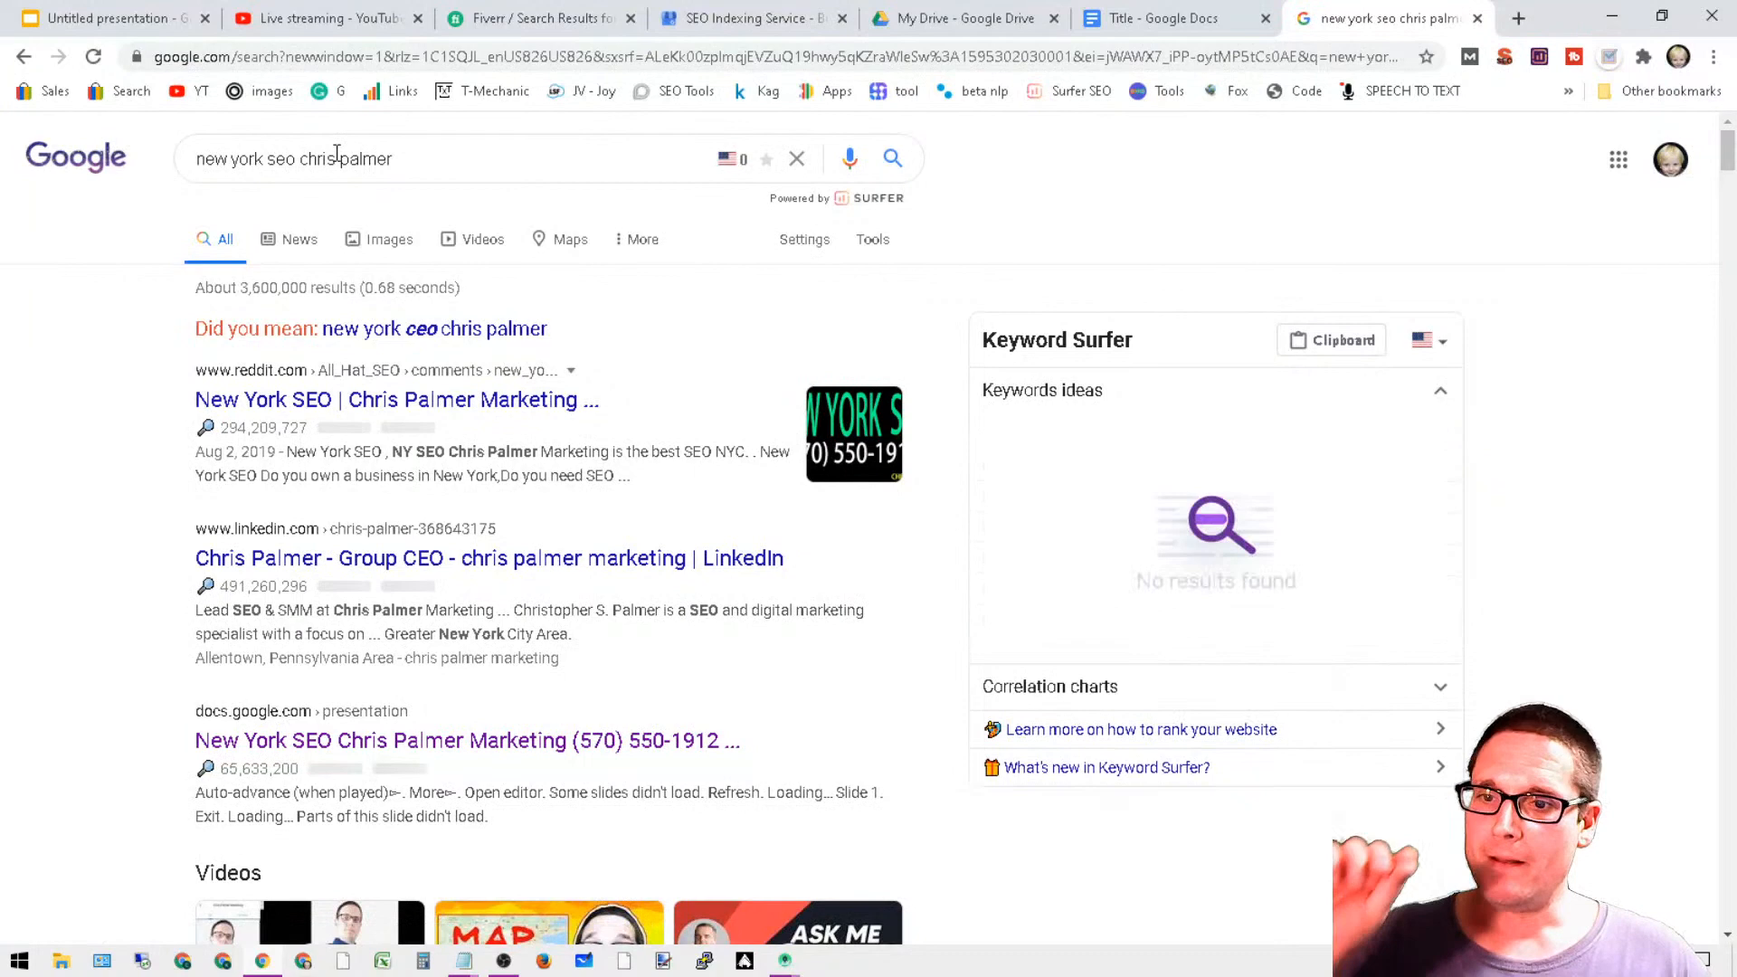
scroll(down, 3)
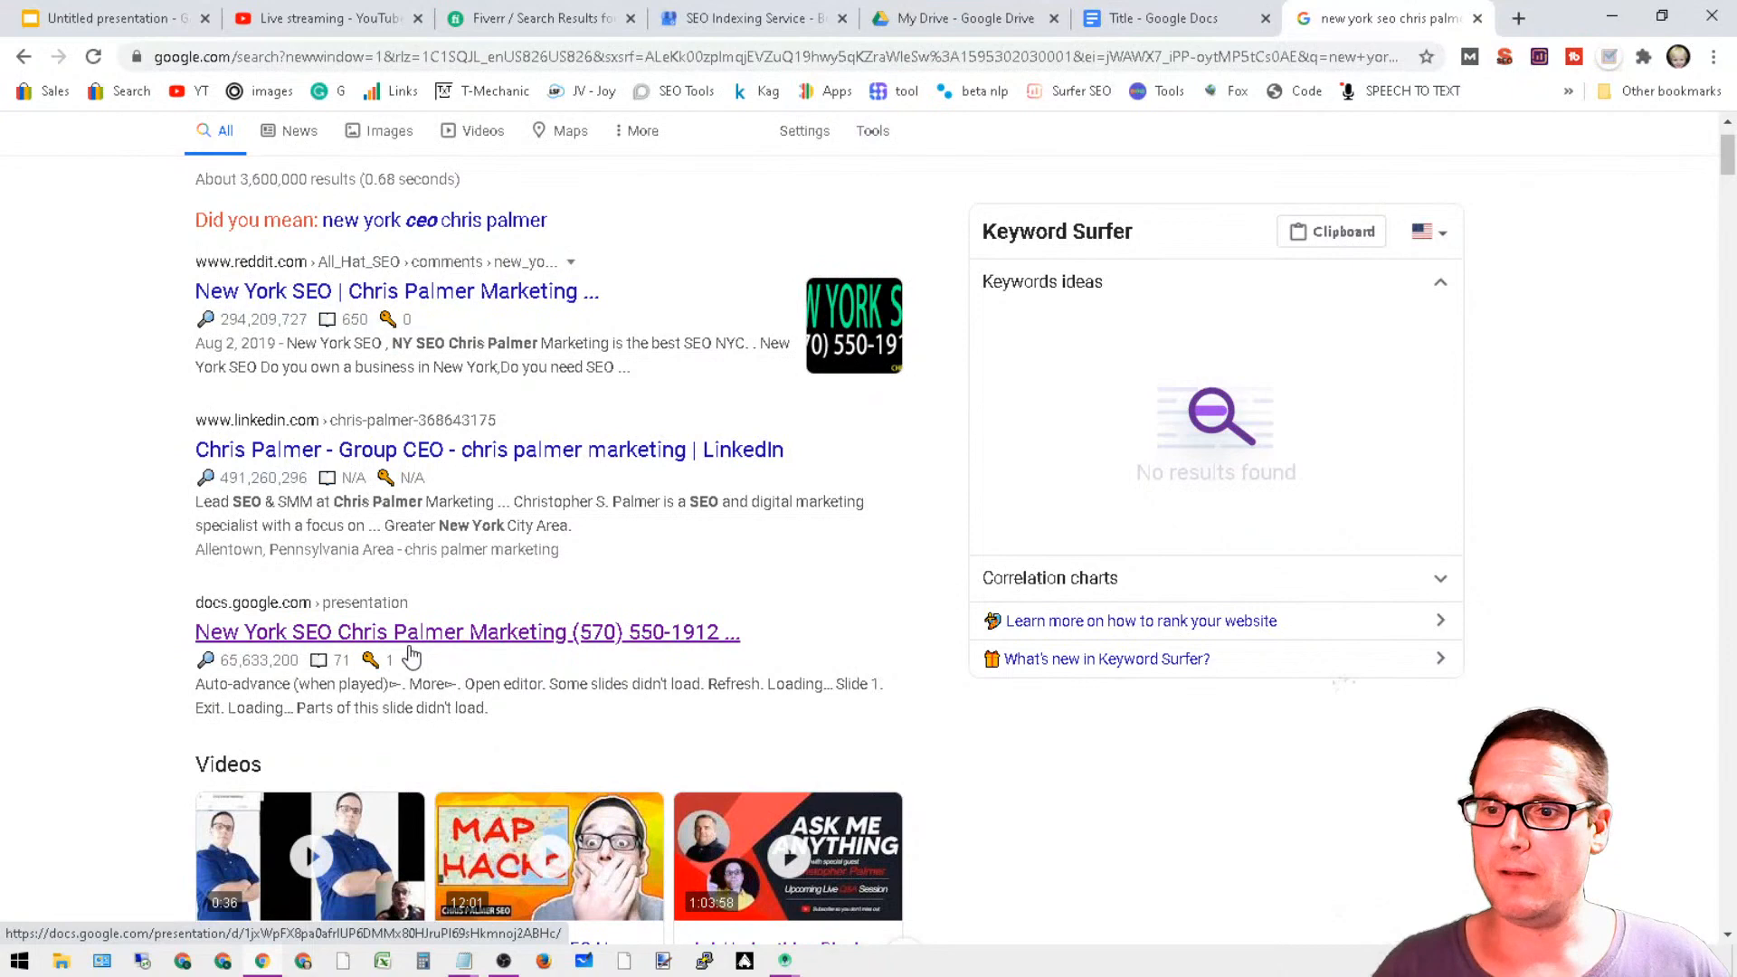
click(465, 634)
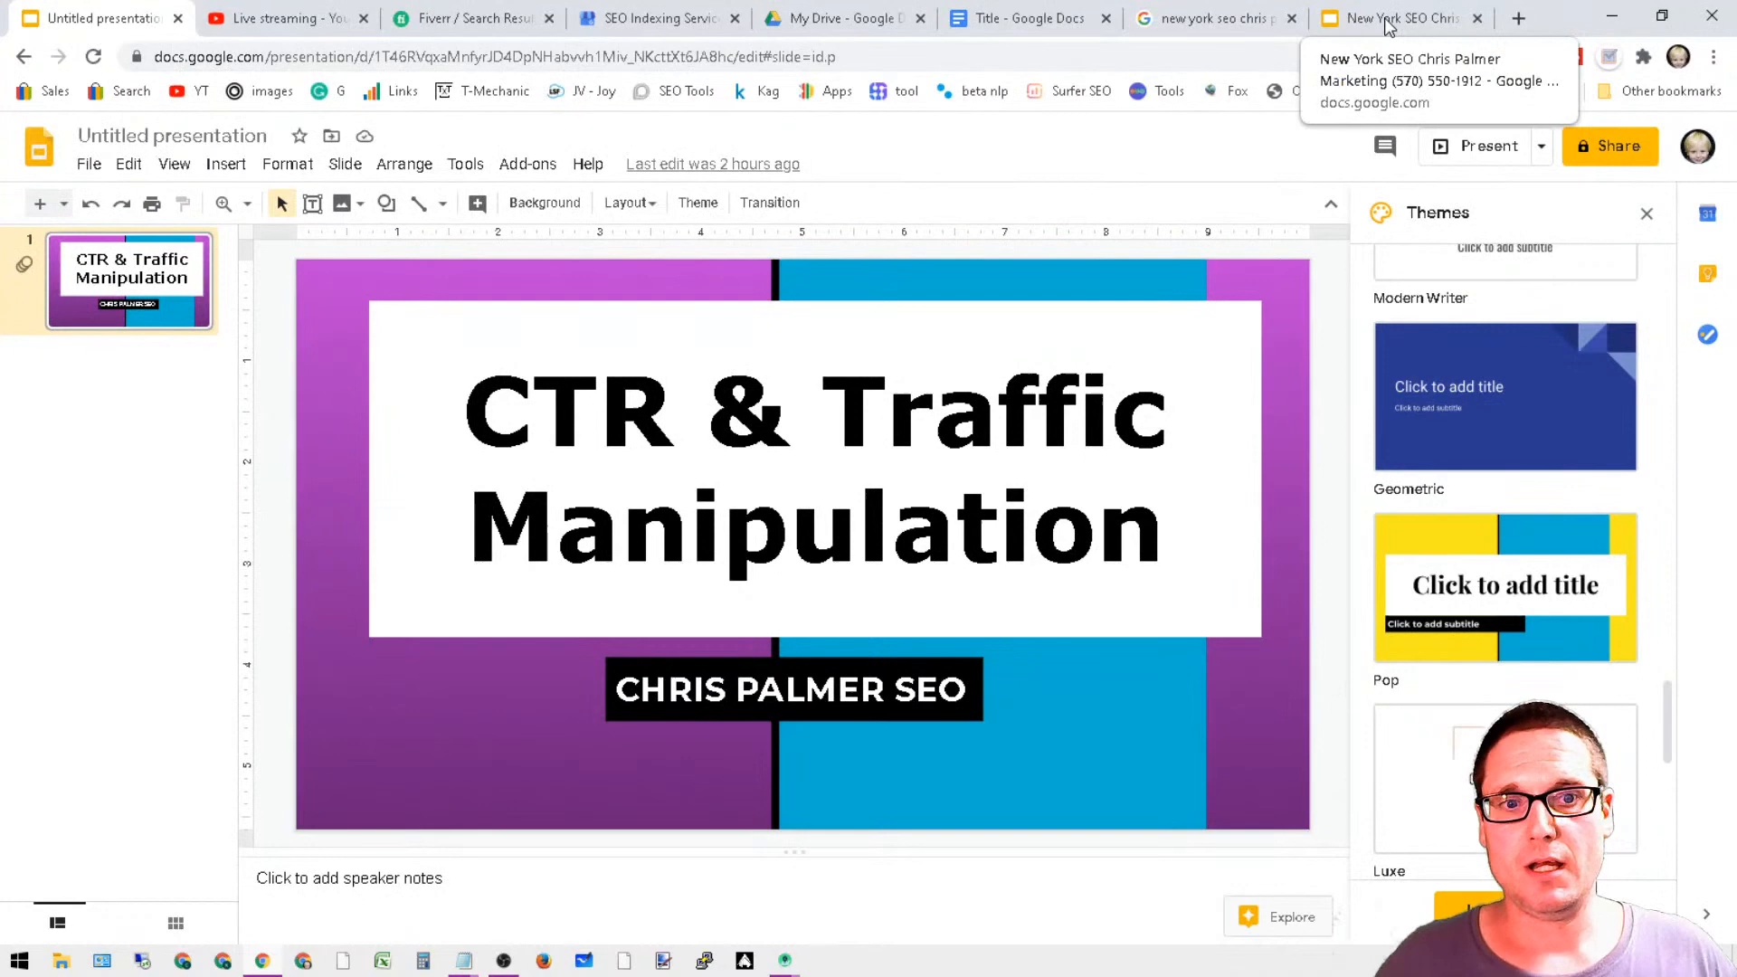
- Bring up the view-only New York SEO presentation with the Reciprocal Backlinks slide
click(1404, 18)
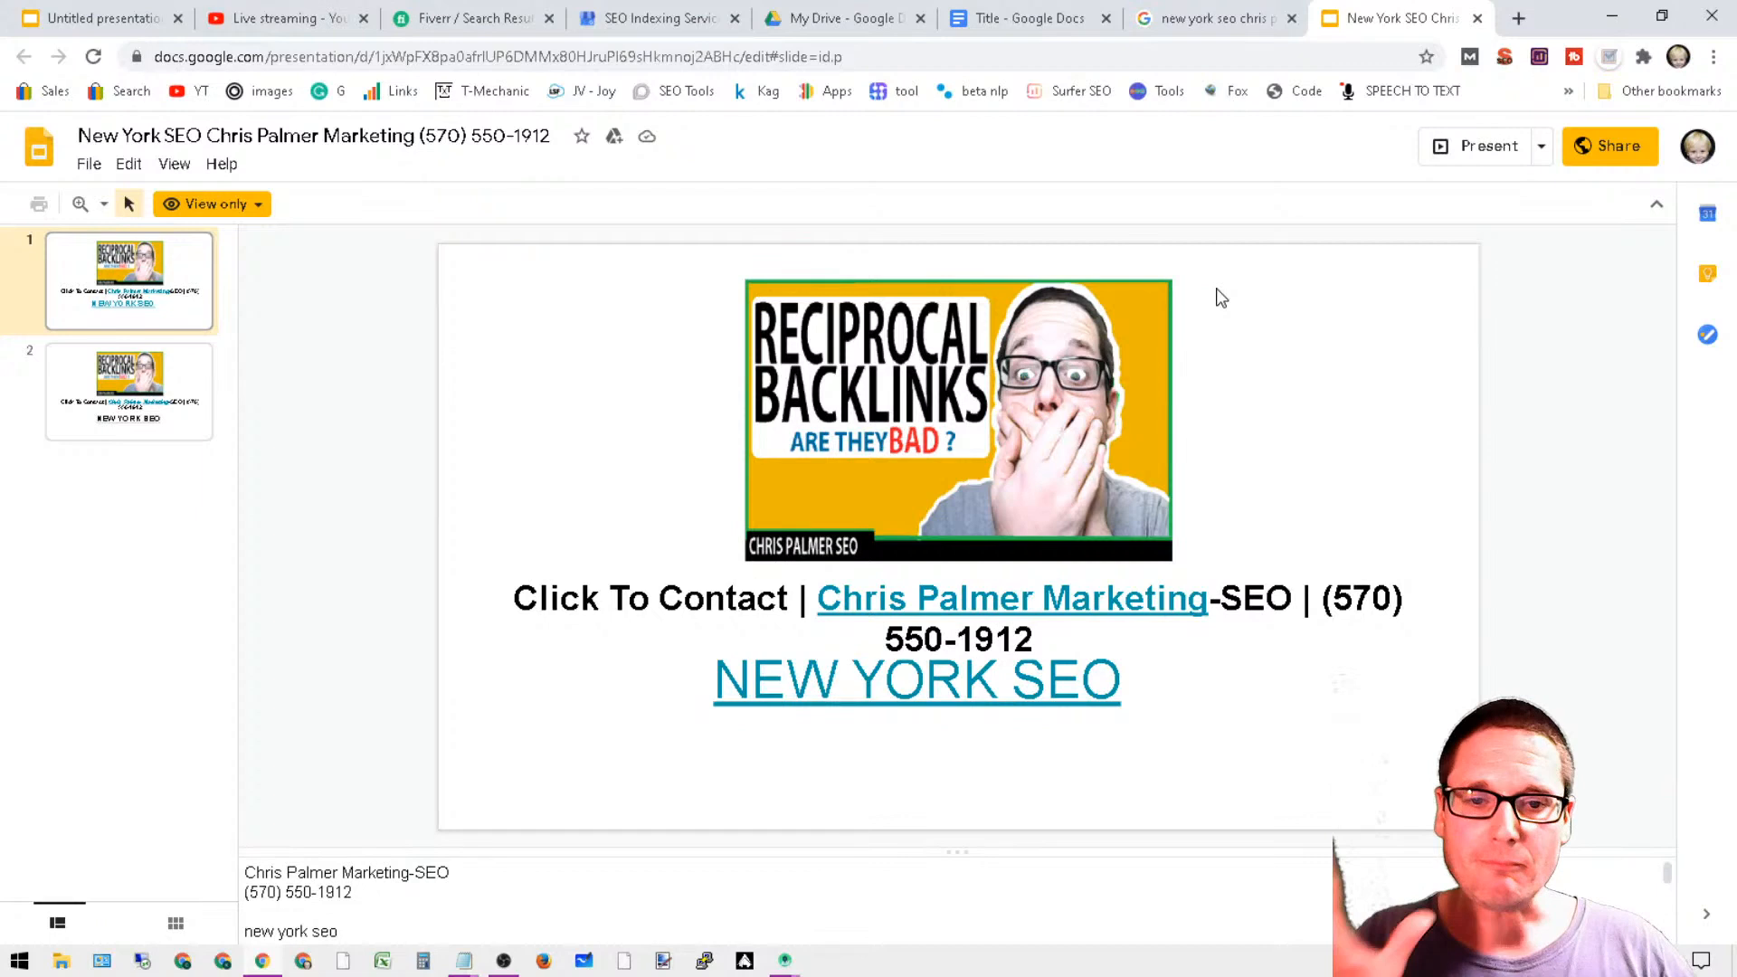
mouse_move(304, 756)
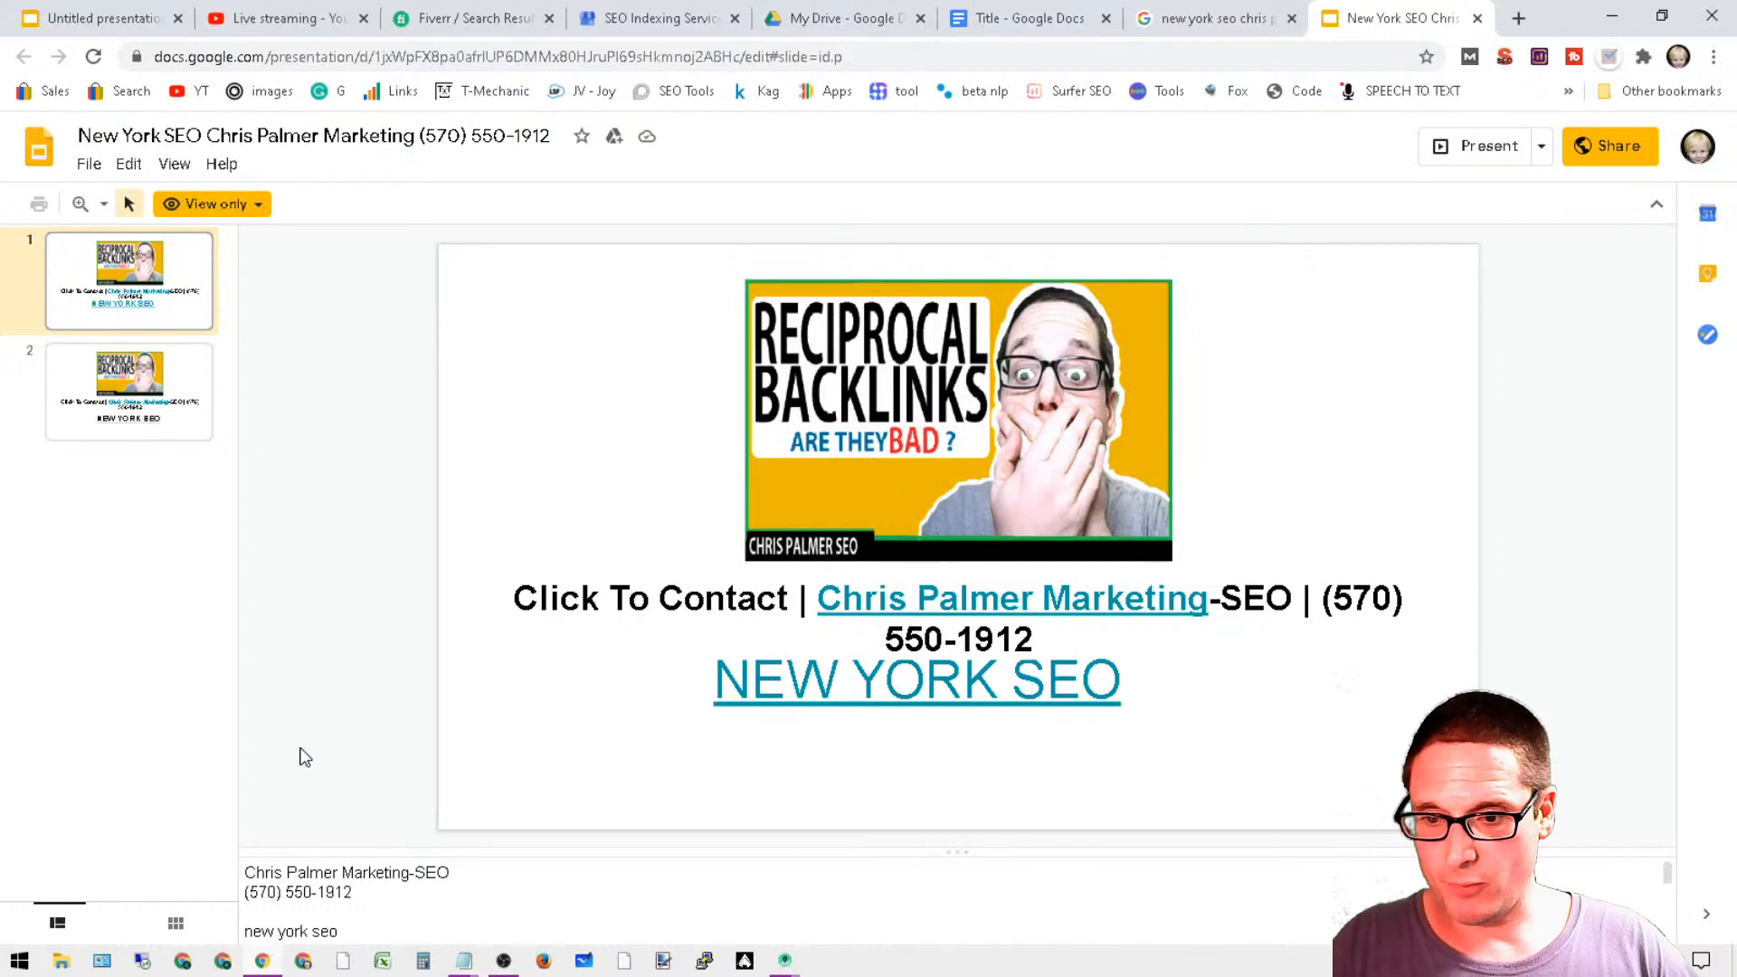
- Narrow the New York SEO search to Videos results, then return to the presentation
click(1216, 18)
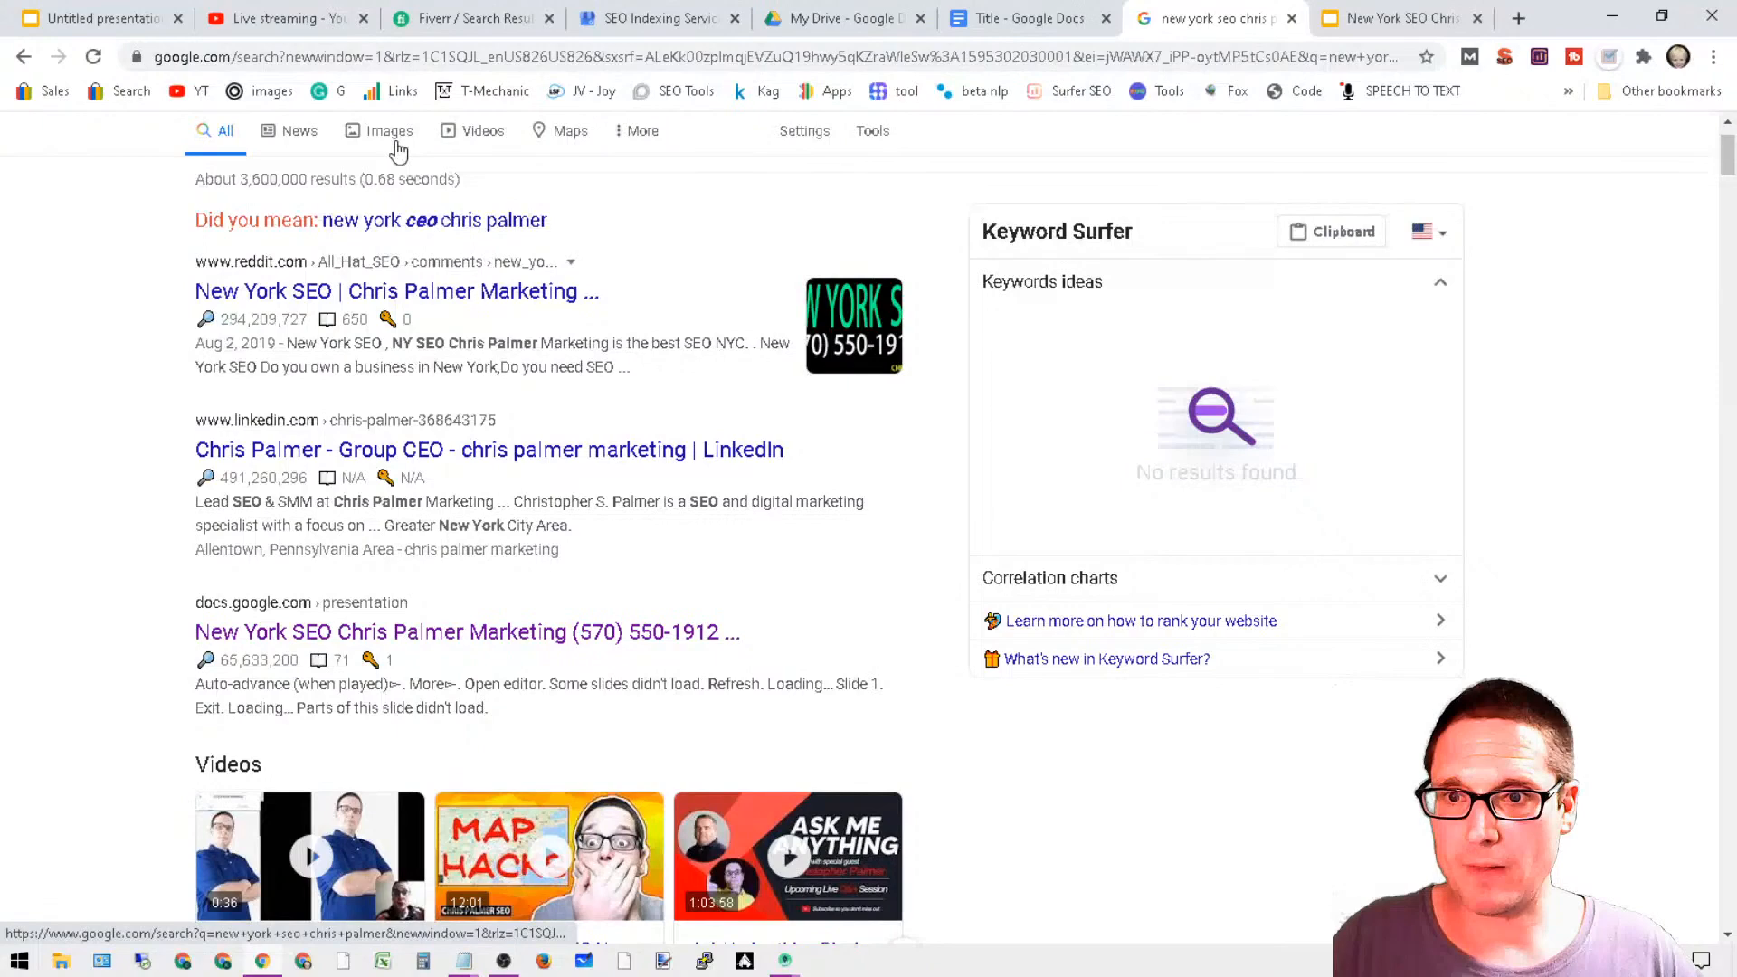
click(483, 130)
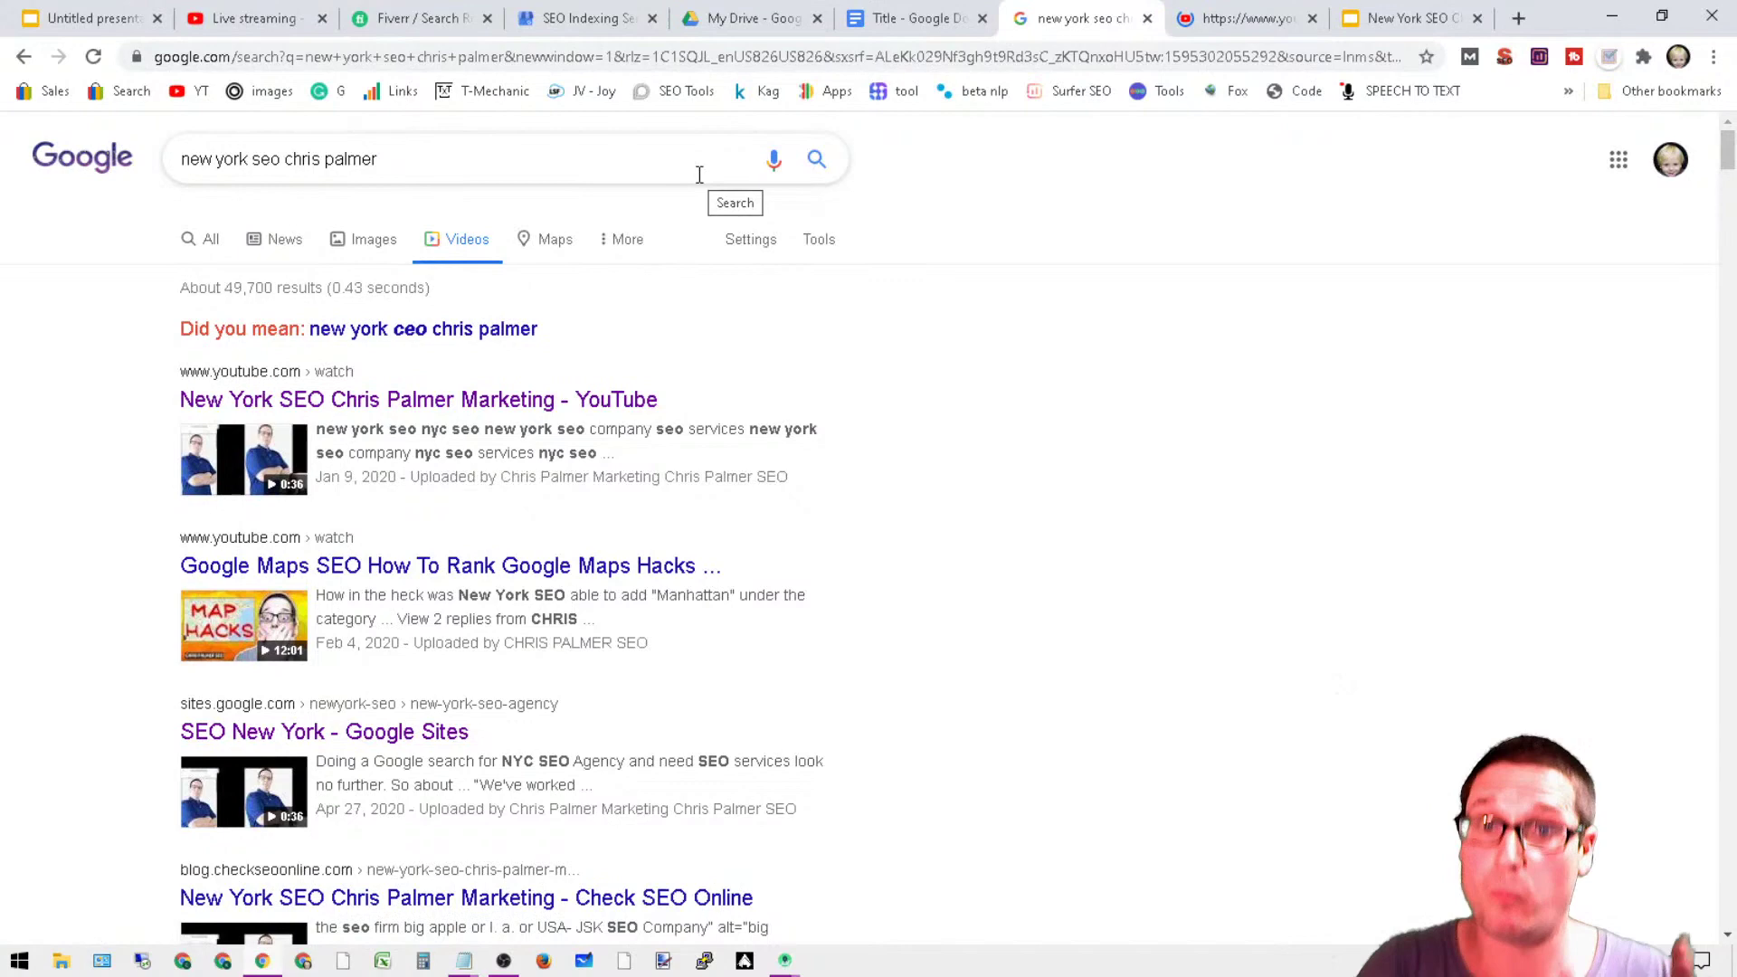
click(1412, 16)
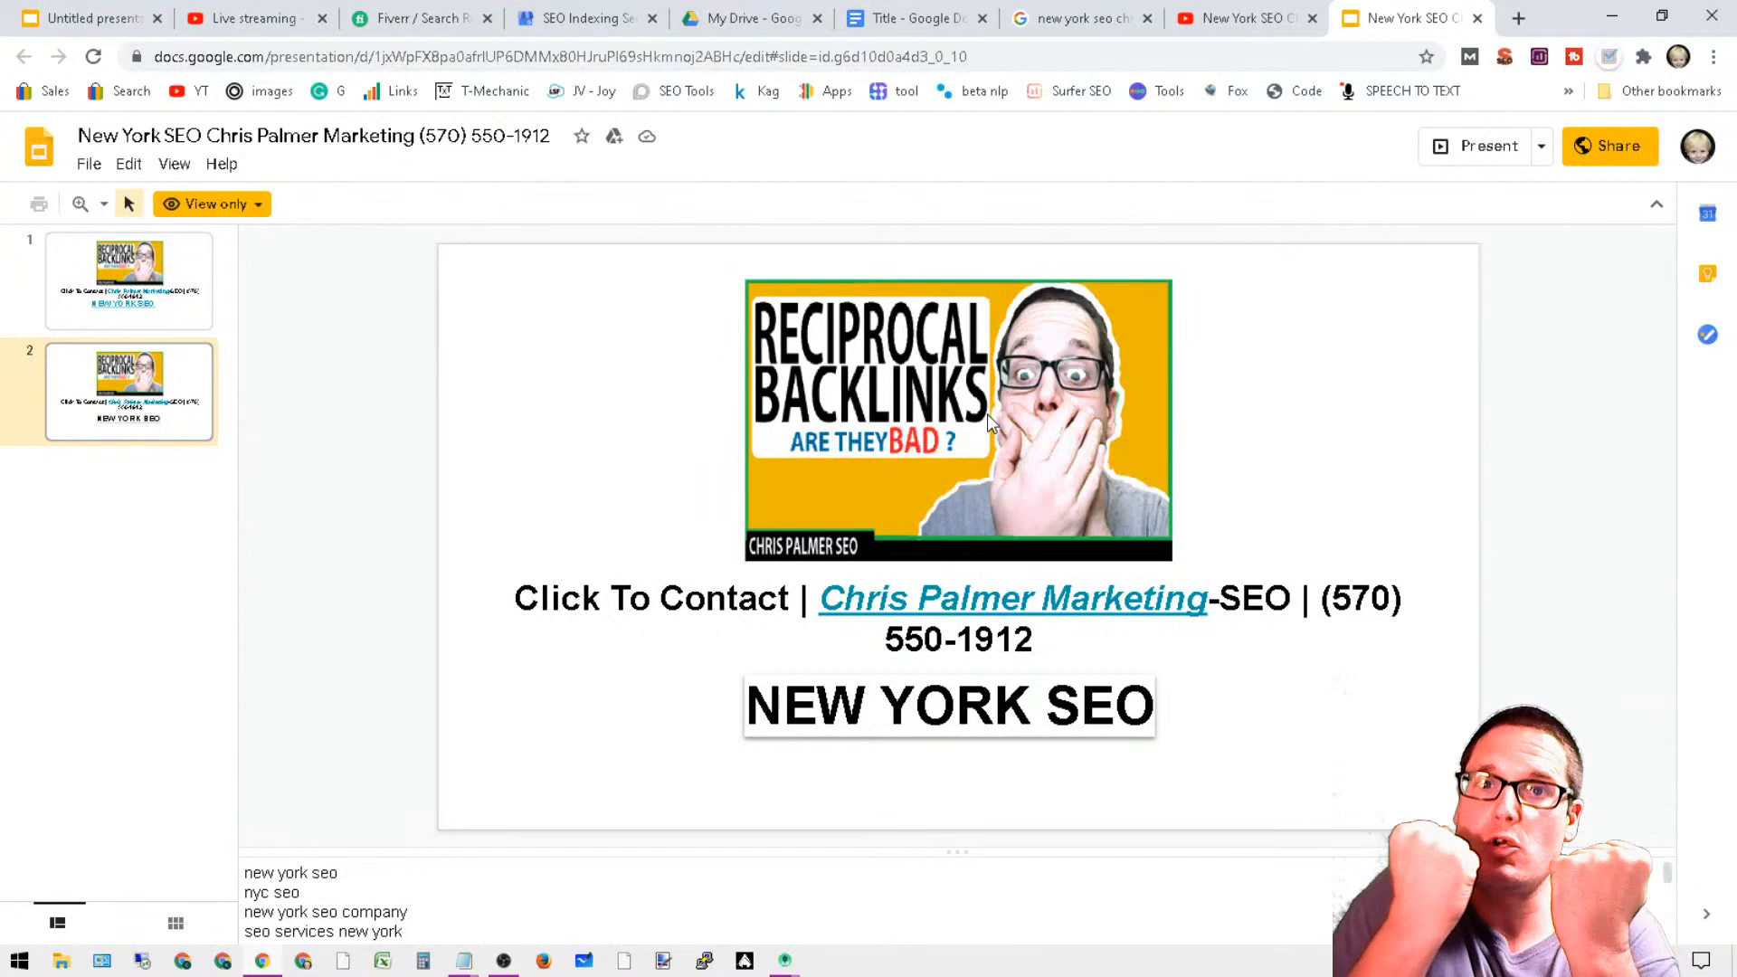
- Switch to the 'New York SEO' YouTube video from the Slides presentation
click(1245, 19)
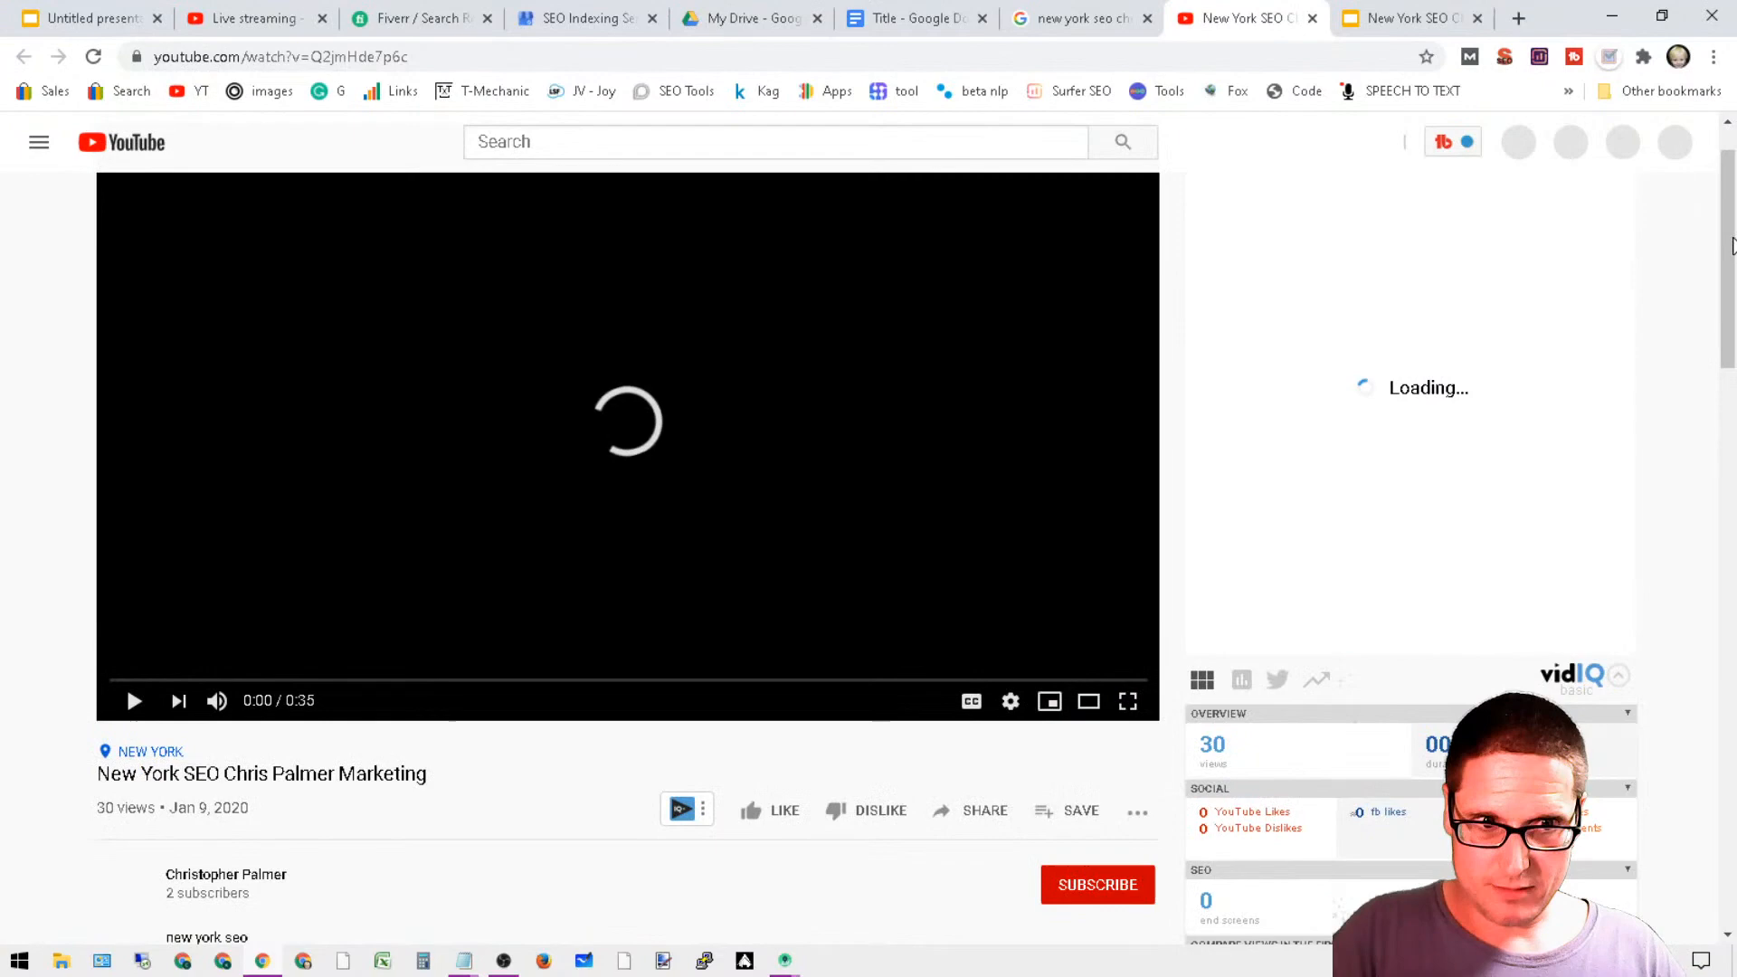
- Review the video description's SEO keywords and follow its Docs link back to the Title document's publish settings
scroll(down, 3)
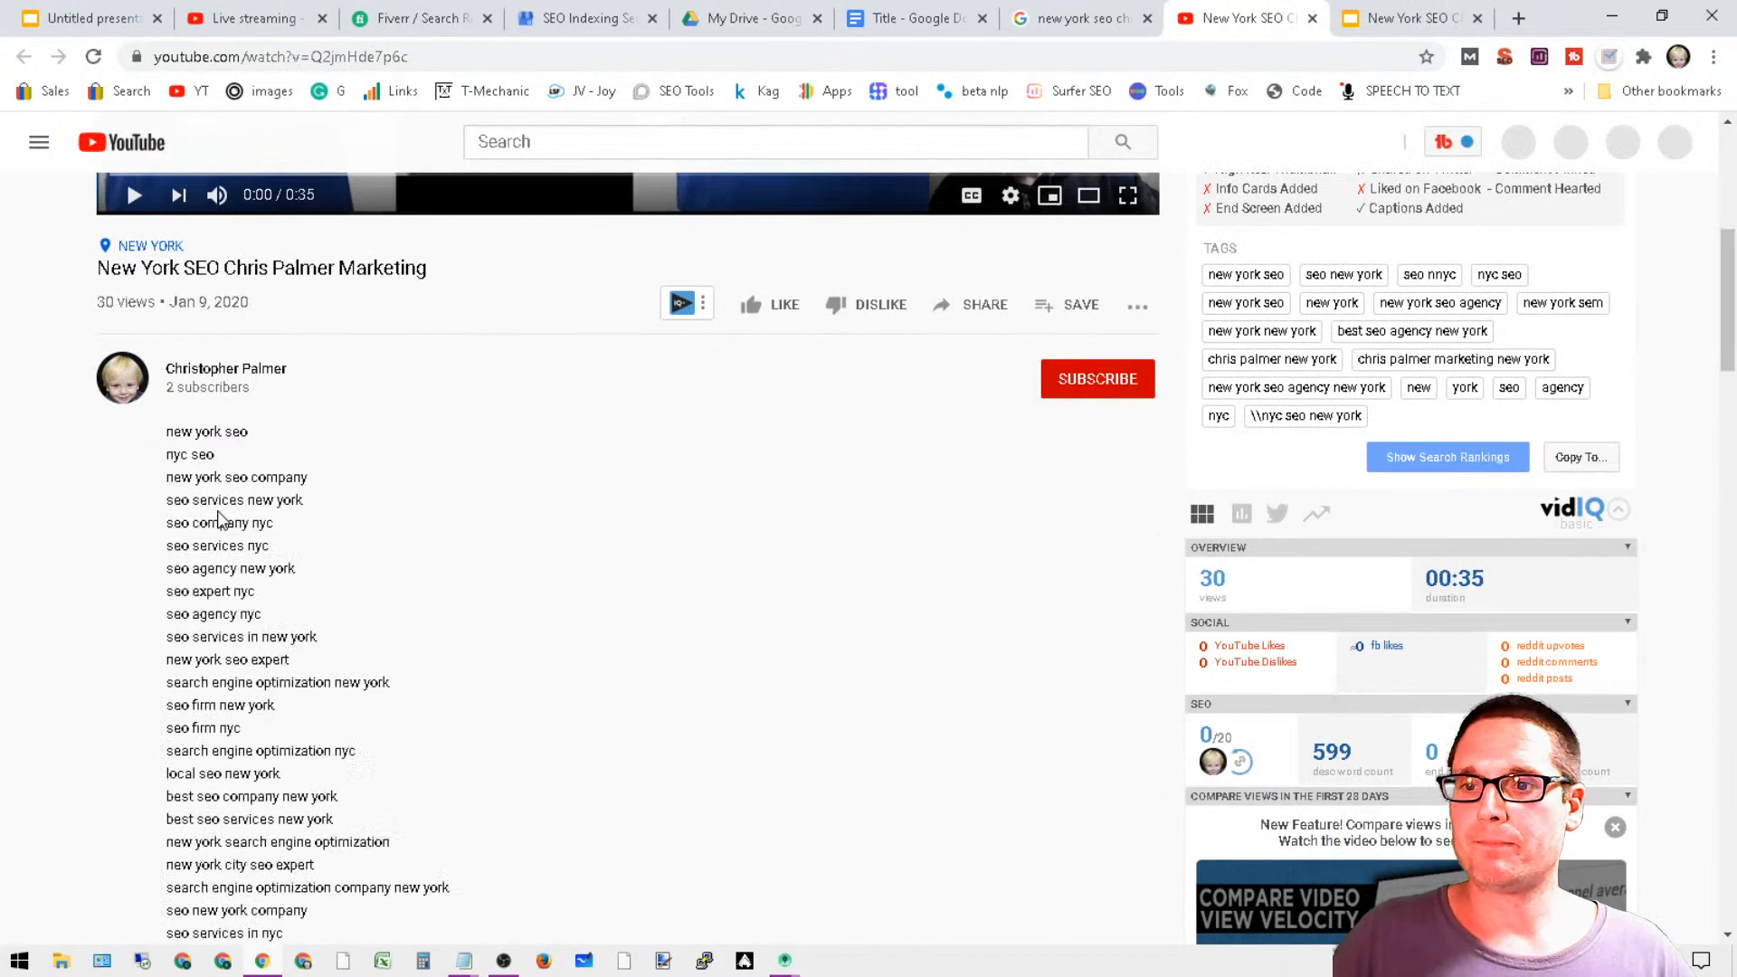
scroll(down, 3)
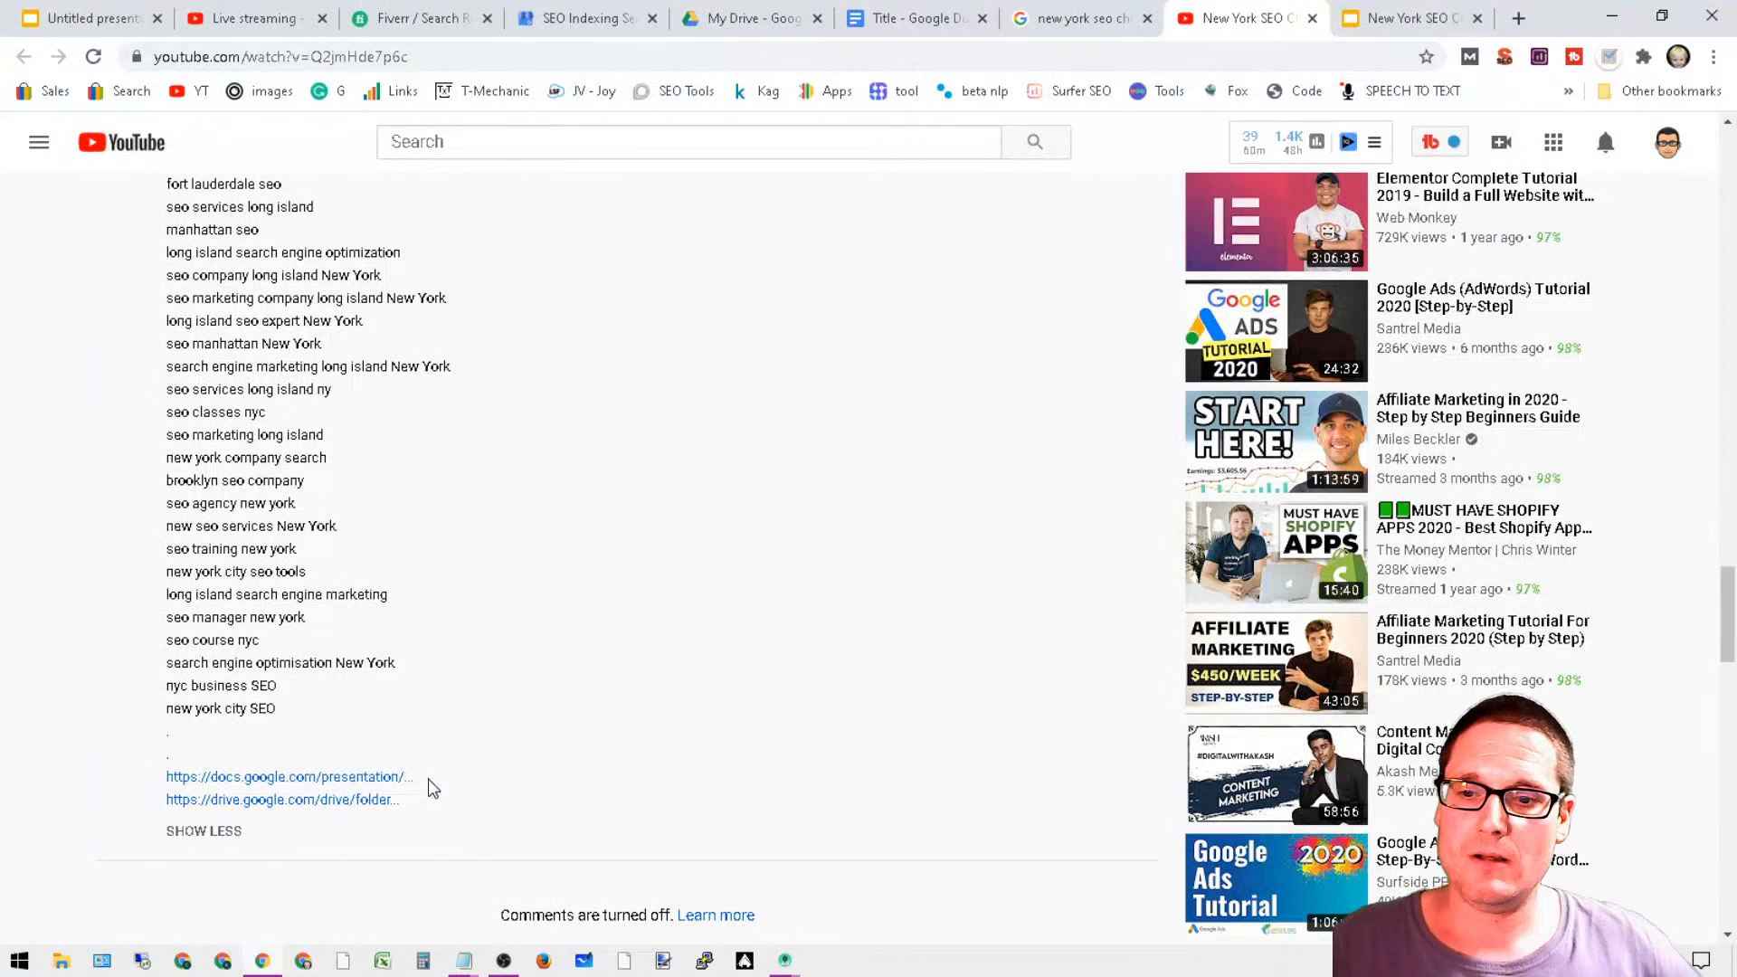
double_click(286, 776)
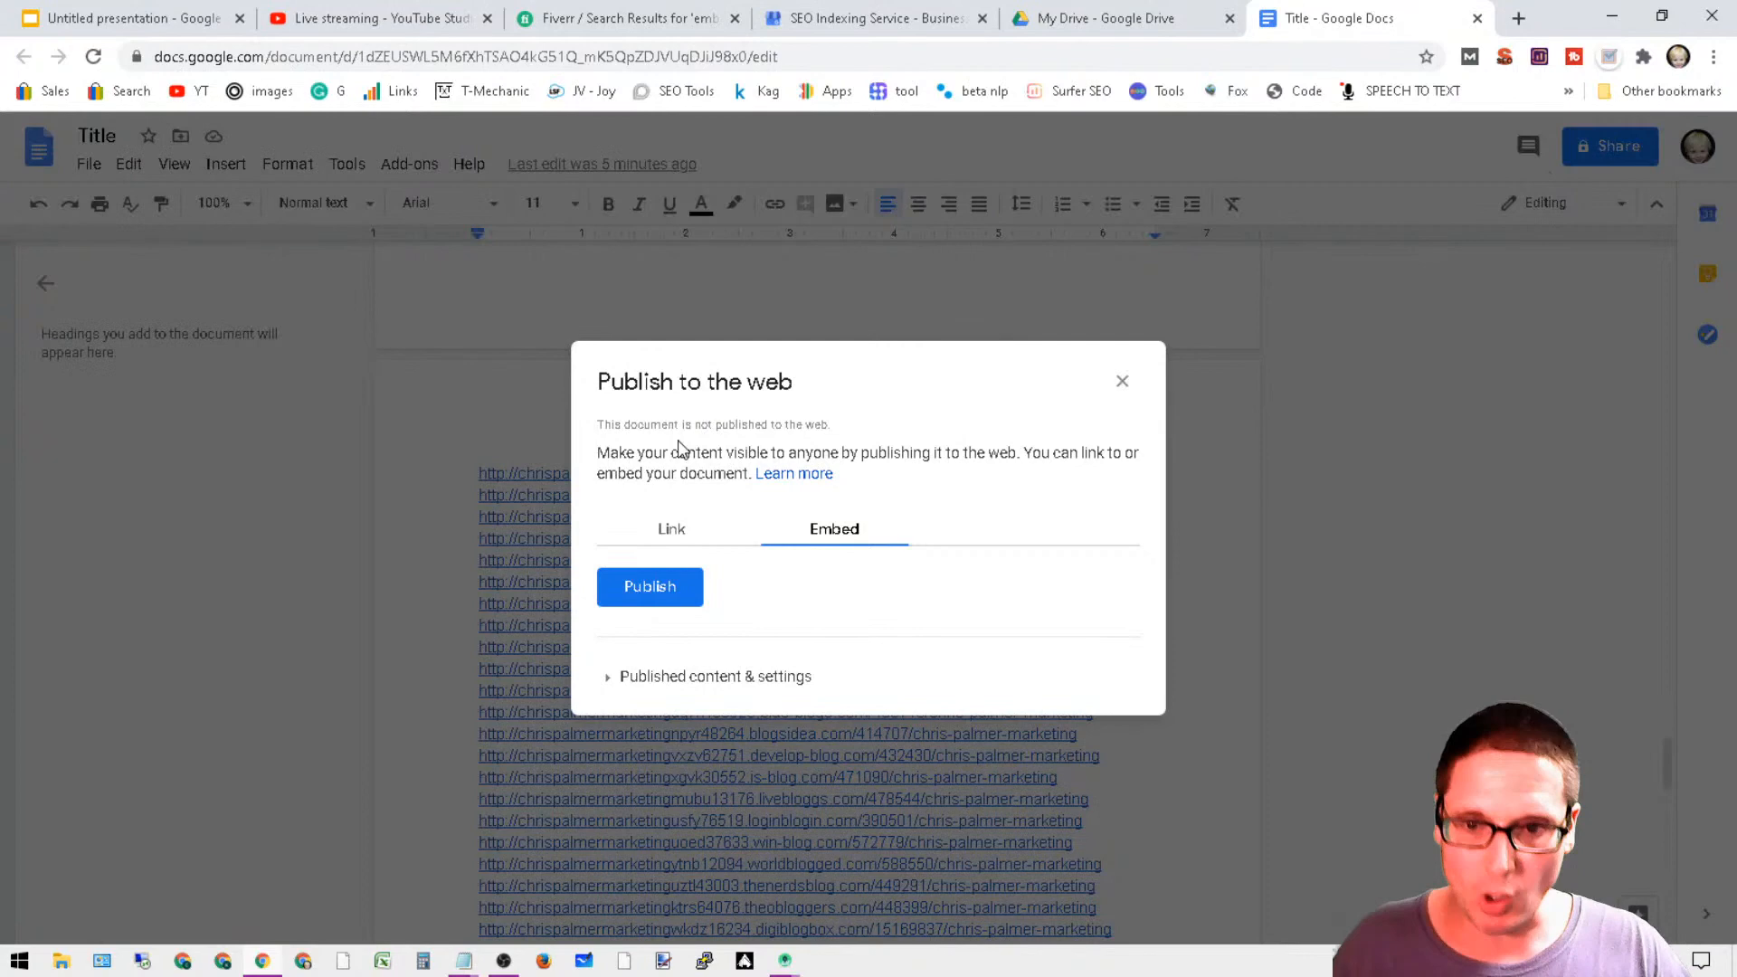
- Dismiss the Publish to the web dialog without publishing and reopen the File menu
click(1121, 379)
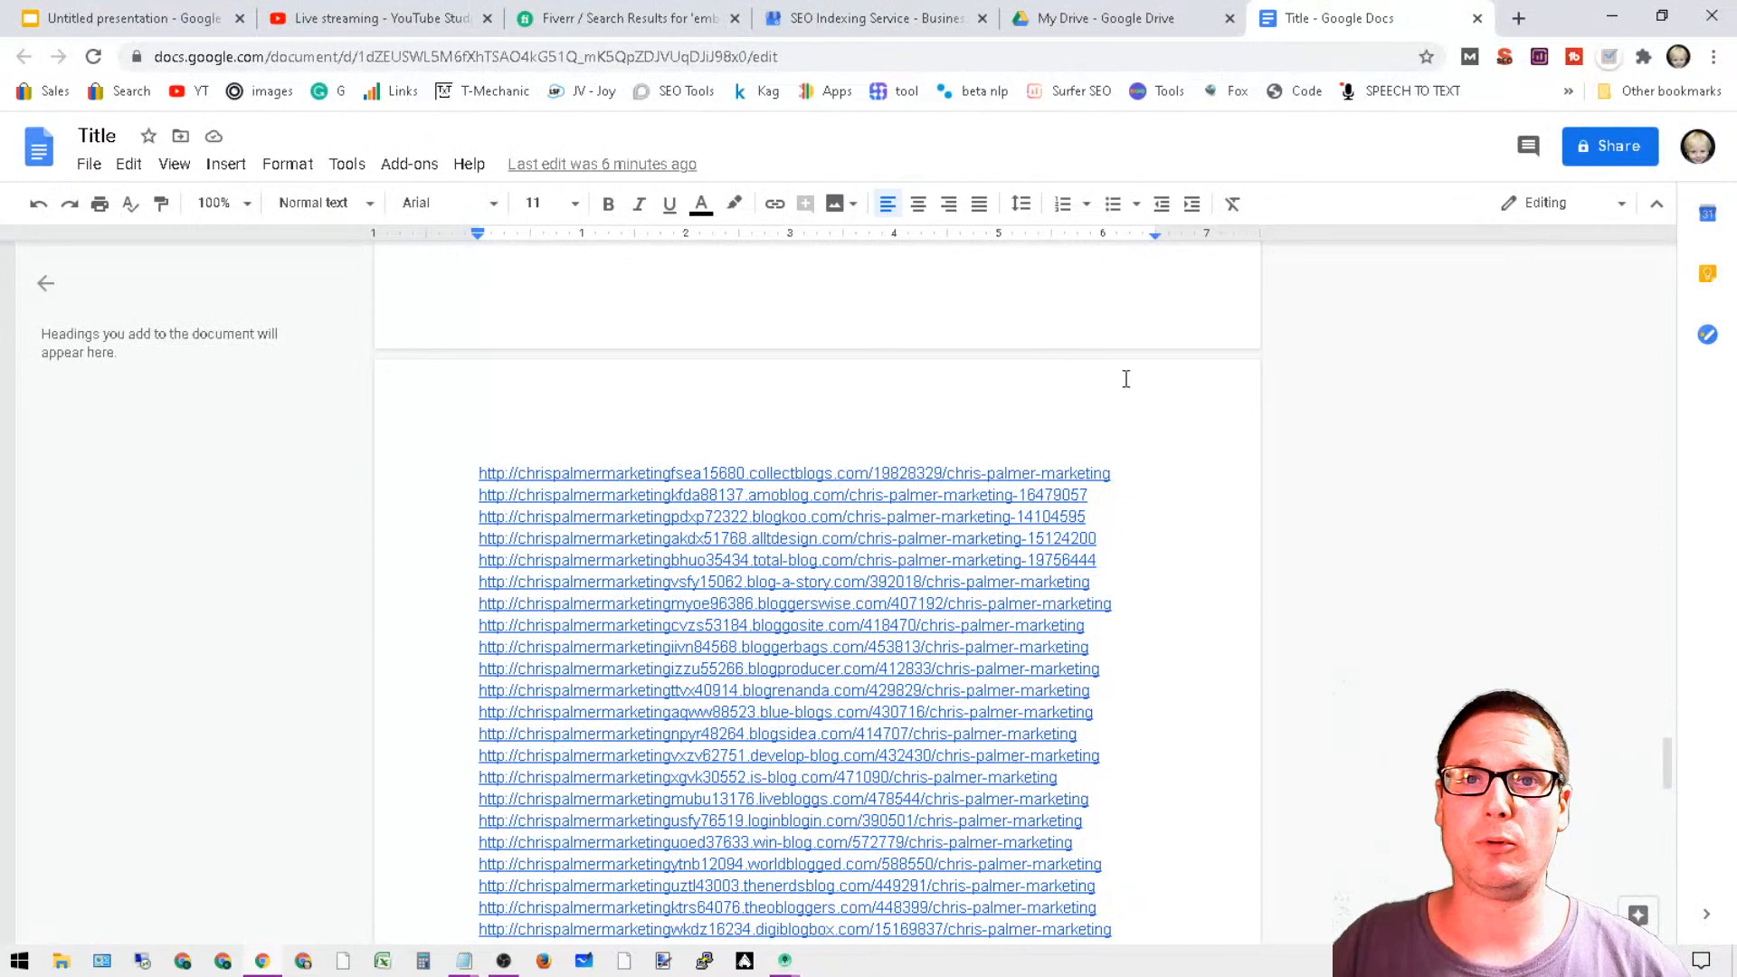
mouse_move(753, 452)
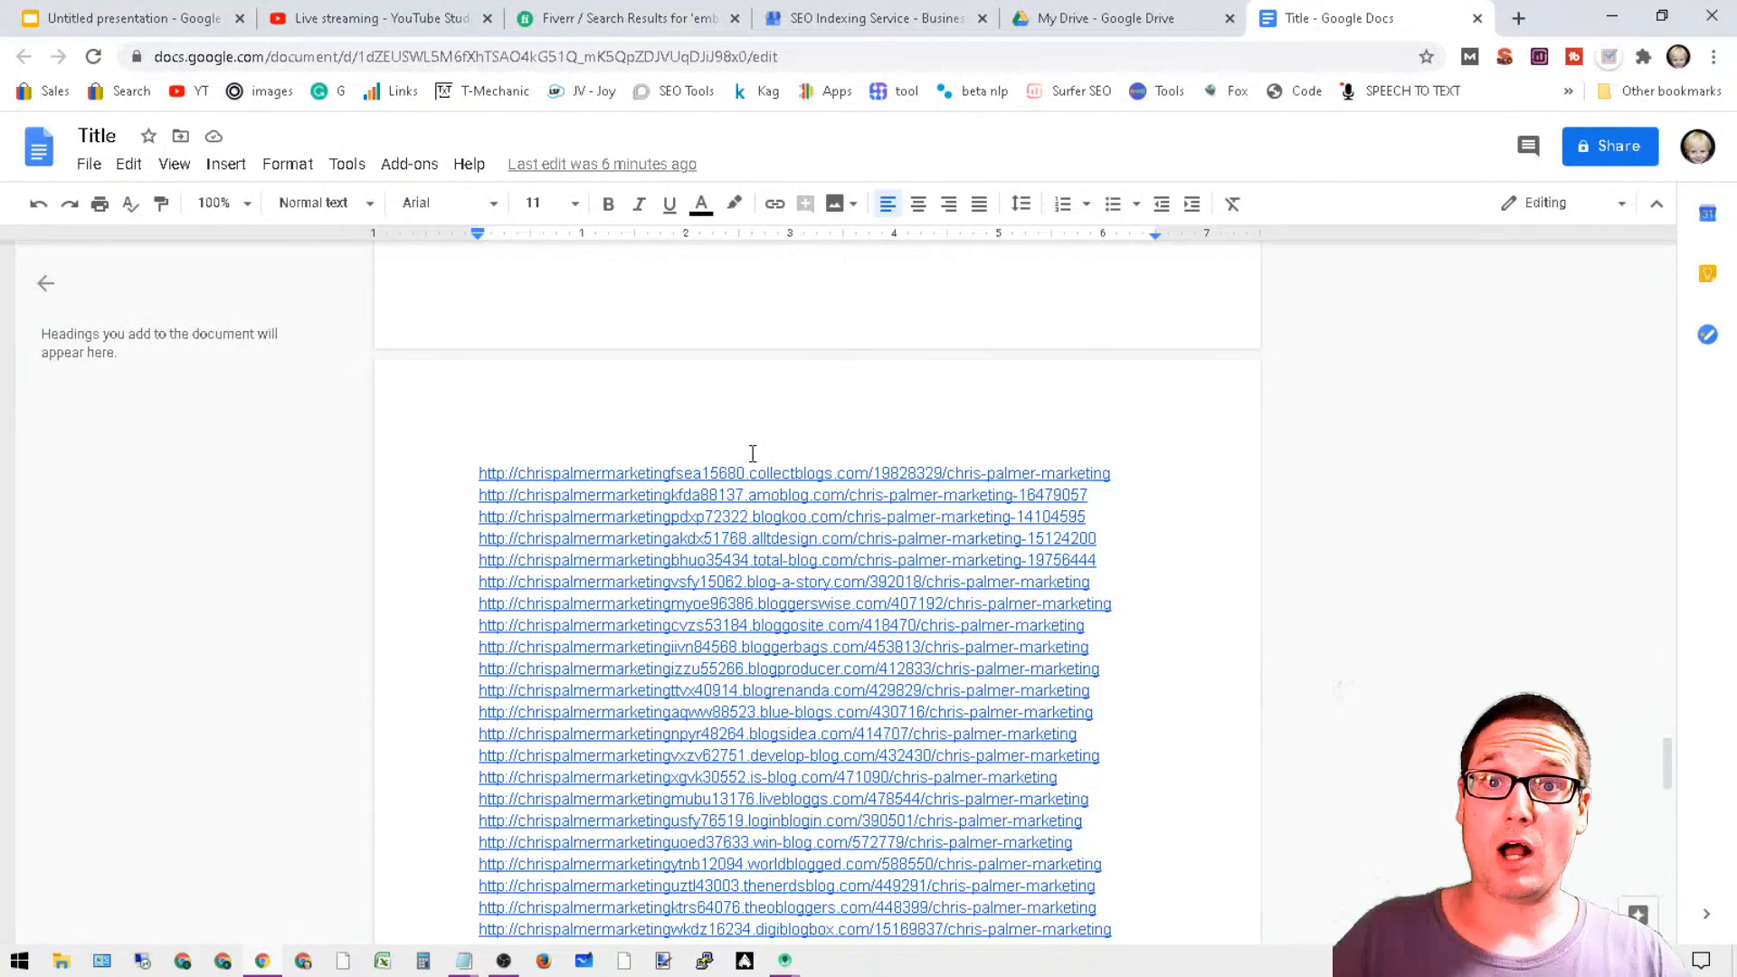
click(87, 163)
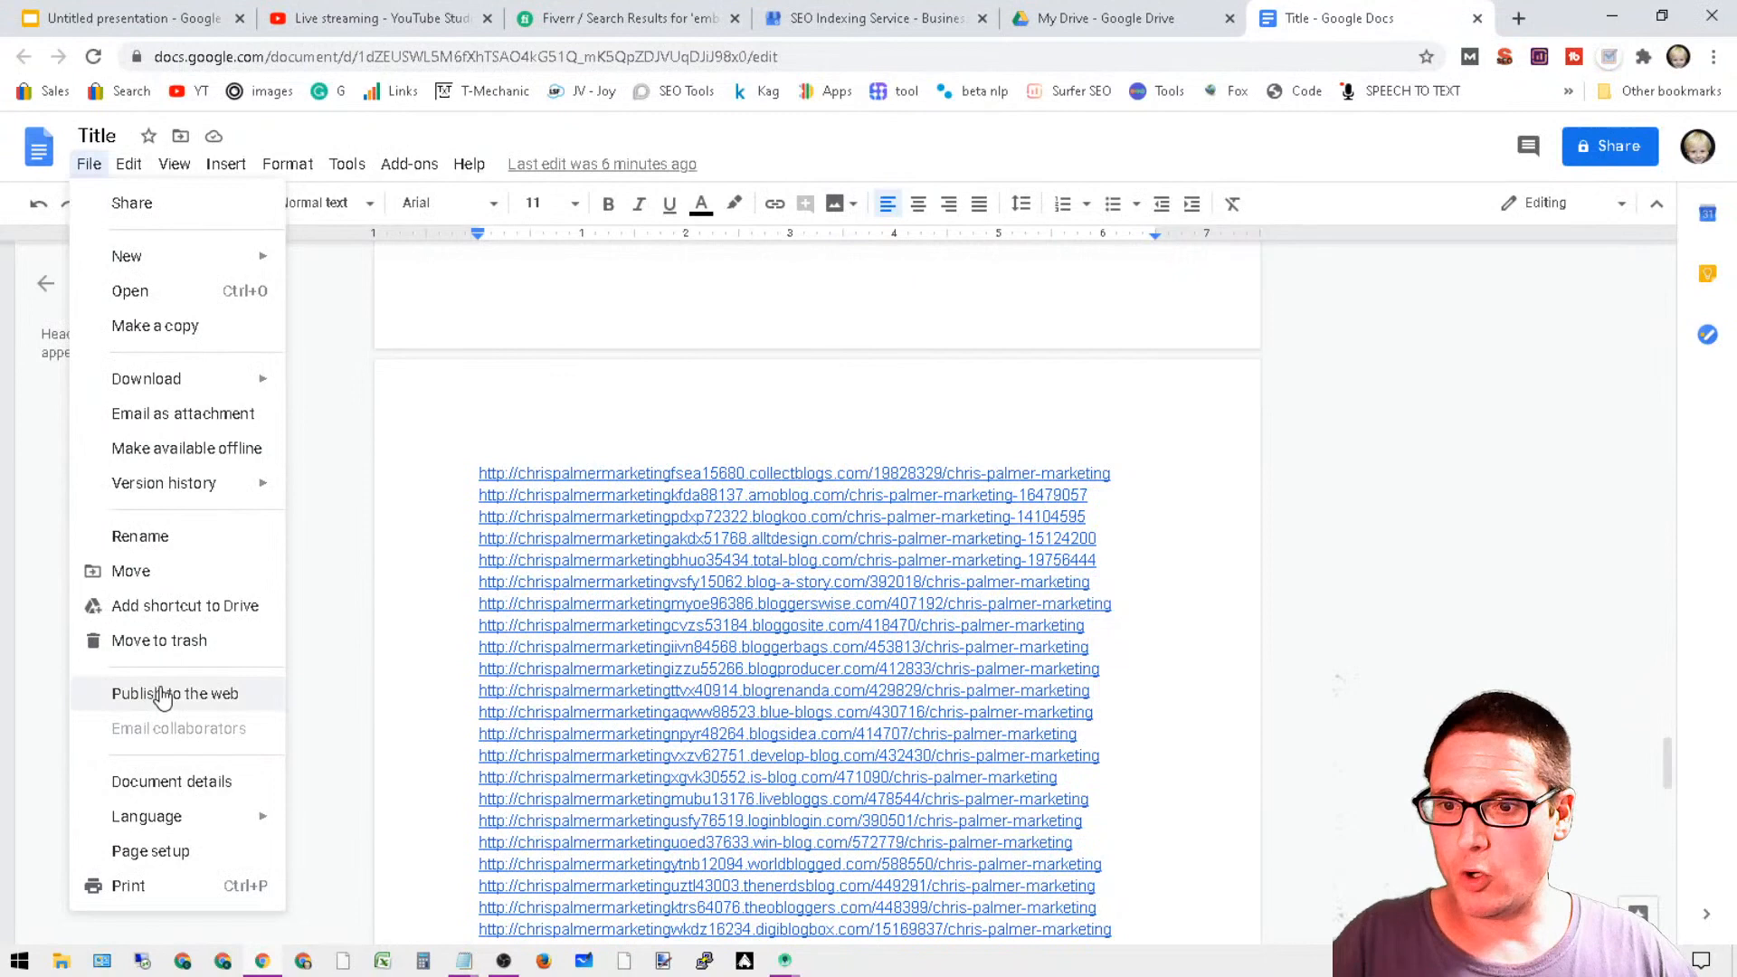
- Start publishing the Title document to the web and view its public backlink page at the pub link
click(174, 695)
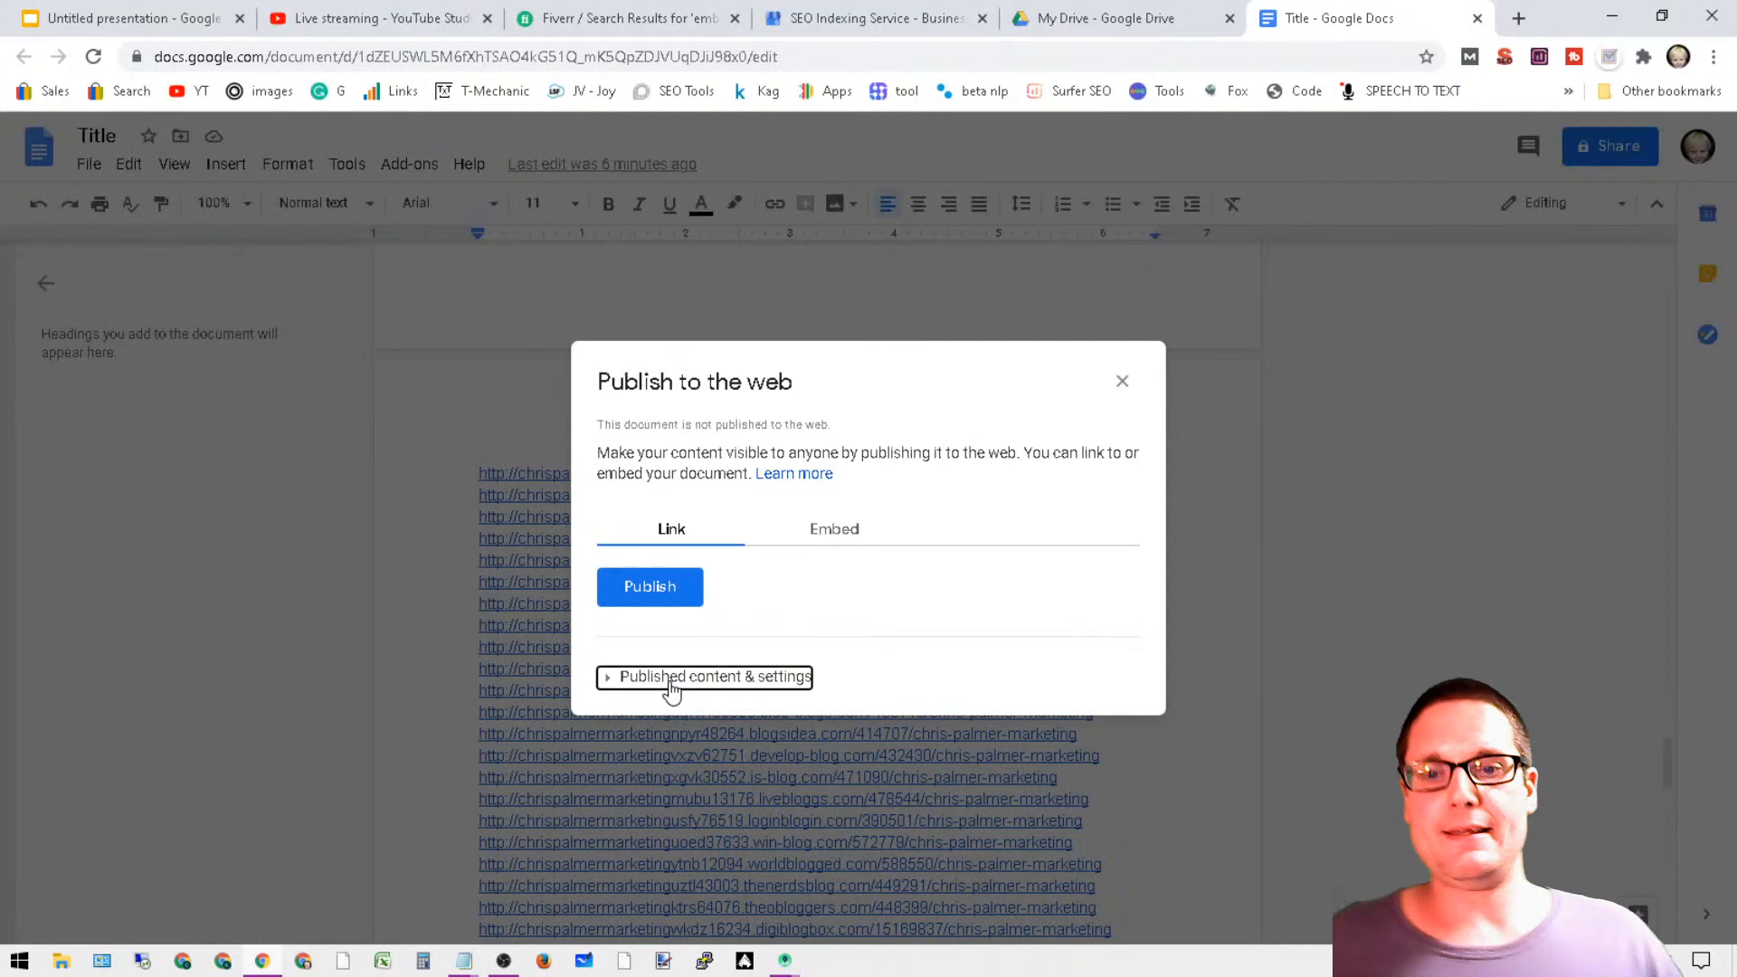
click(705, 677)
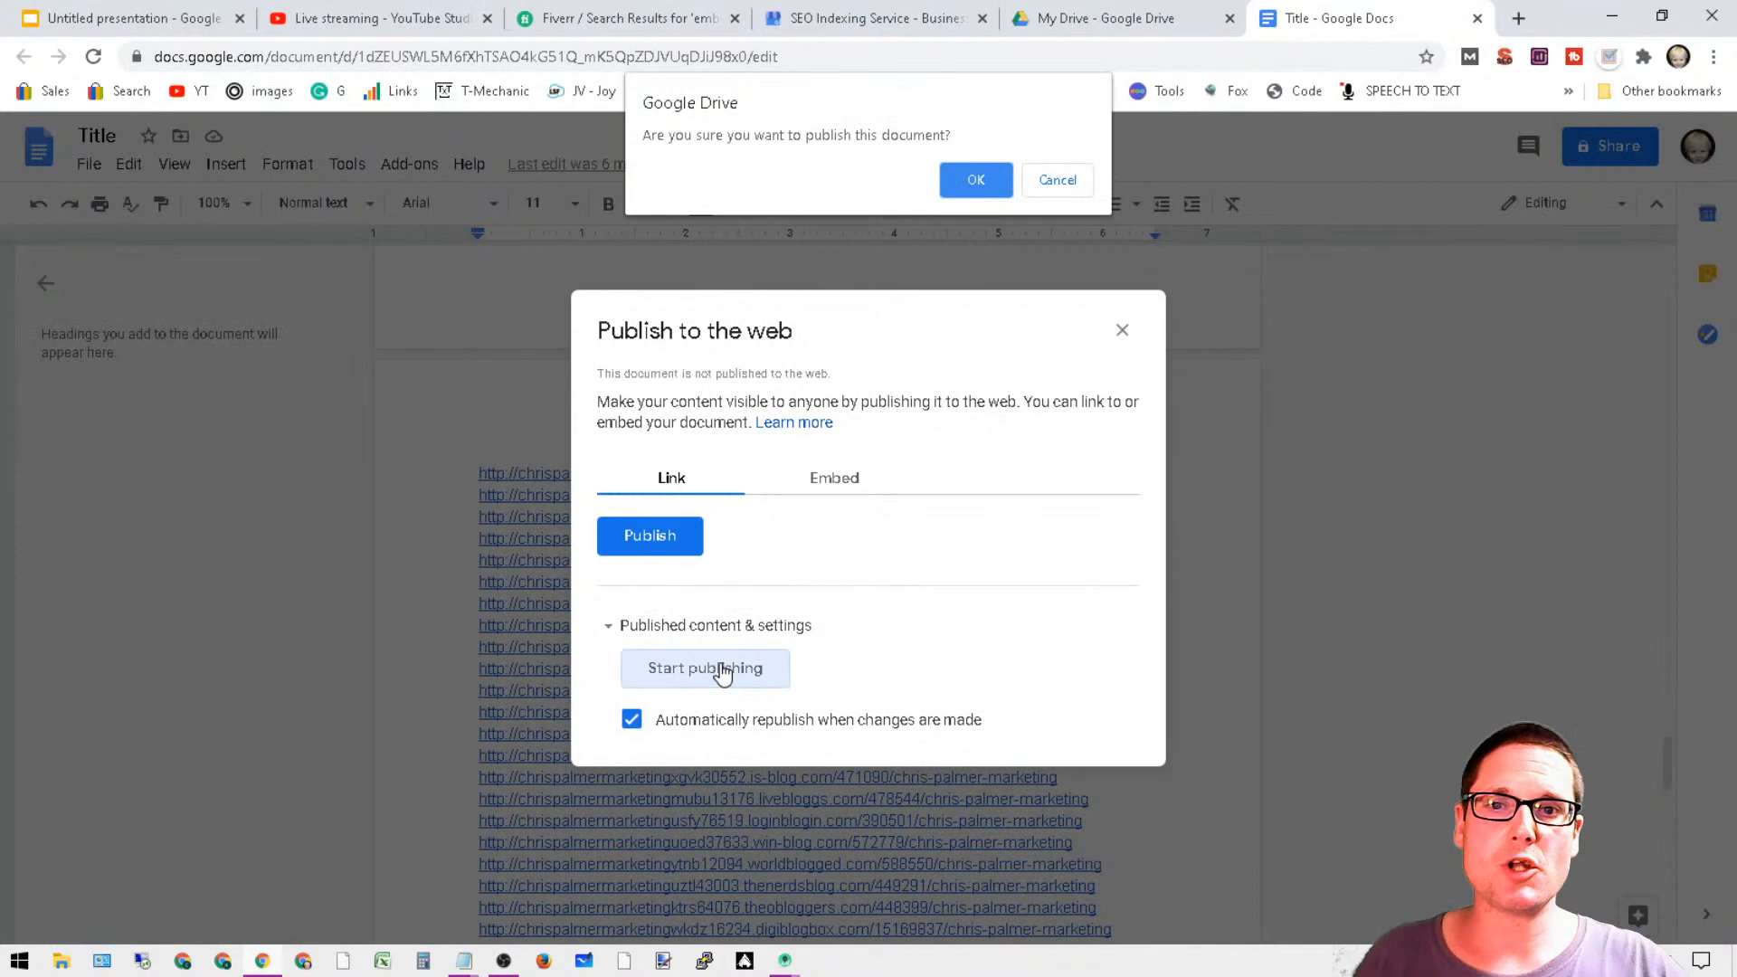
click(975, 179)
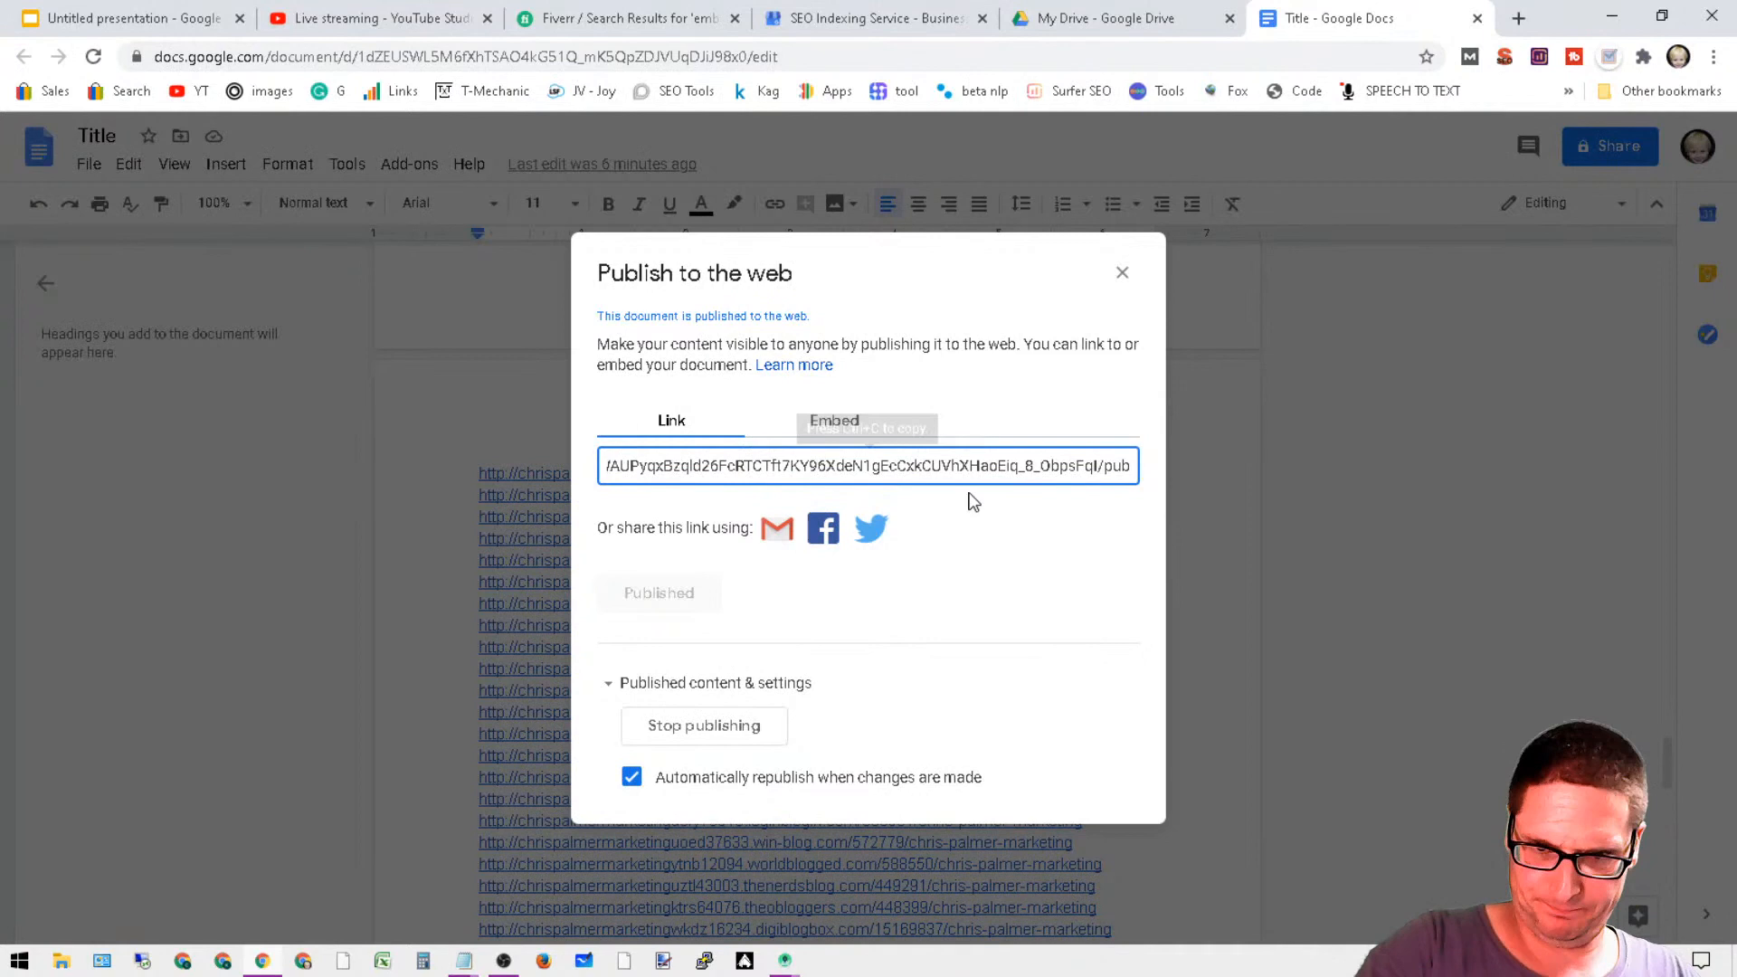
click(1523, 17)
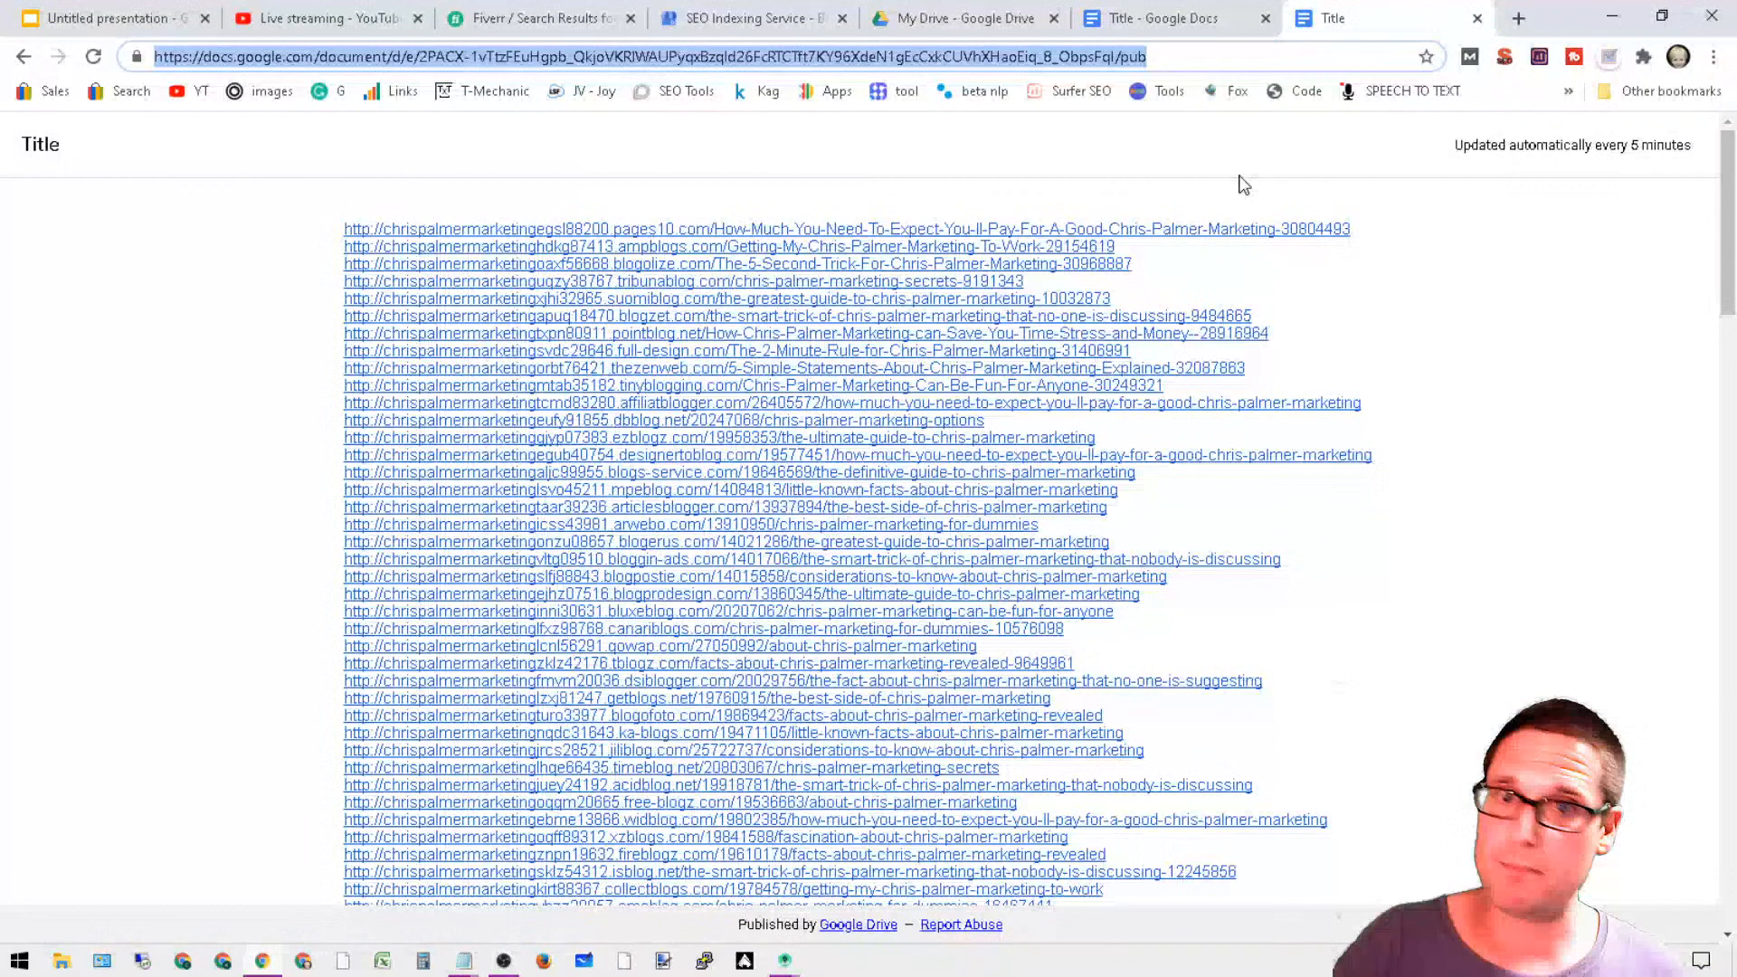
- Switch to the SEO Indexing Service Google My Business Info page
click(751, 18)
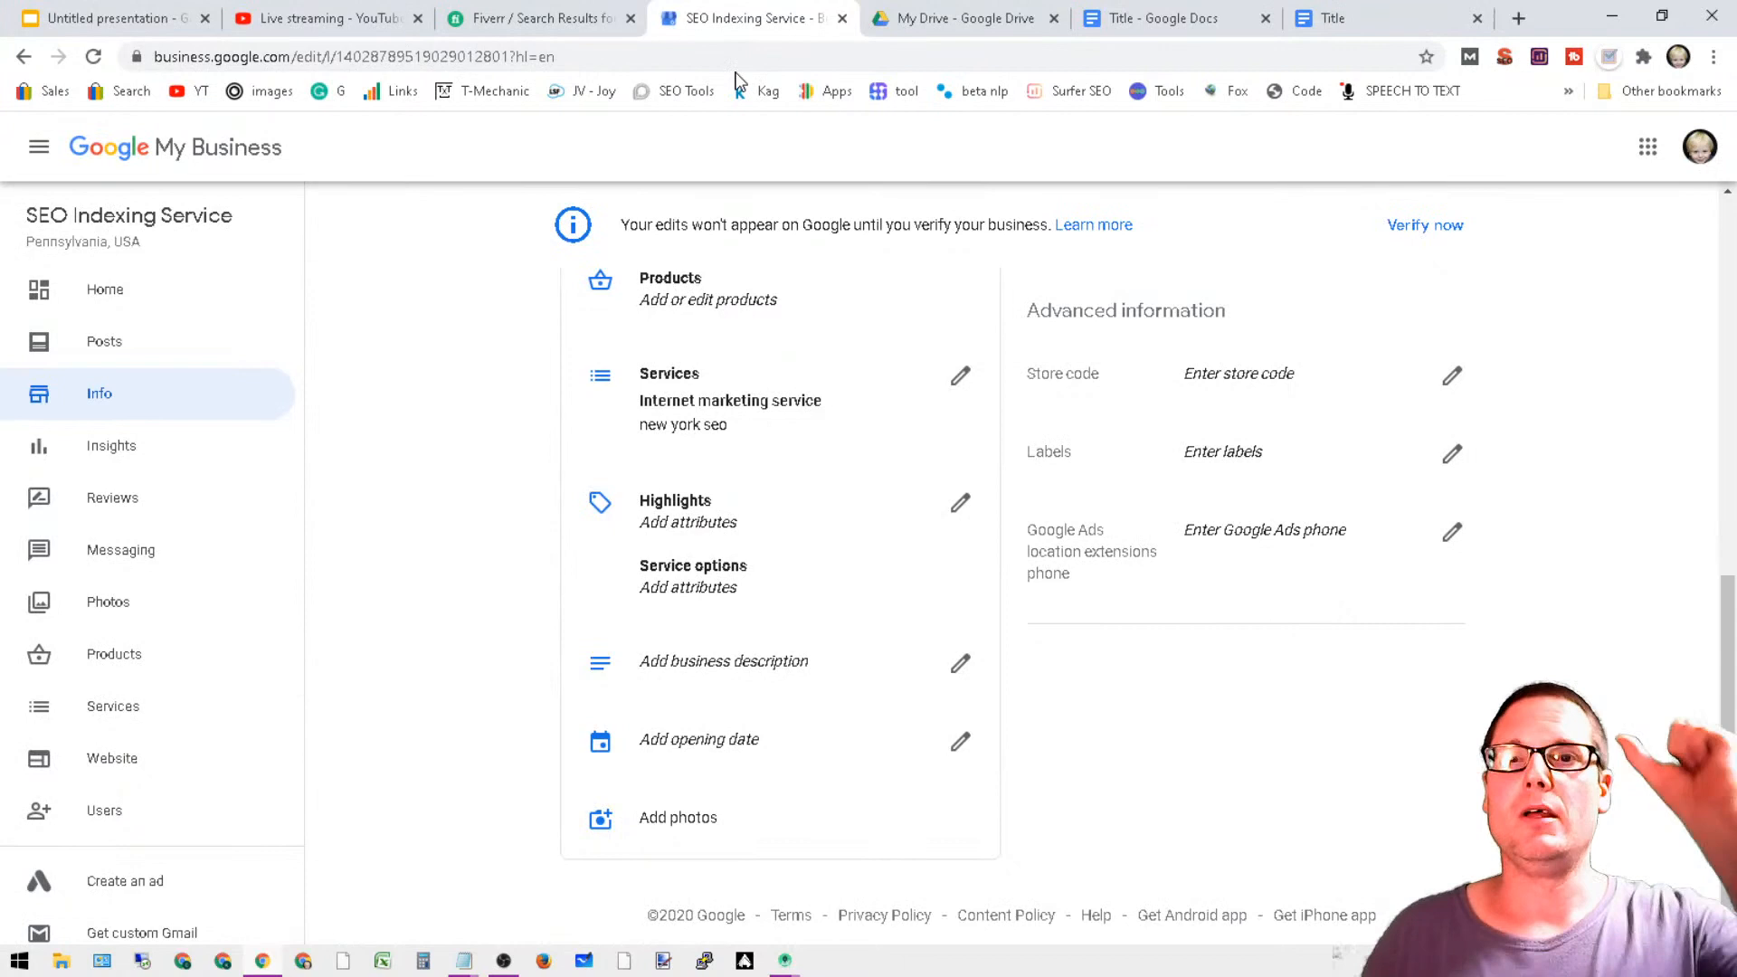
mouse_move(1087, 161)
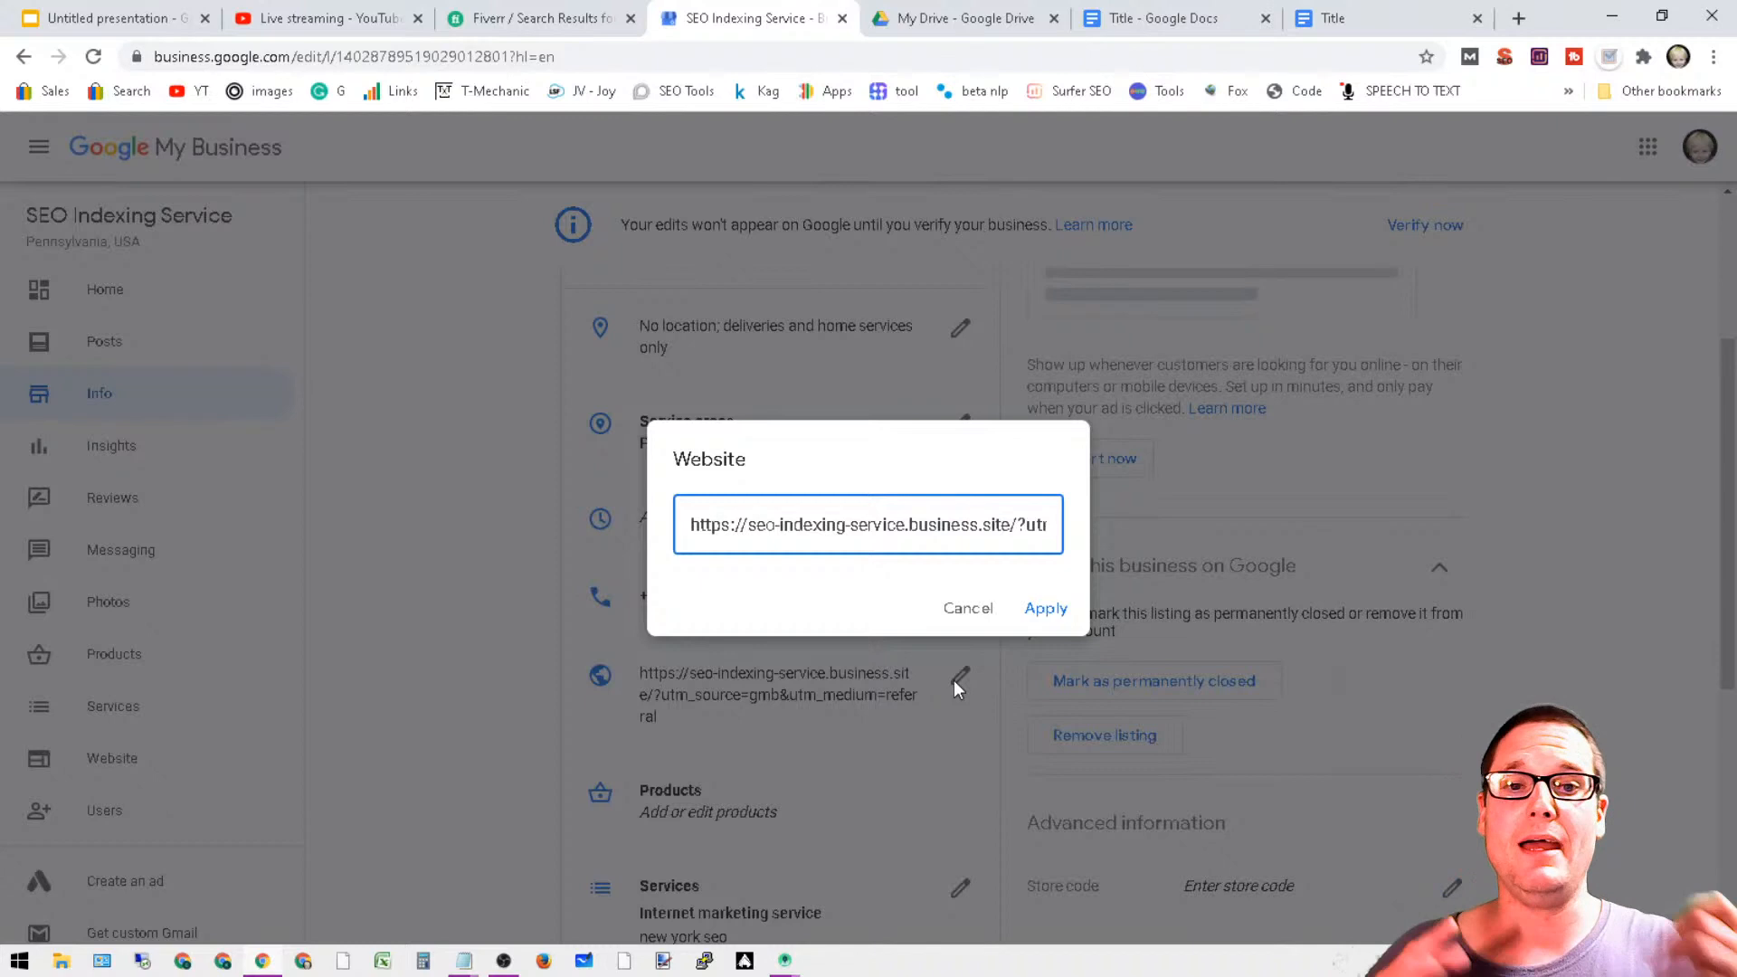
- Replace the listing's website address with the pub link and apply the change
triple_click(872, 524)
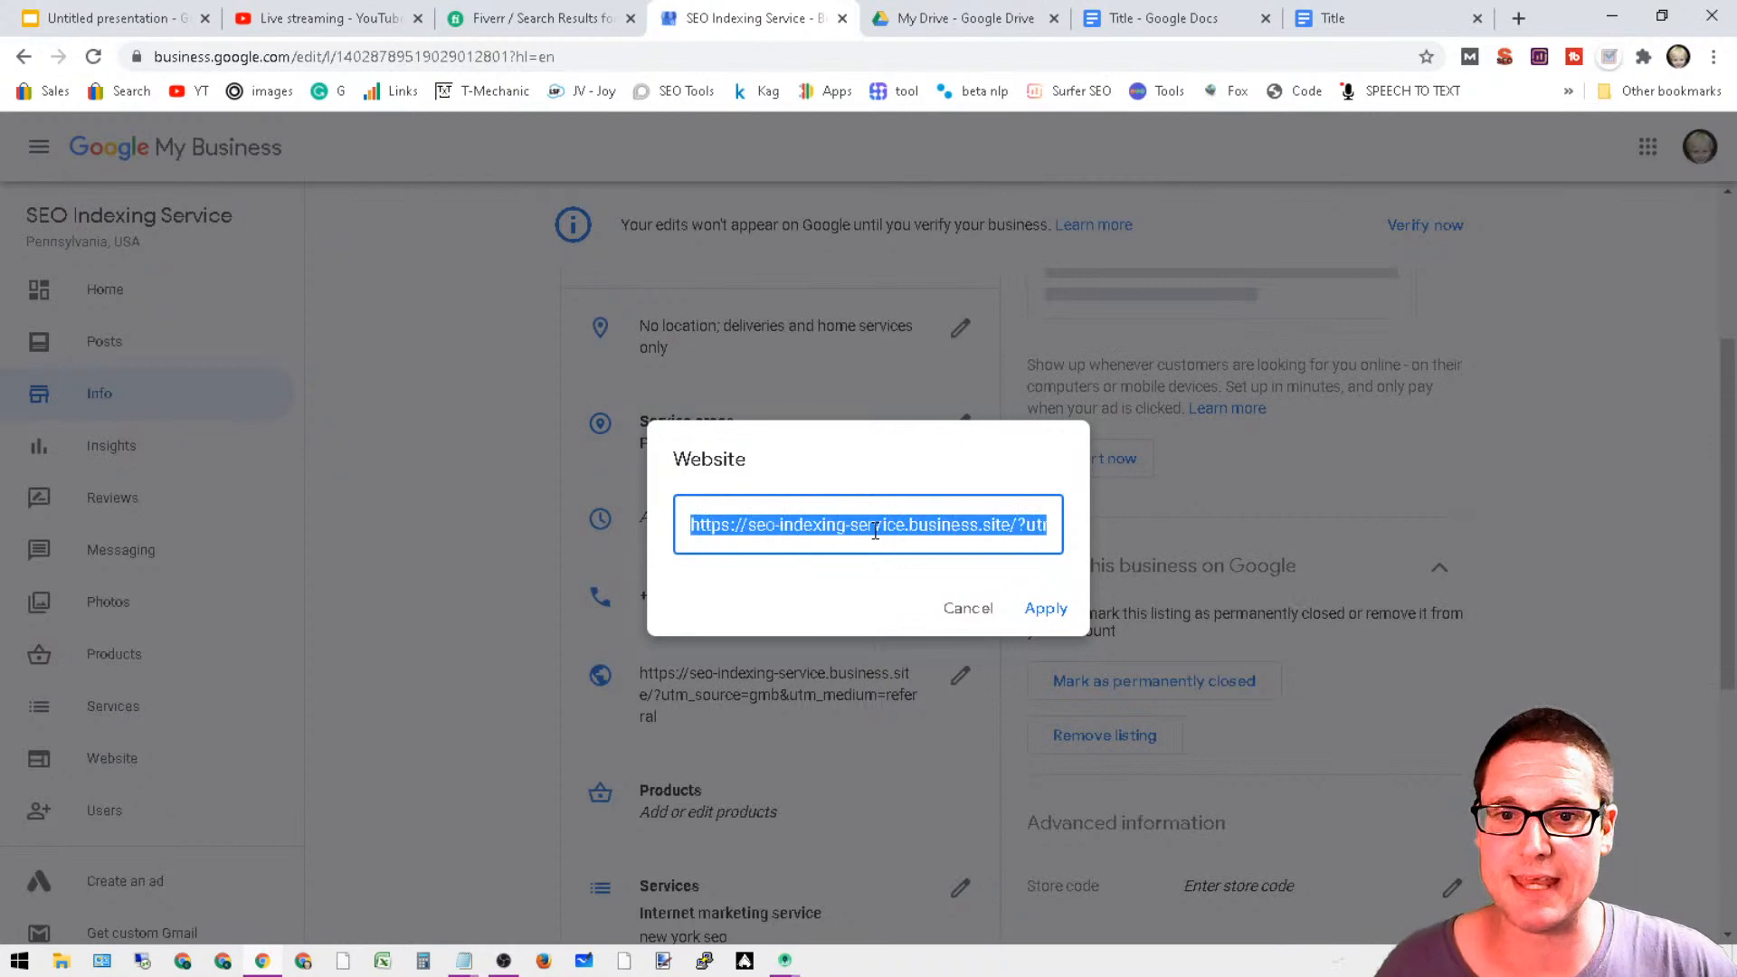
click(1046, 608)
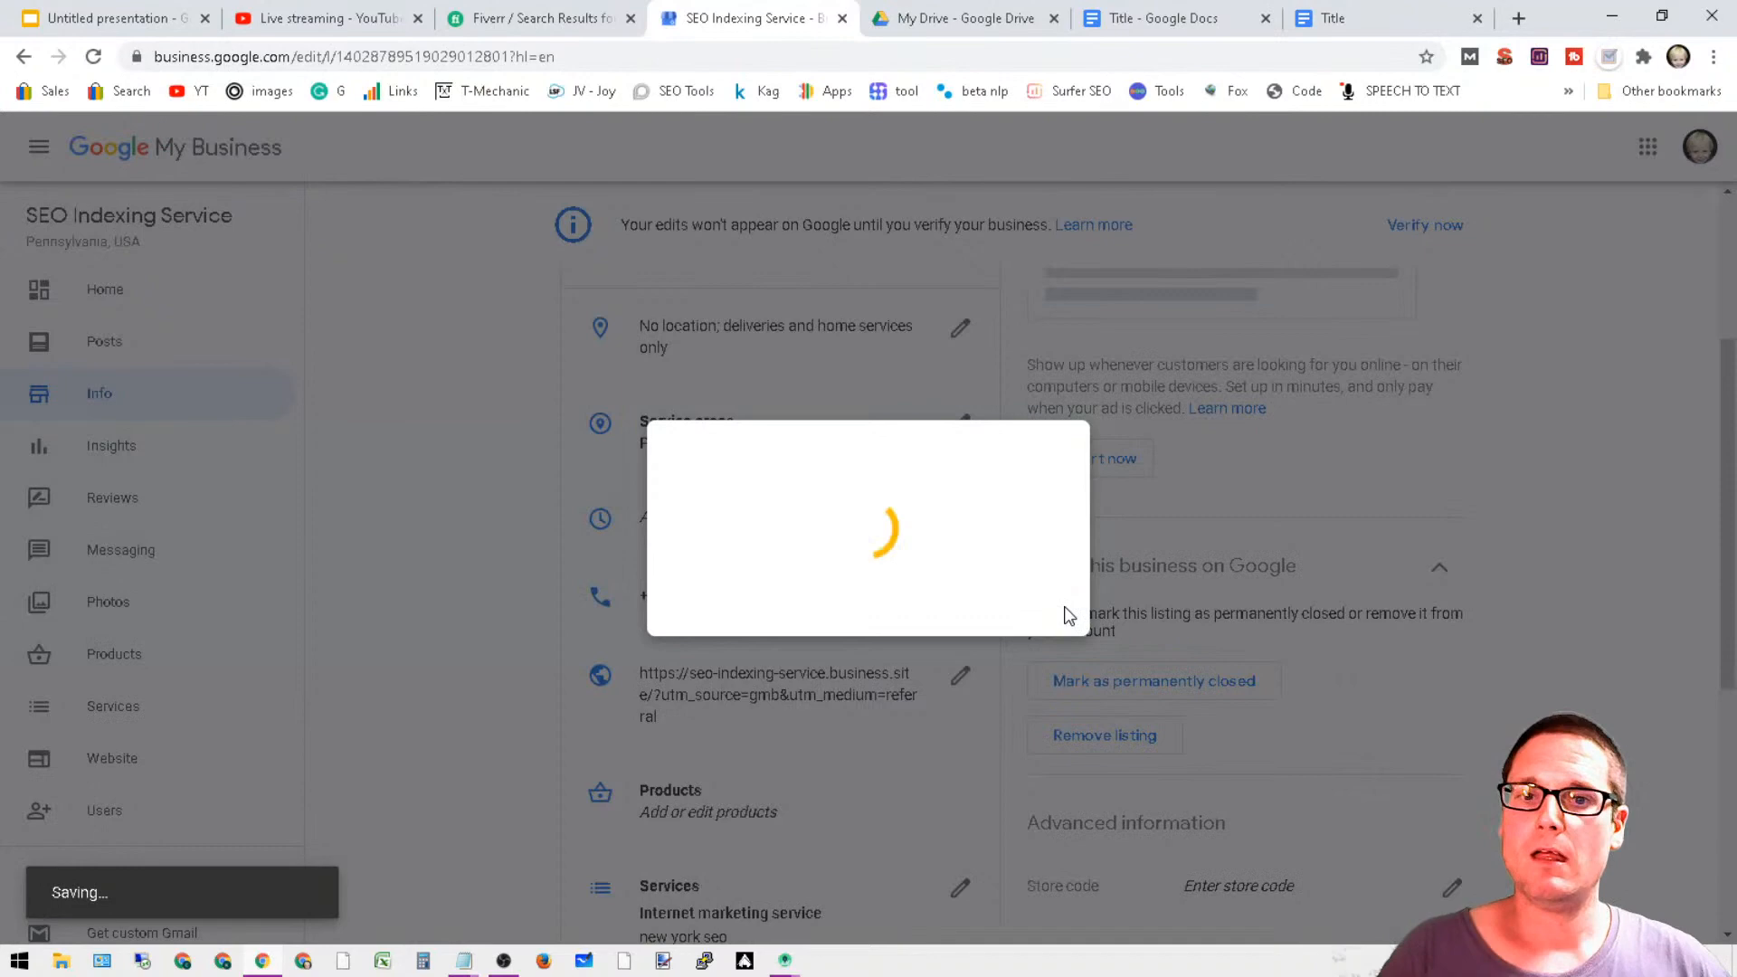